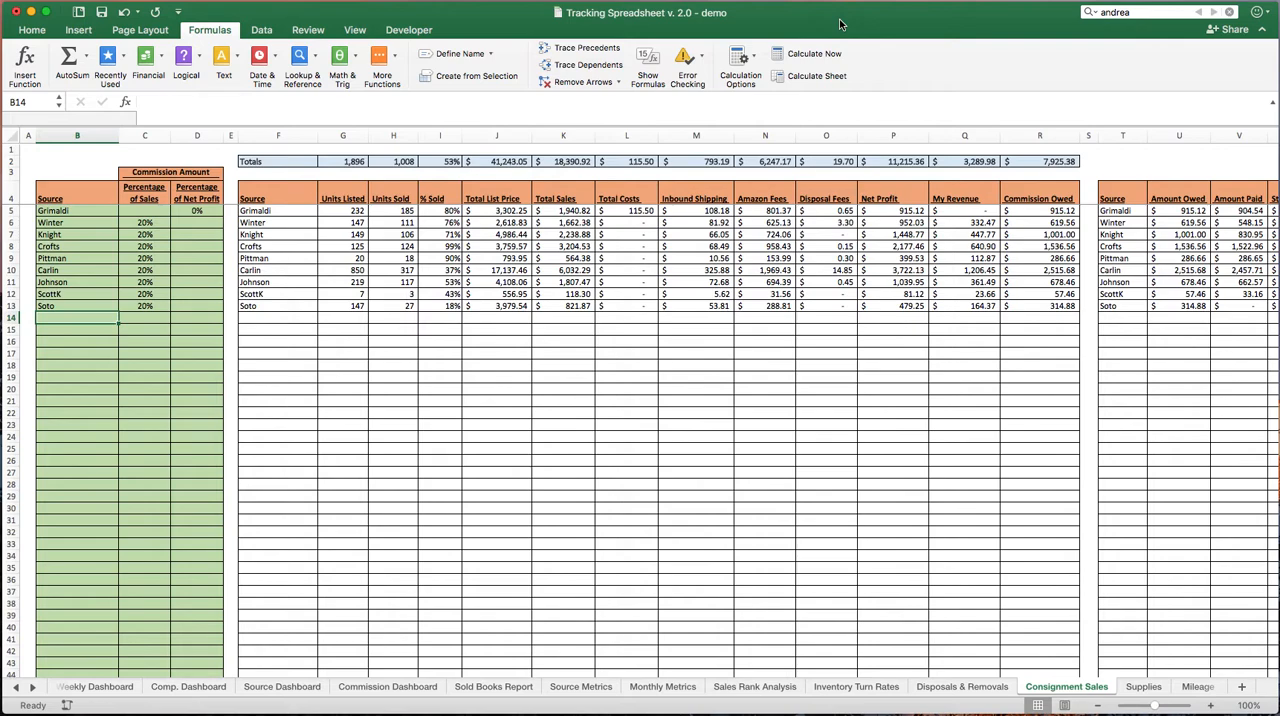
pyautogui.moveTo(812, 18)
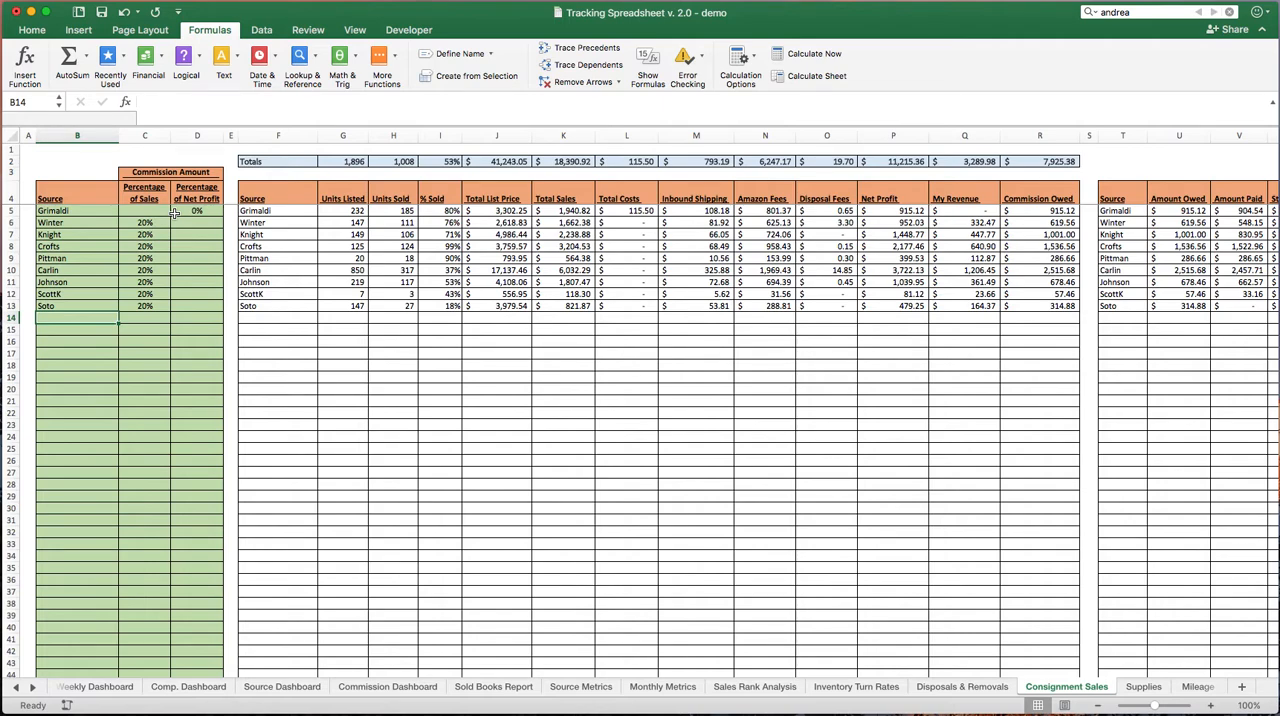
pyautogui.moveTo(152, 360)
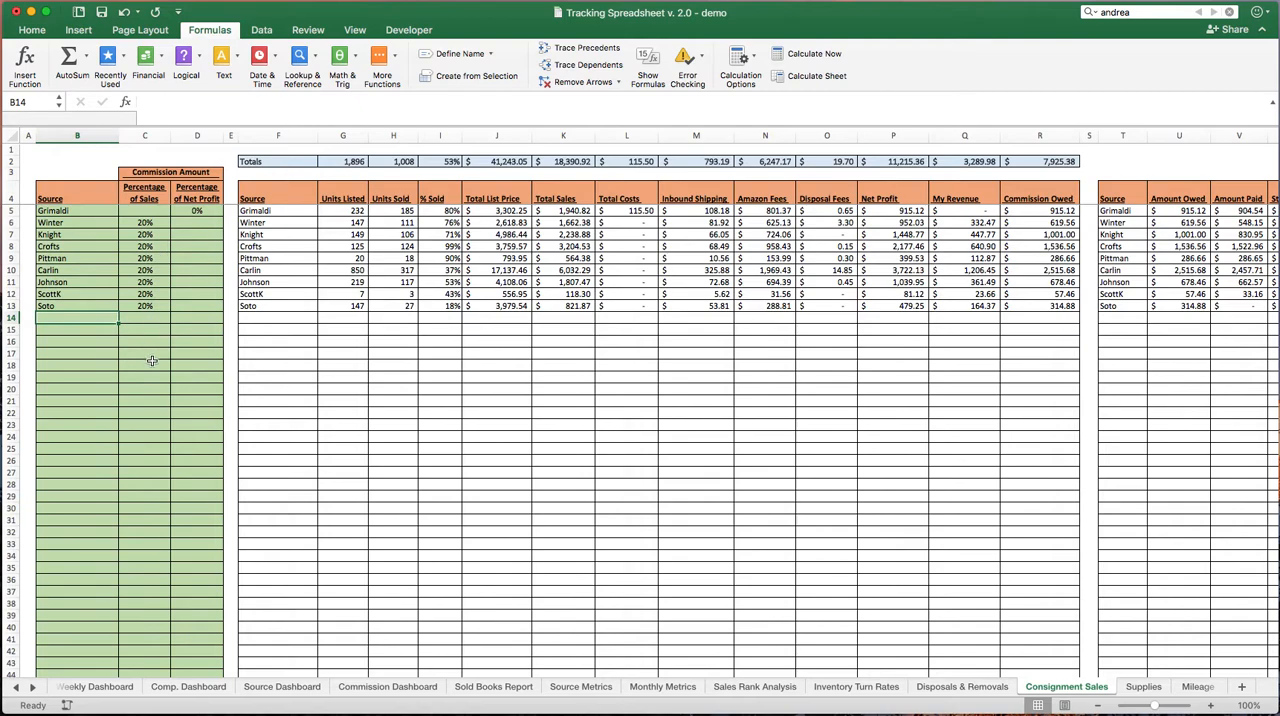
pyautogui.moveTo(168, 248)
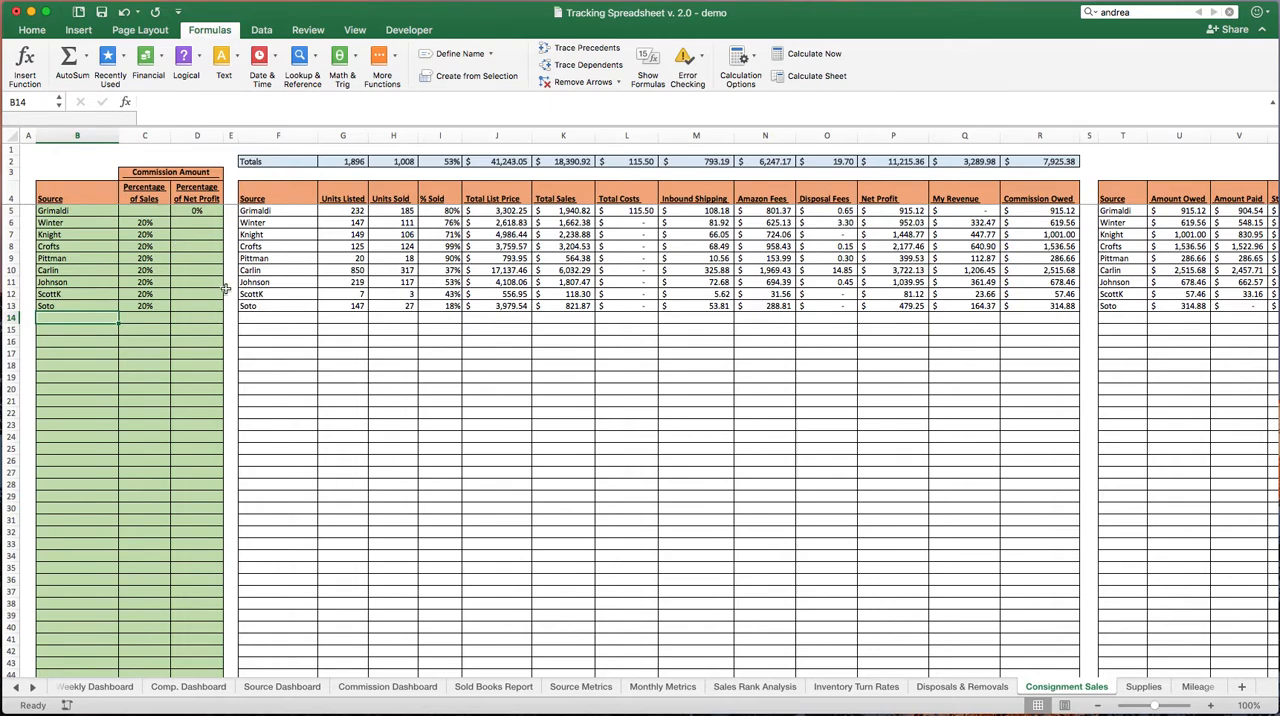
pyautogui.moveTo(492, 380)
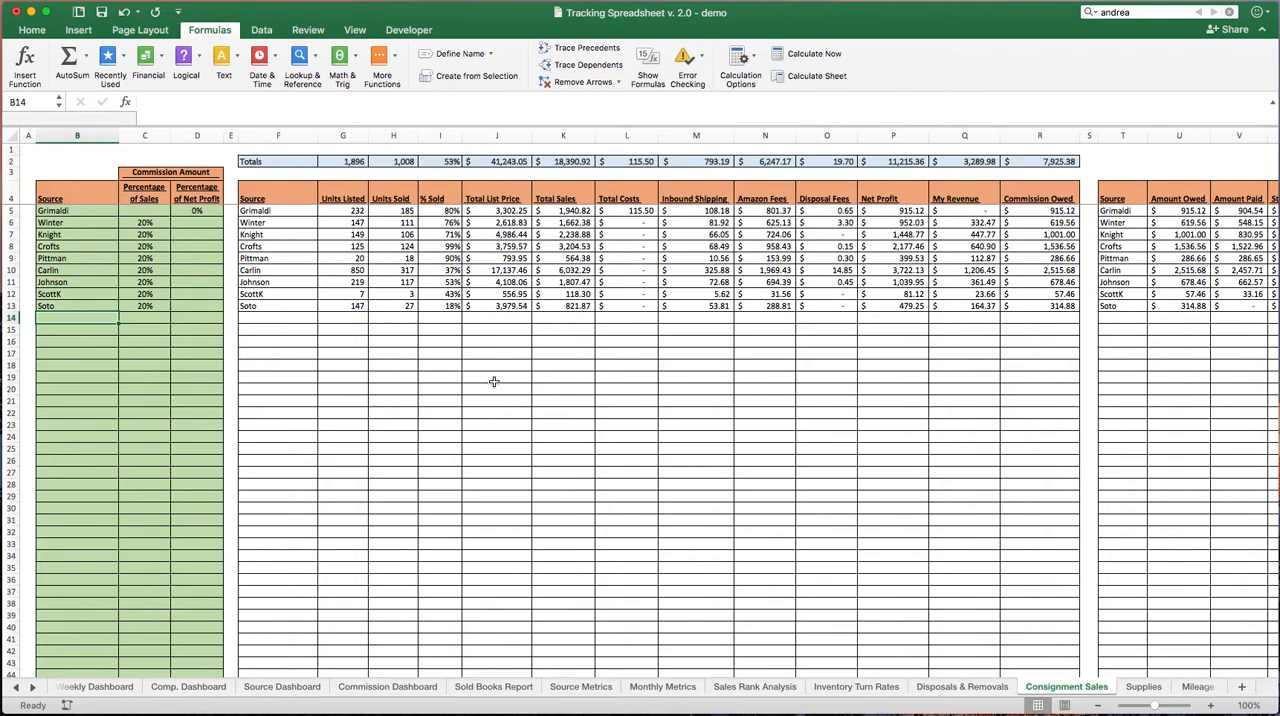
pyautogui.moveTo(498, 384)
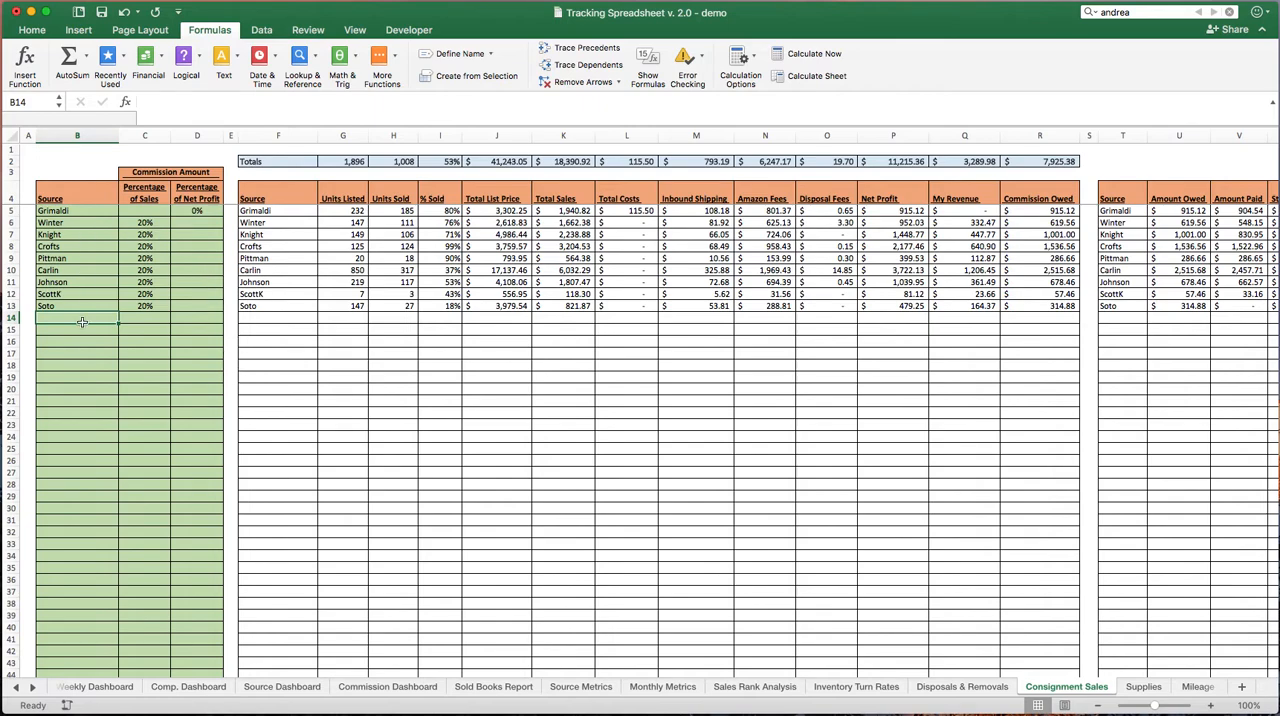
pyautogui.moveTo(118, 352)
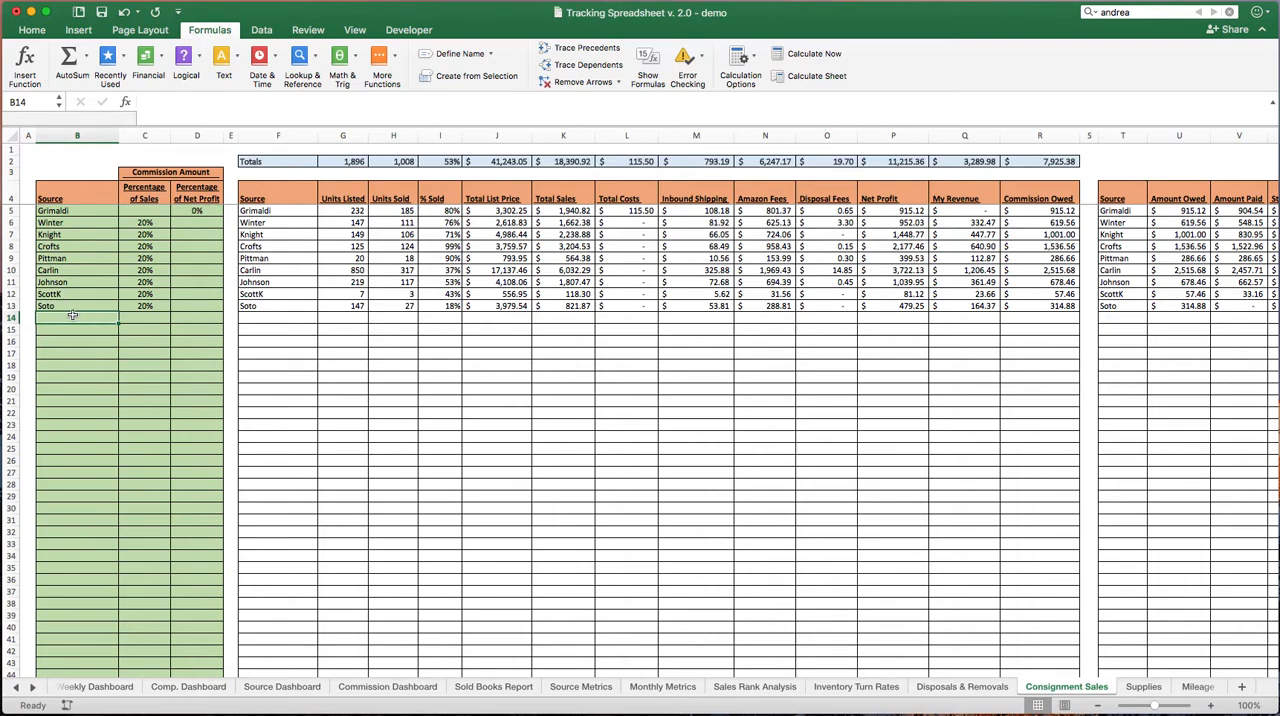
# Enter Andrea as a new source in cell B14 of the Source column
pyautogui.write('Andrea')
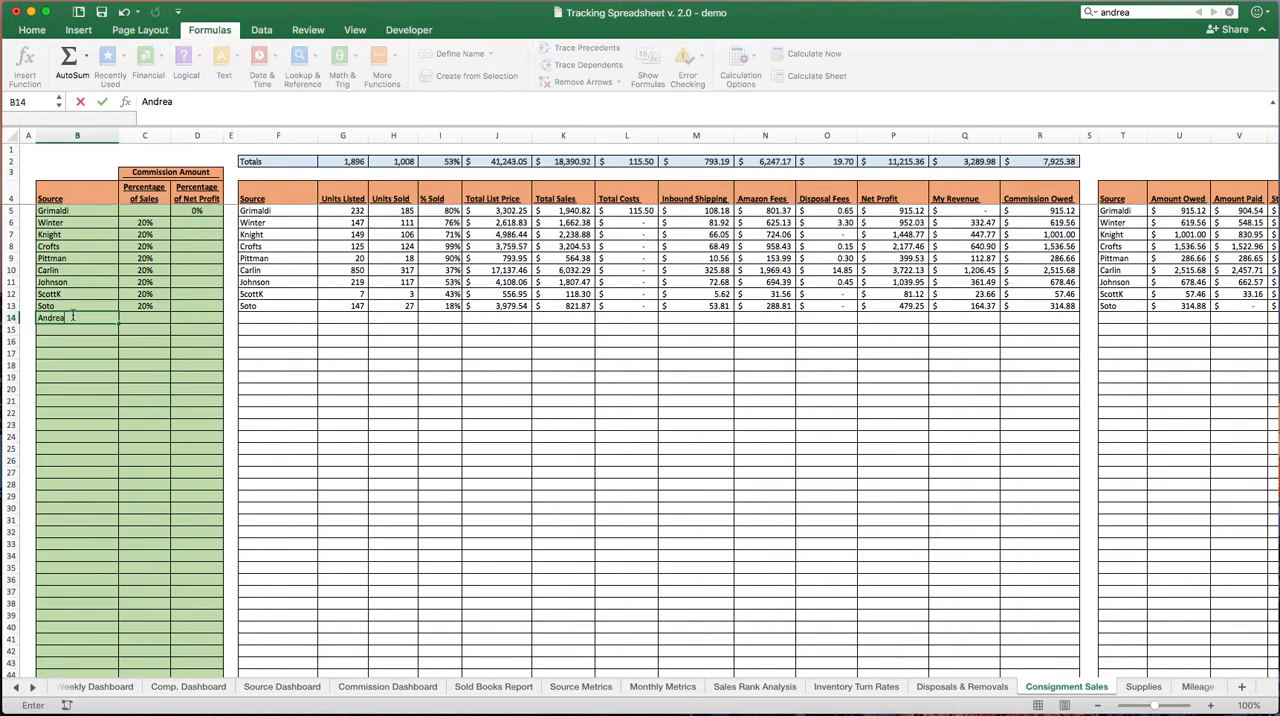
pyautogui.press('Enter')
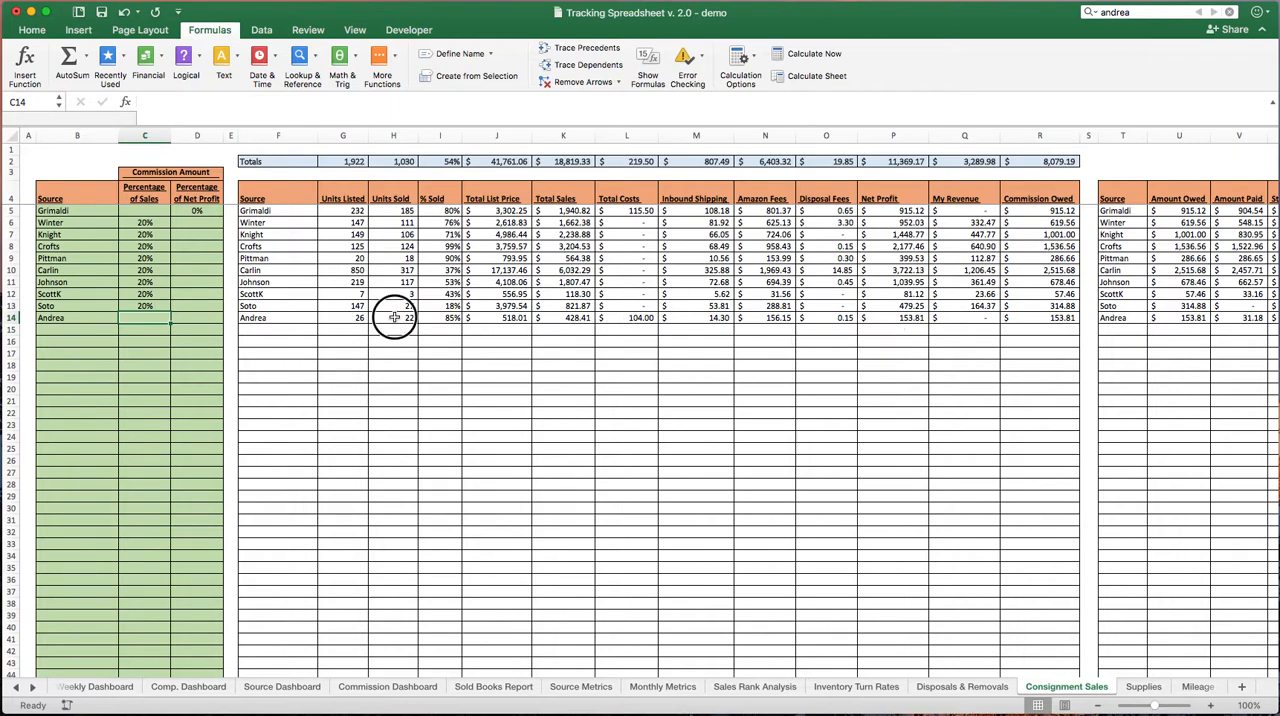
pyautogui.click(440, 316)
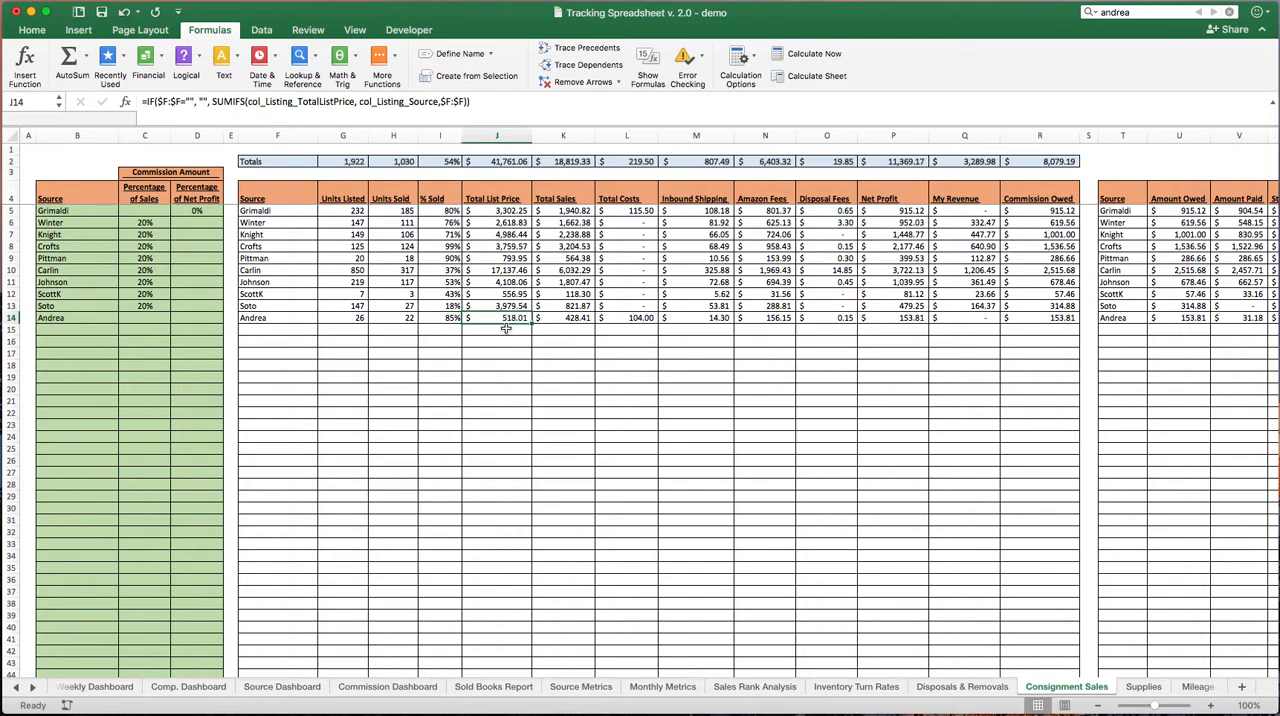
pyautogui.moveTo(684, 446)
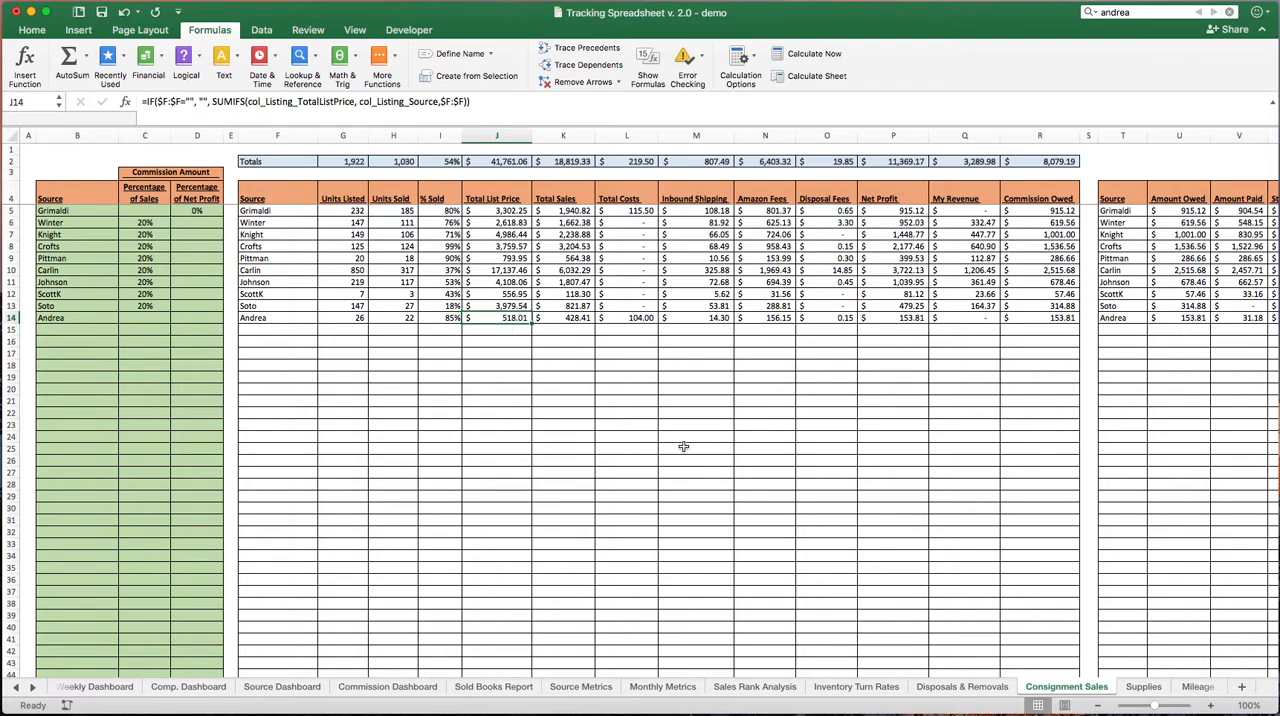
pyautogui.click(564, 318)
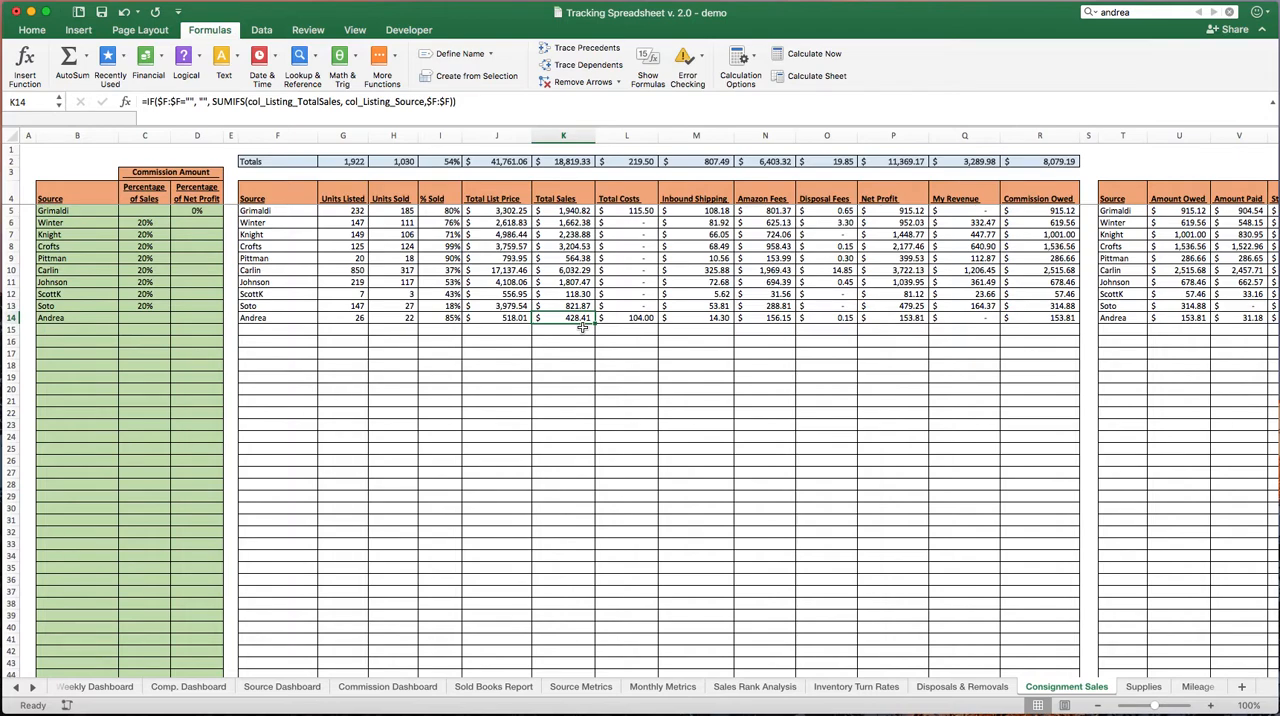
pyautogui.moveTo(612, 322)
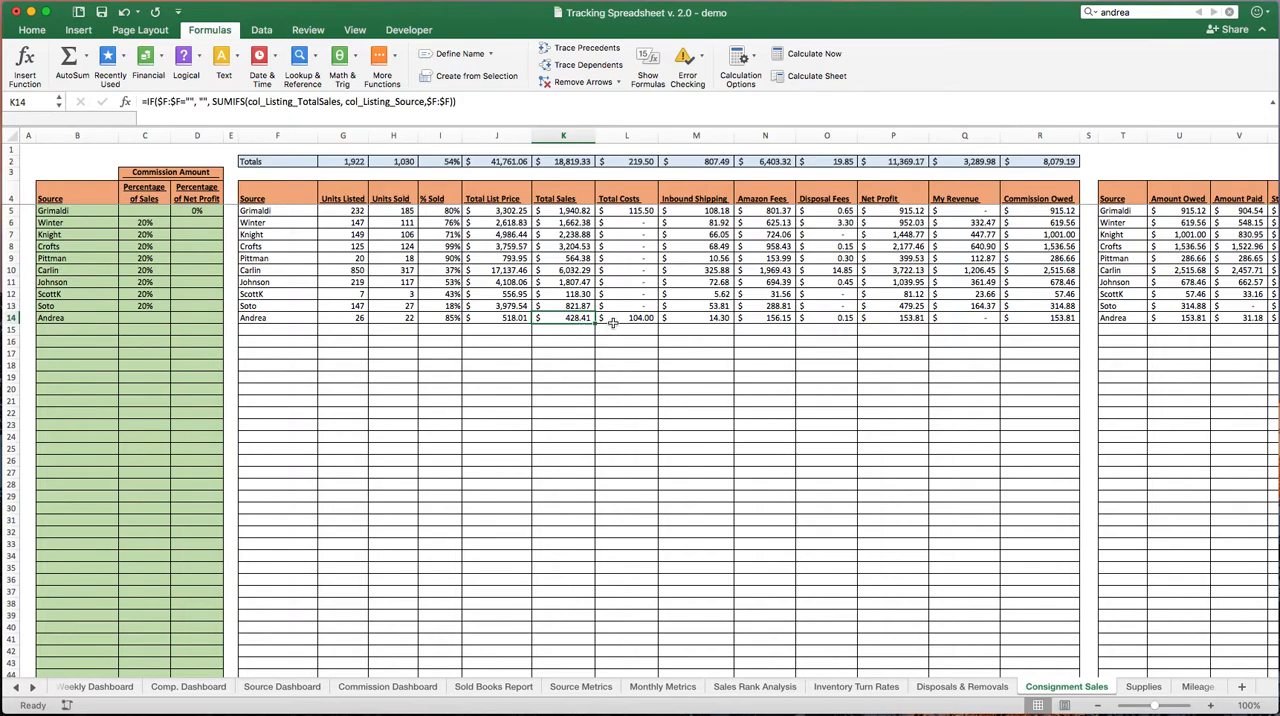
pyautogui.click(626, 318)
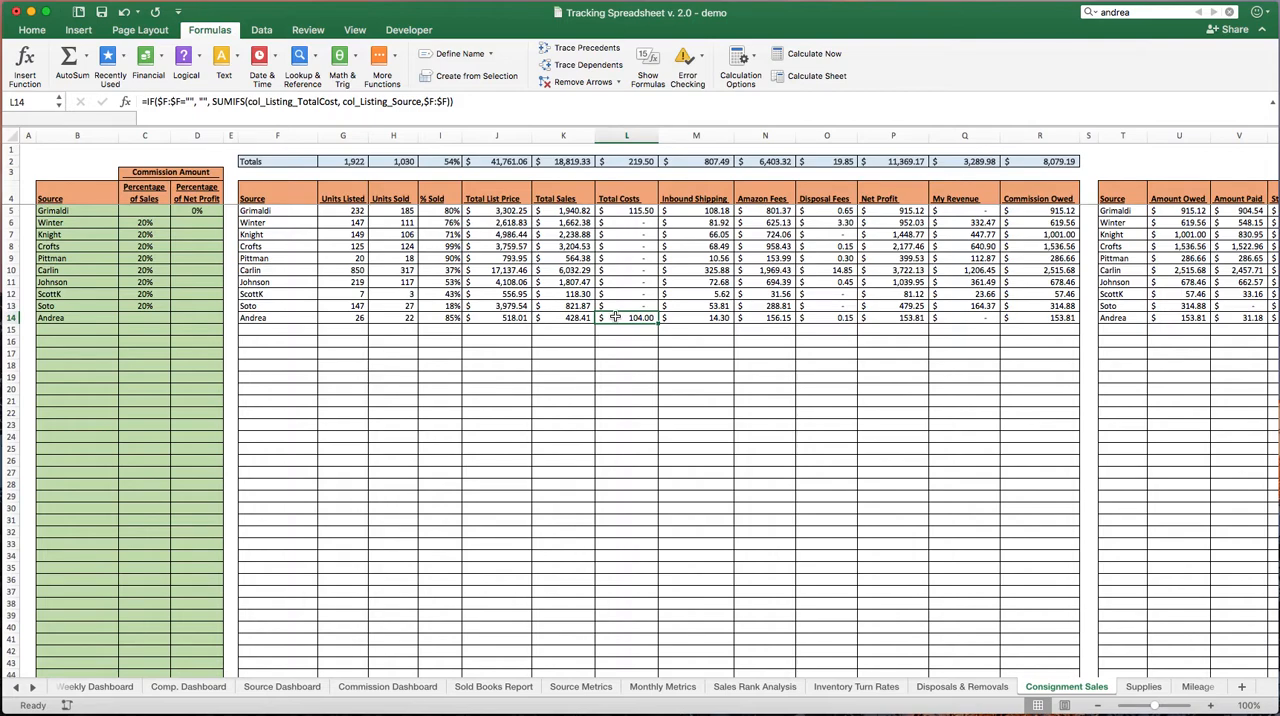
pyautogui.moveTo(638, 332)
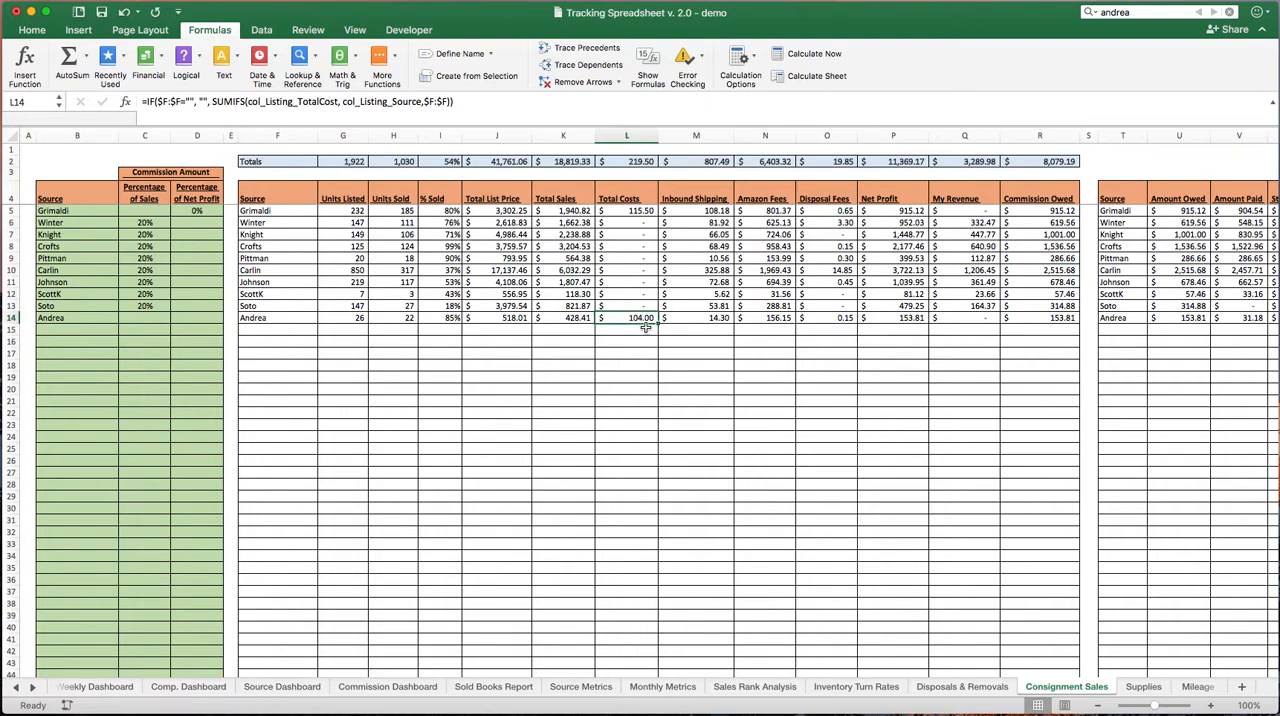
pyautogui.moveTo(628, 344)
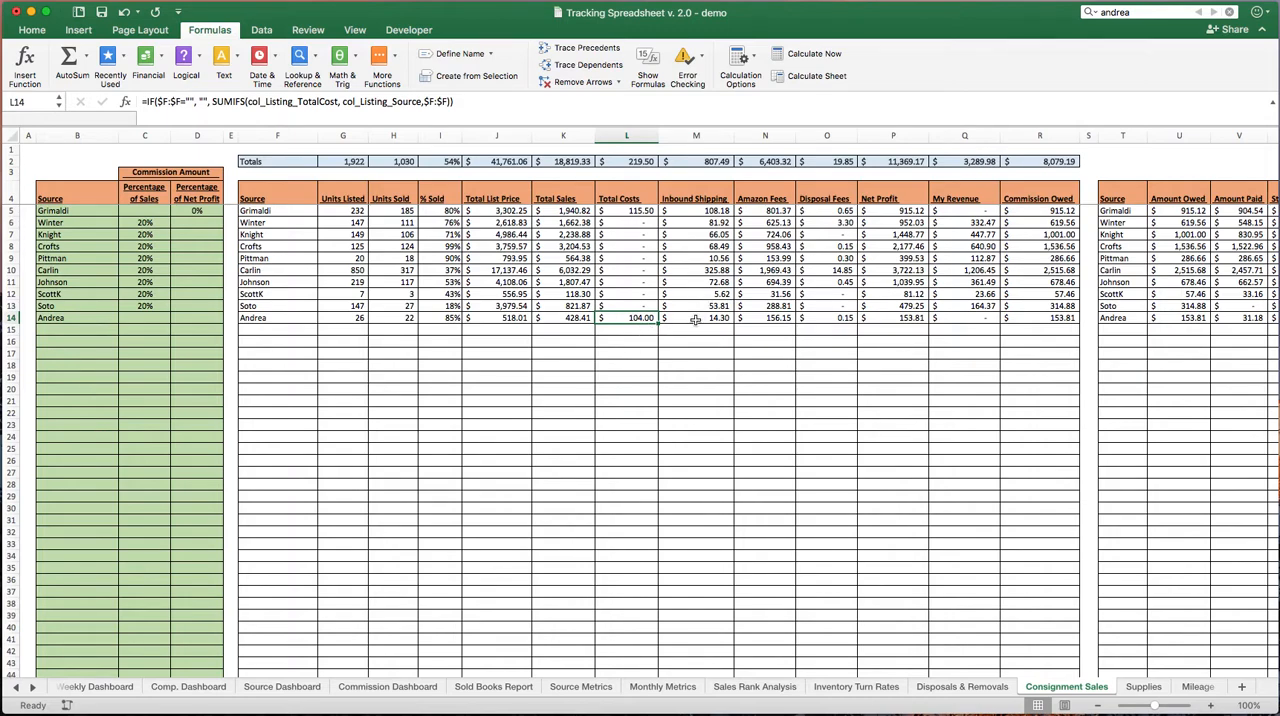
pyautogui.click(770, 318)
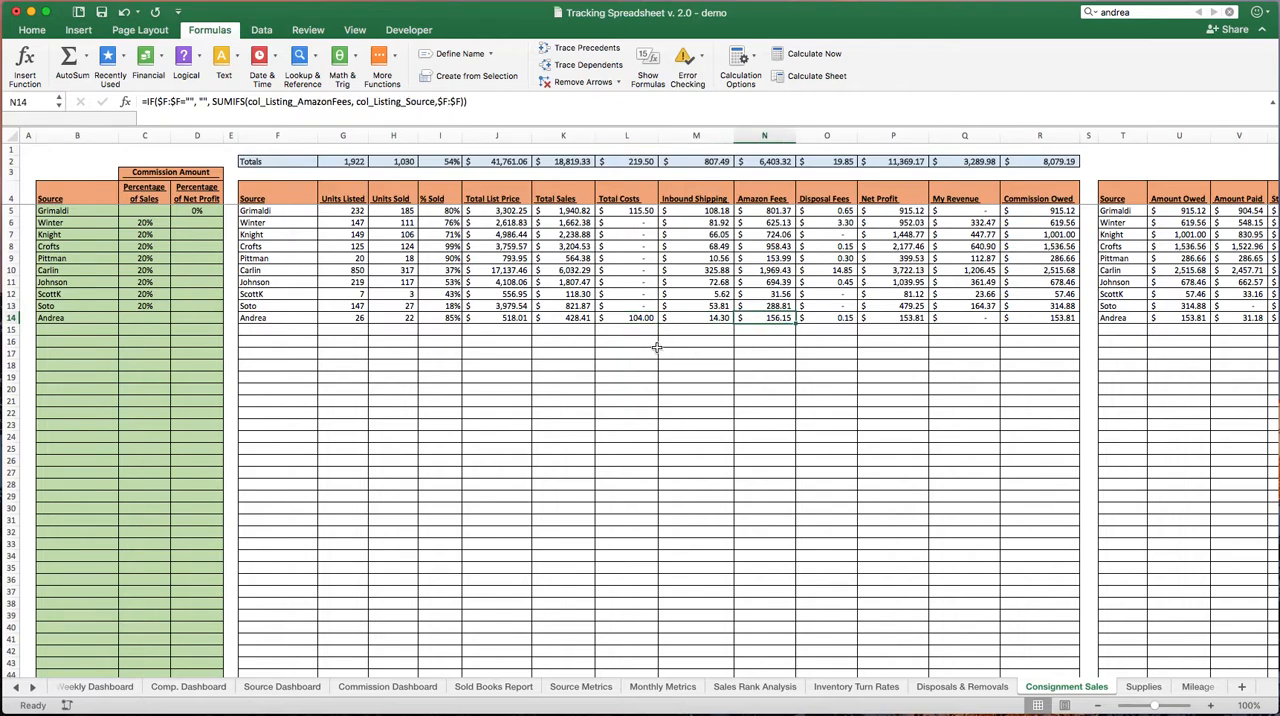
pyautogui.moveTo(764, 332)
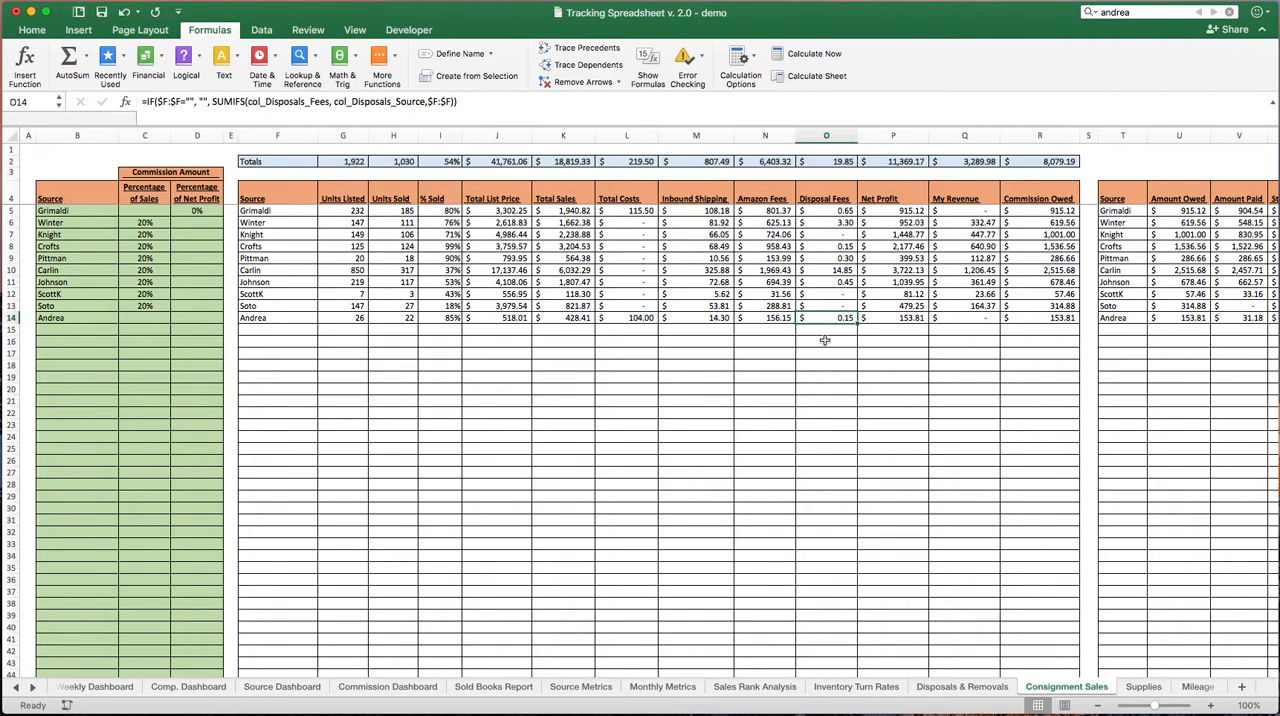
pyautogui.click(892, 318)
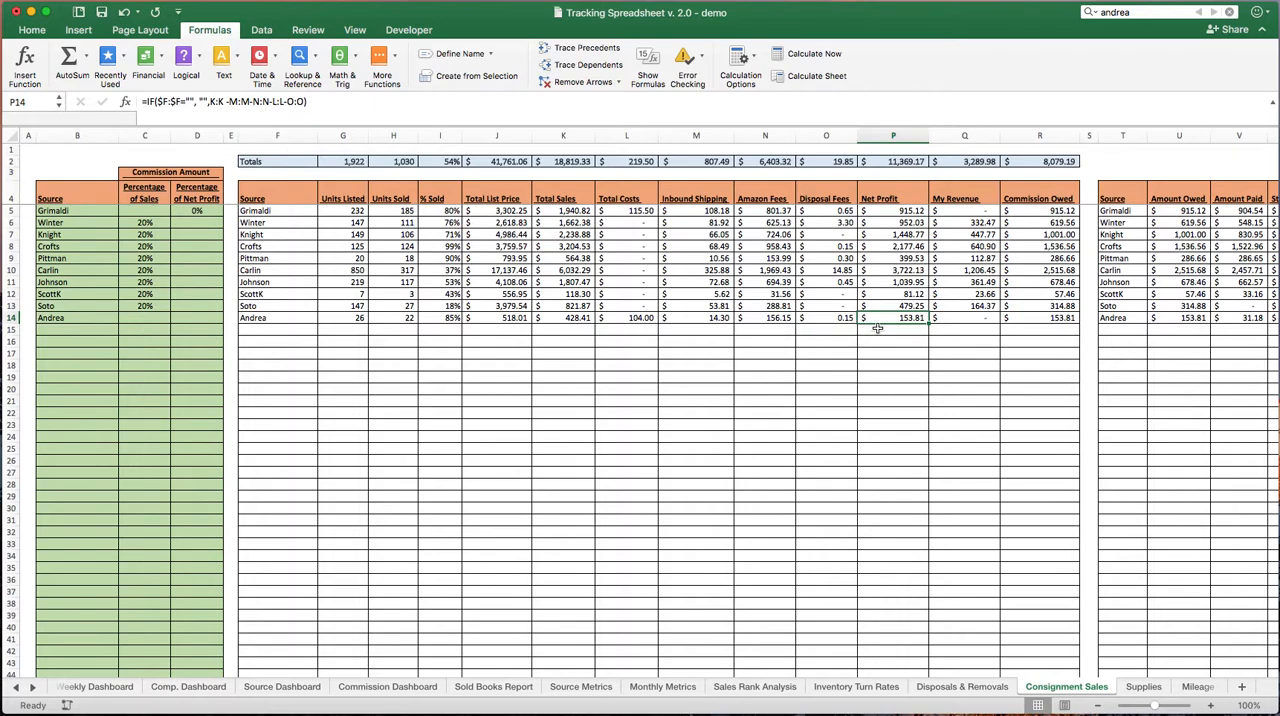
pyautogui.moveTo(876, 332)
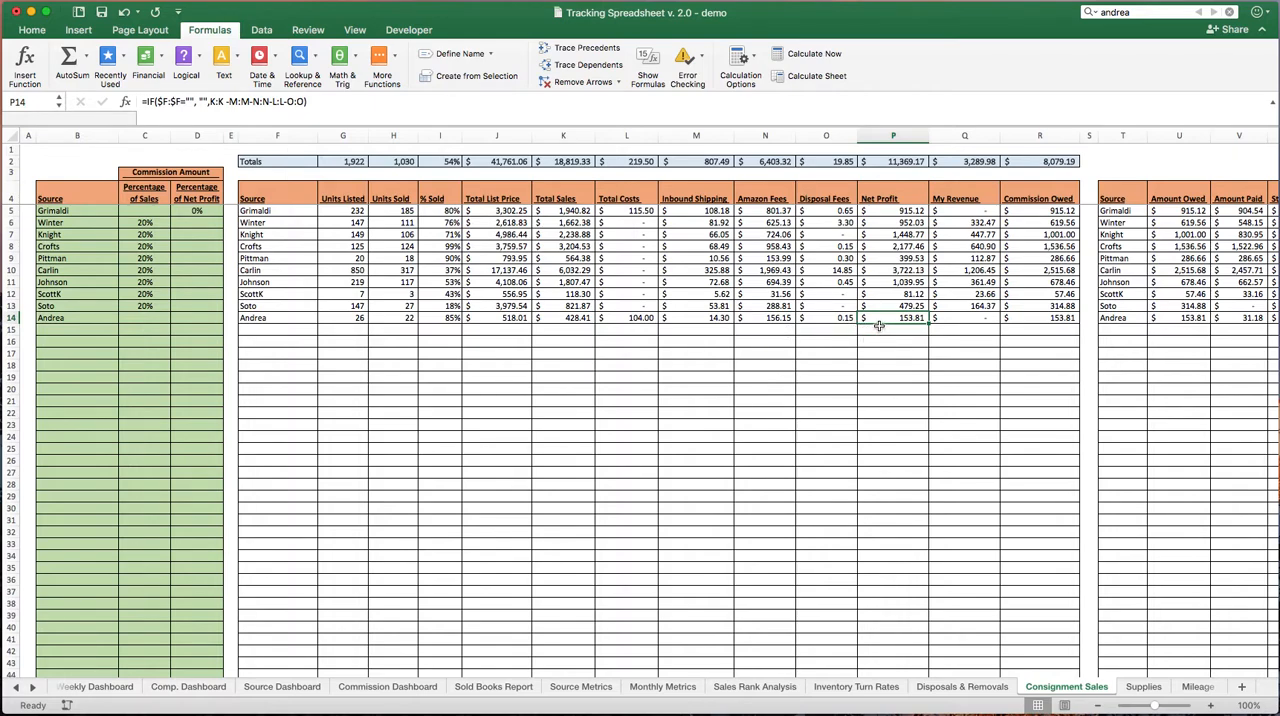
# Enter 50% in D14 as Andrea's share of net profit, yielding 76.91 commission owed
pyautogui.click(196, 318)
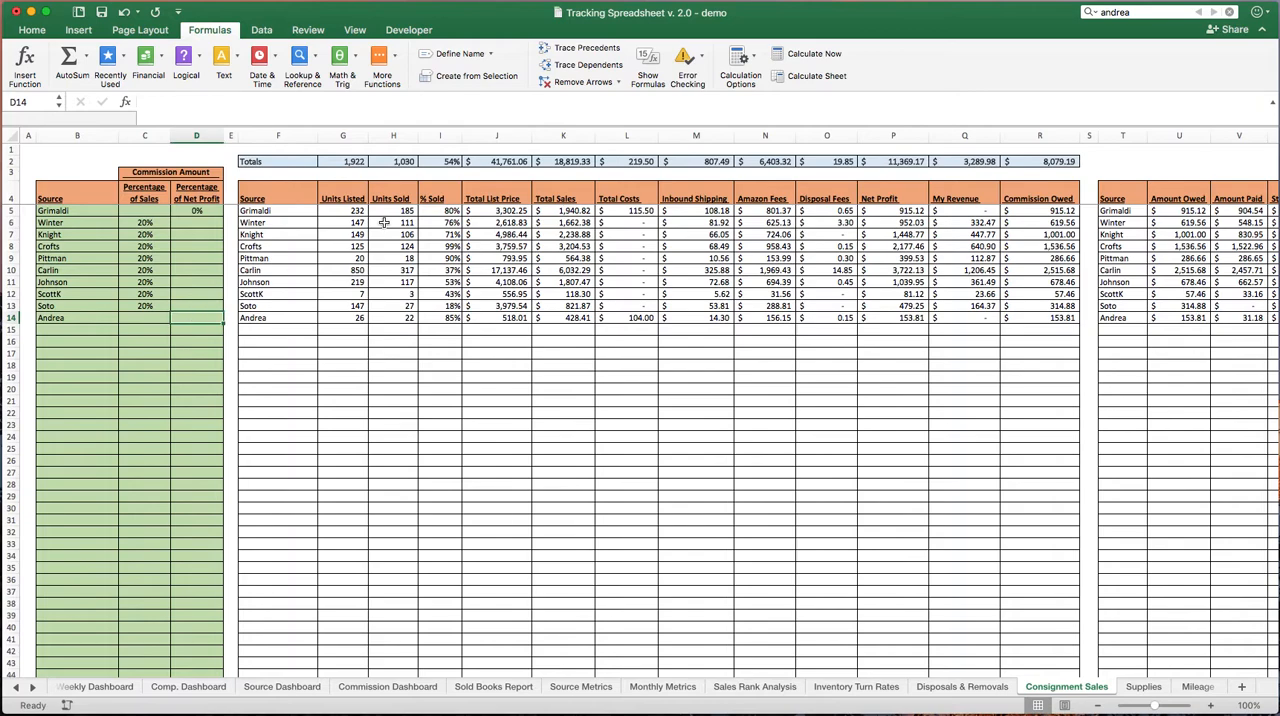
pyautogui.write('50%')
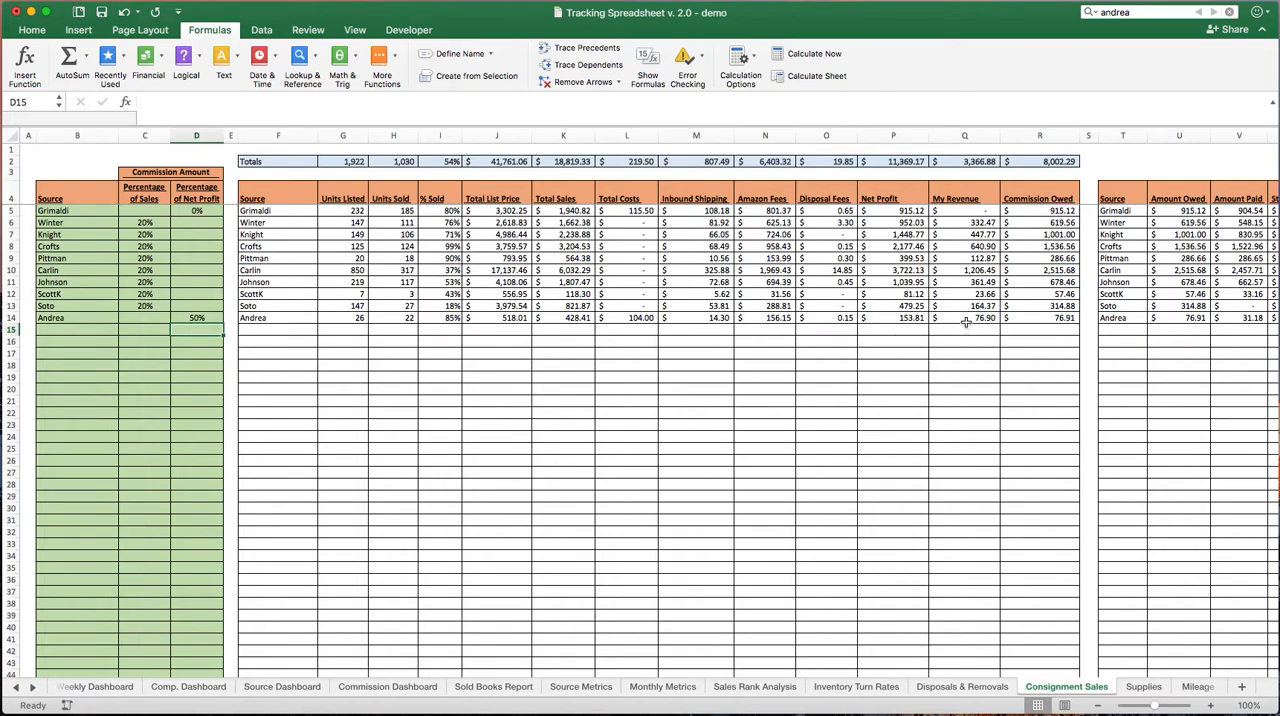
pyautogui.moveTo(962, 326)
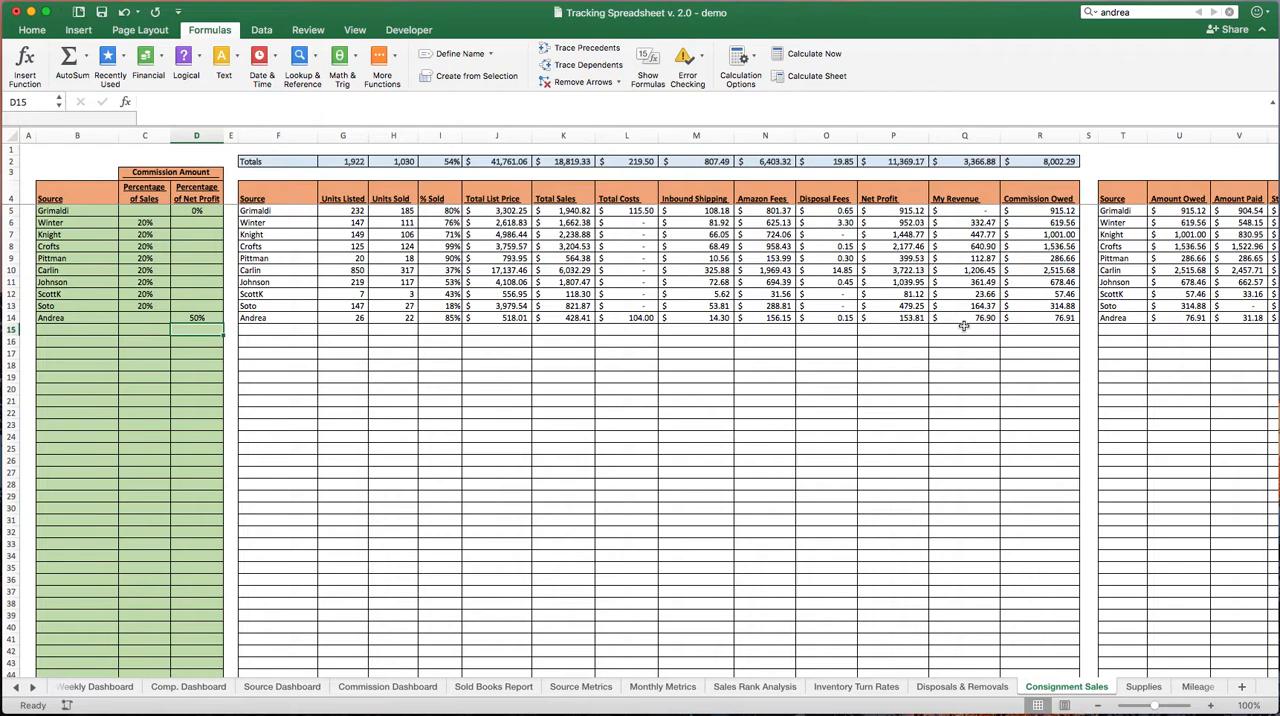
pyautogui.moveTo(1020, 332)
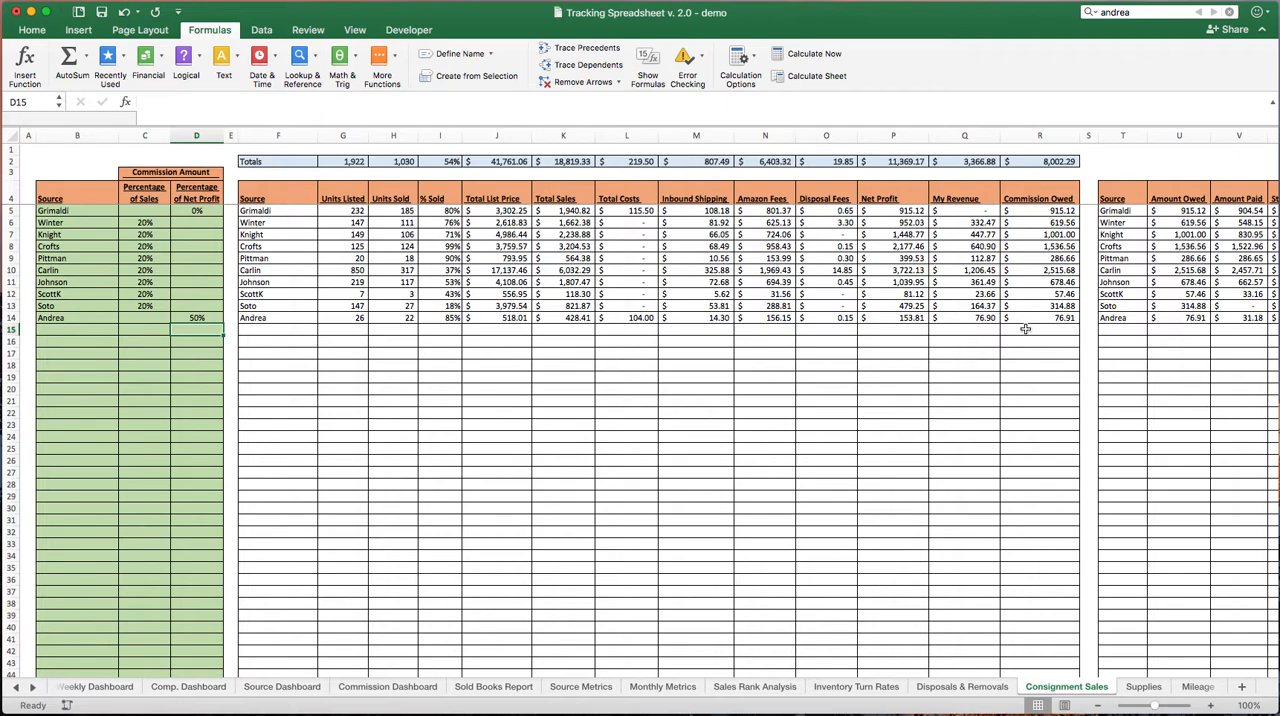
pyautogui.moveTo(844, 372)
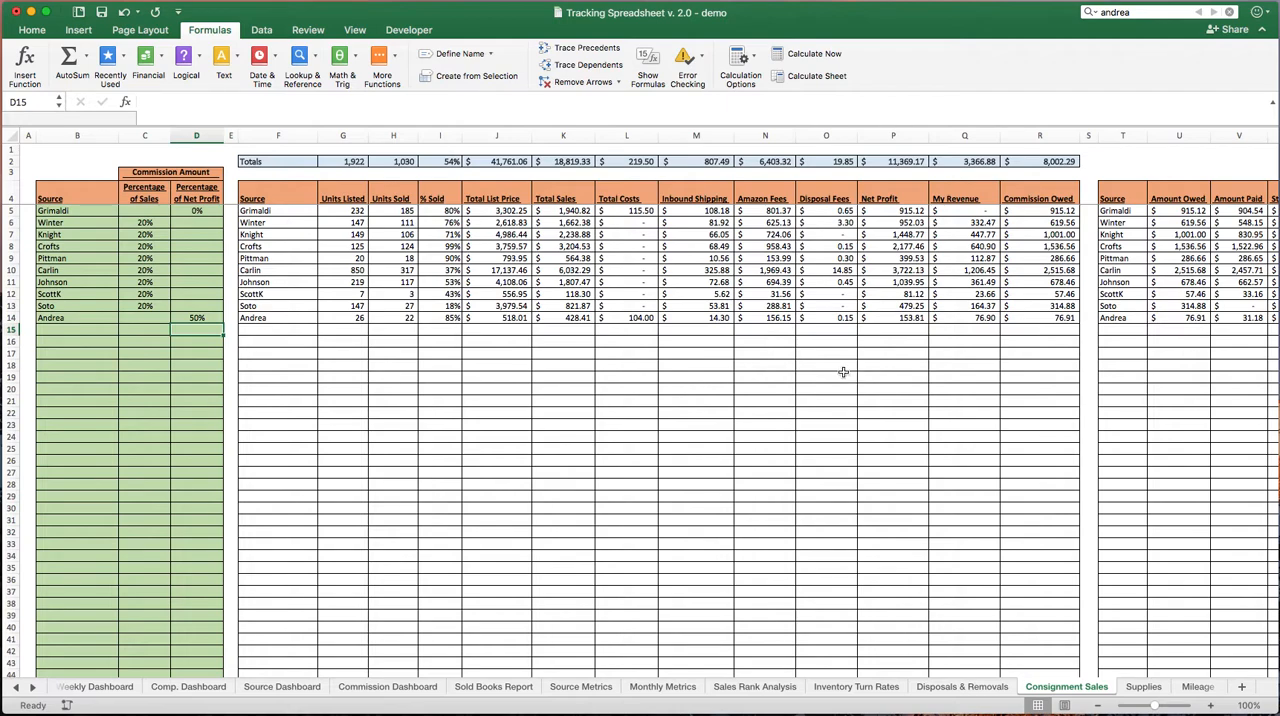
pyautogui.moveTo(922, 330)
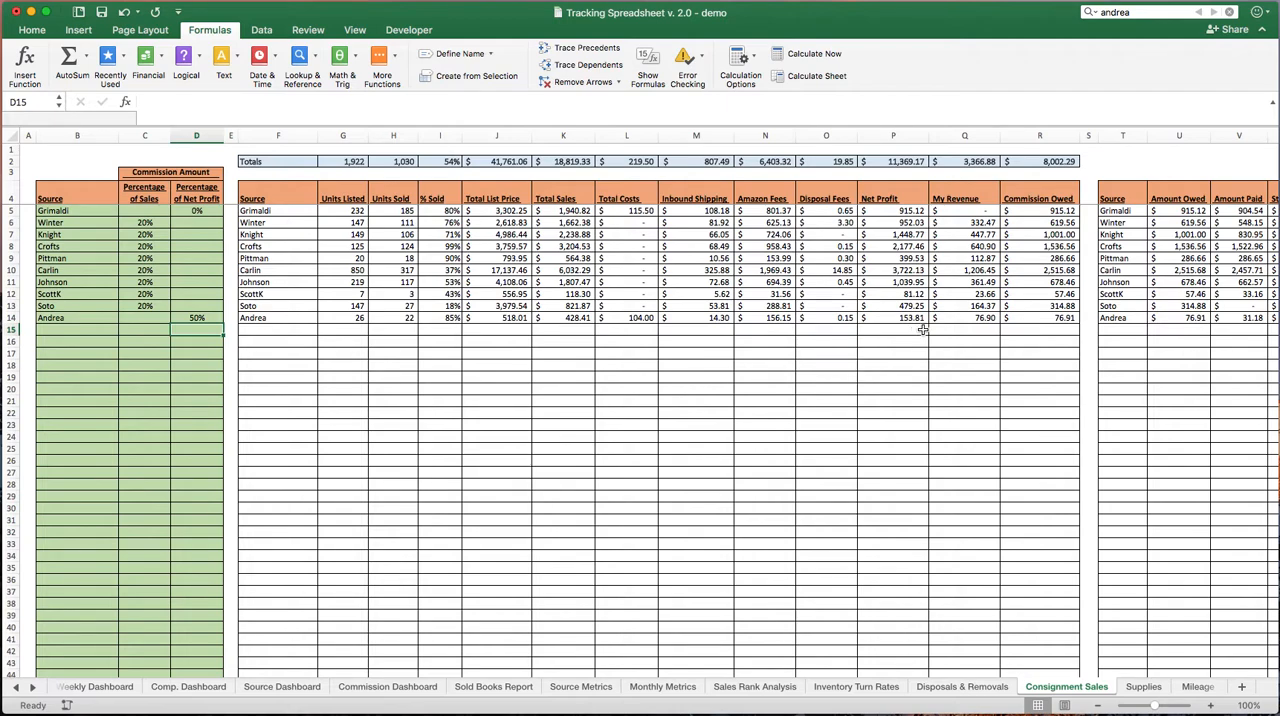
pyautogui.moveTo(1030, 330)
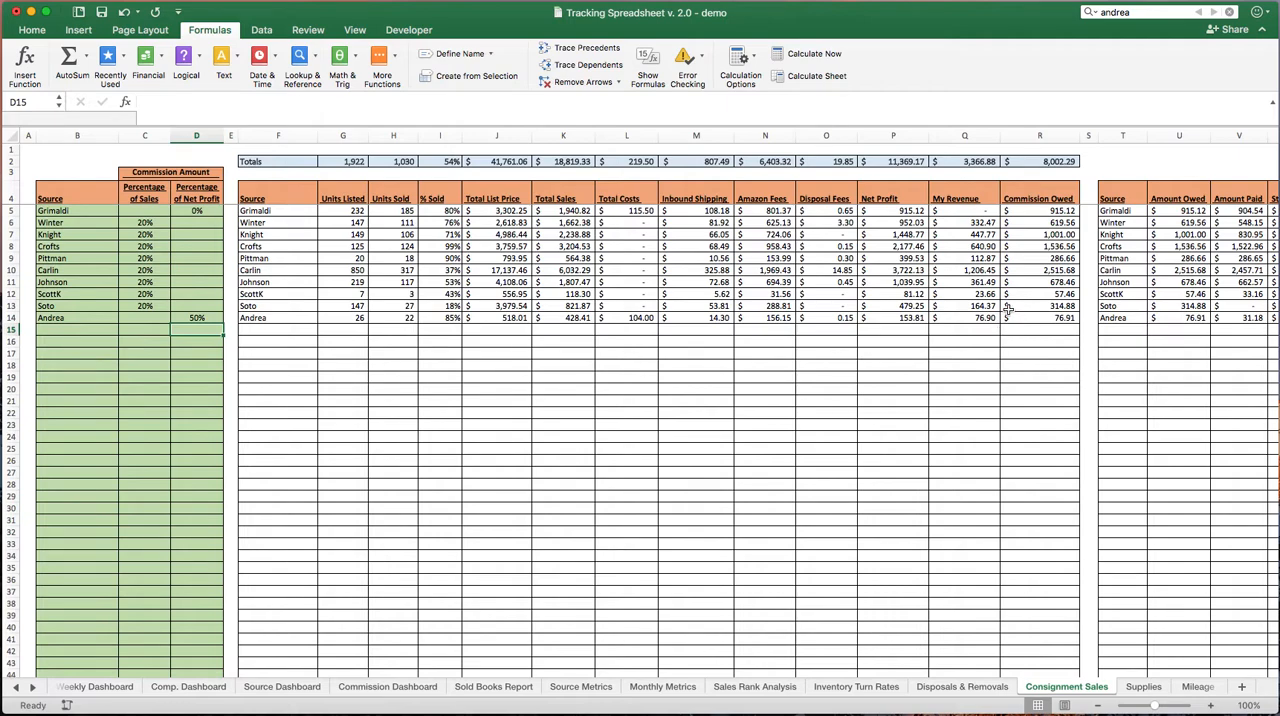
pyautogui.moveTo(1020, 312)
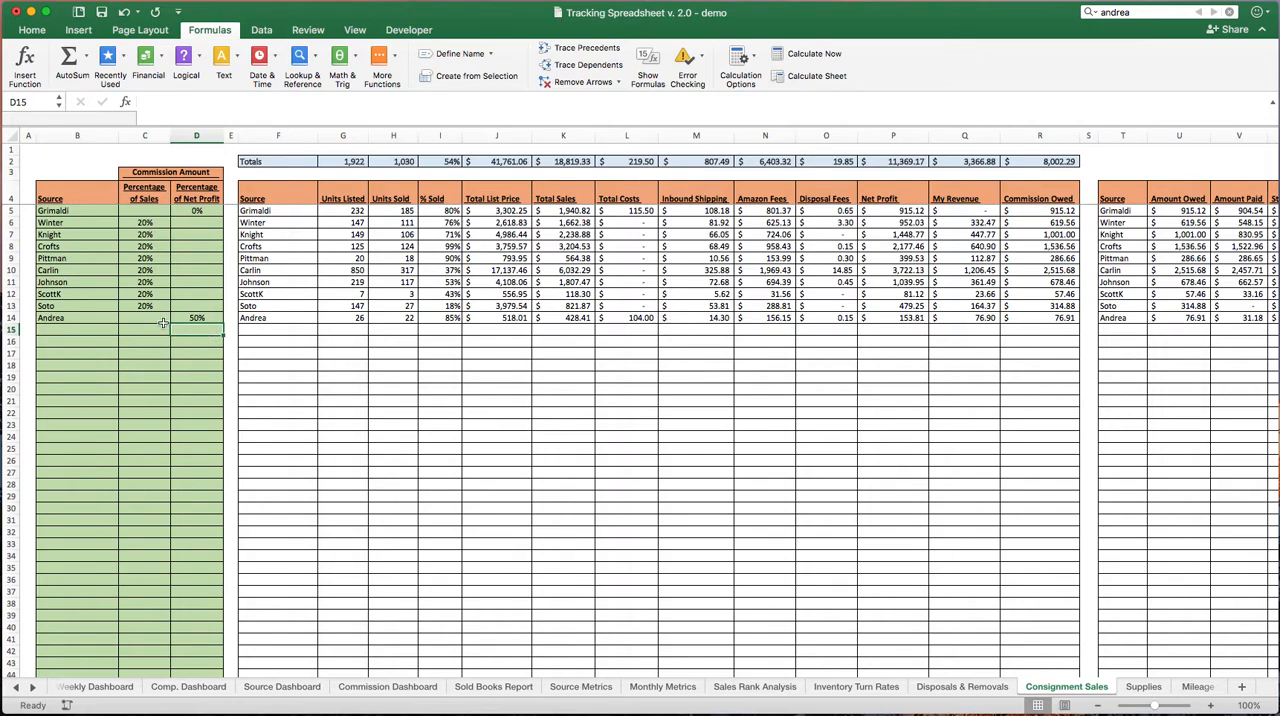
# Set Andrea's net-profit rate to 50% in D14 and clear her 20% sales rate in C14
pyautogui.click(196, 318)
pyautogui.write('20')
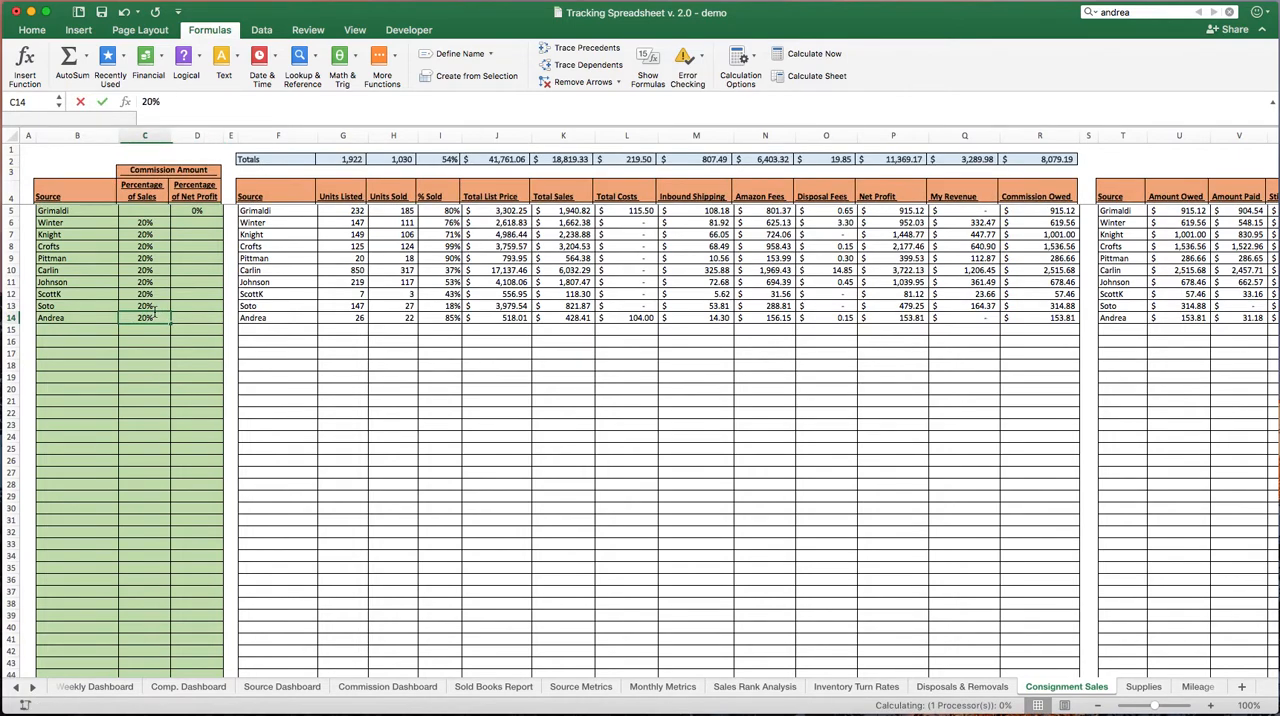
pyautogui.click(196, 318)
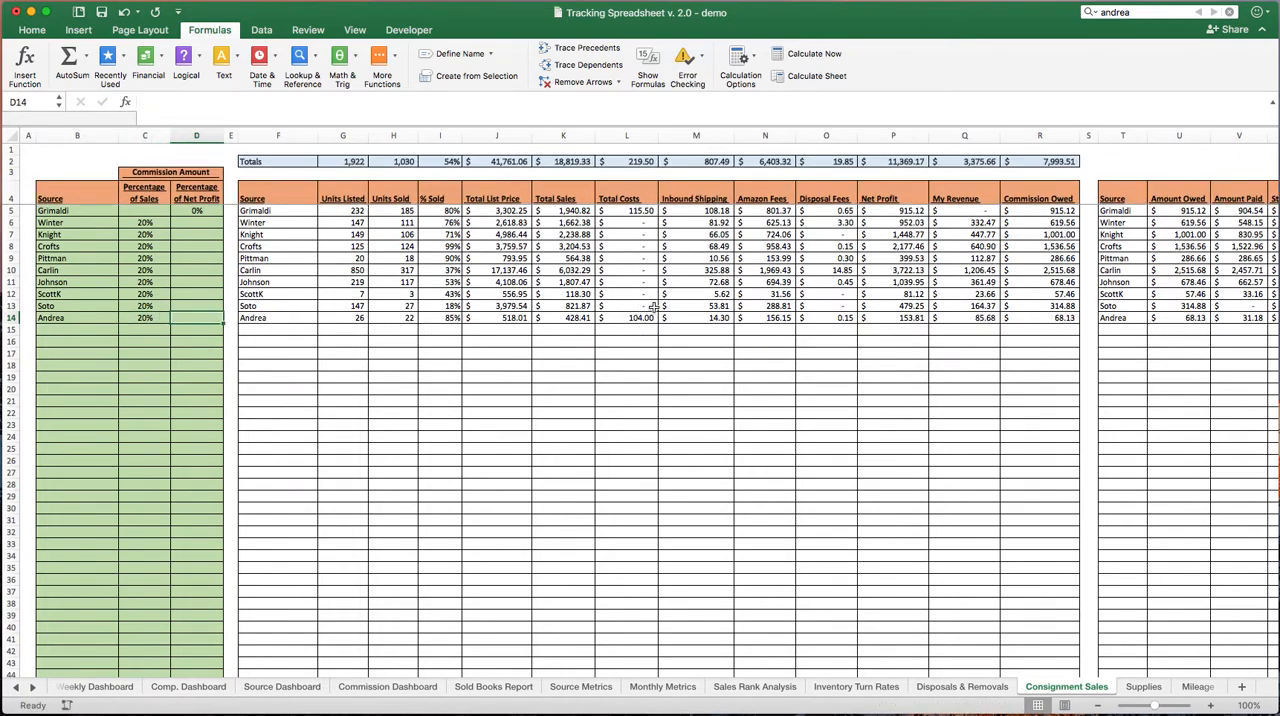
pyautogui.moveTo(812, 380)
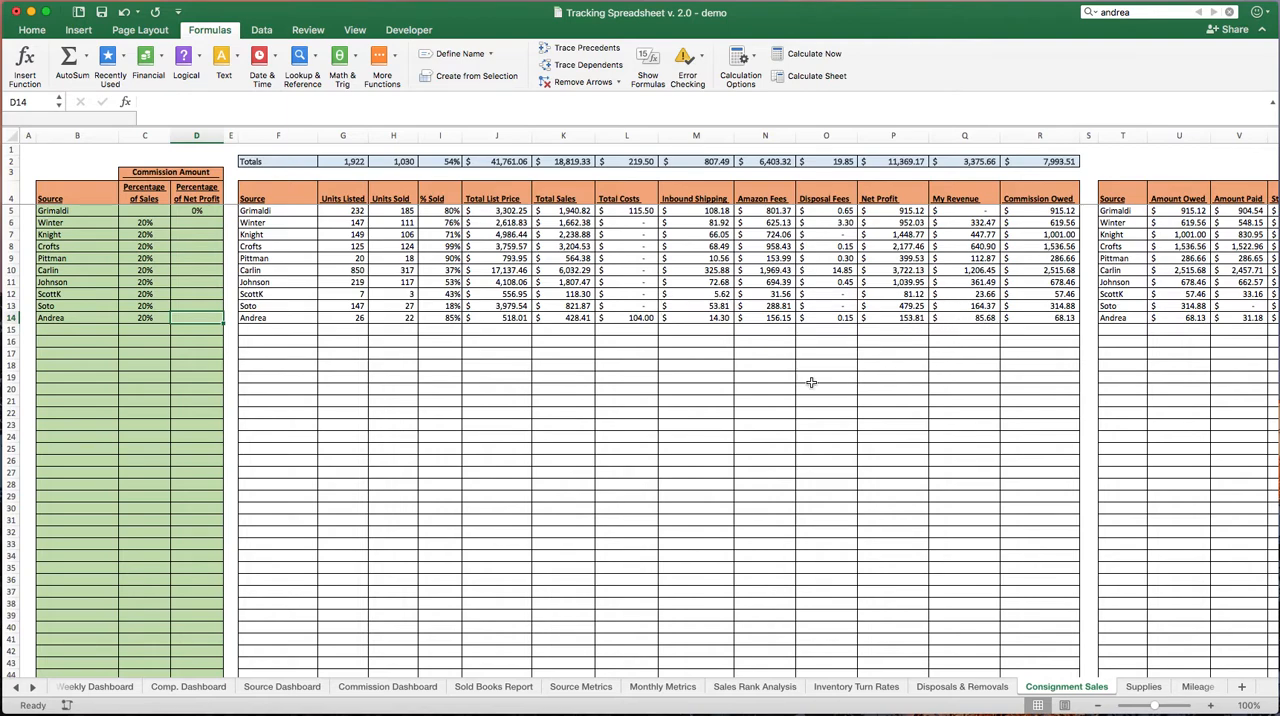
pyautogui.moveTo(976, 340)
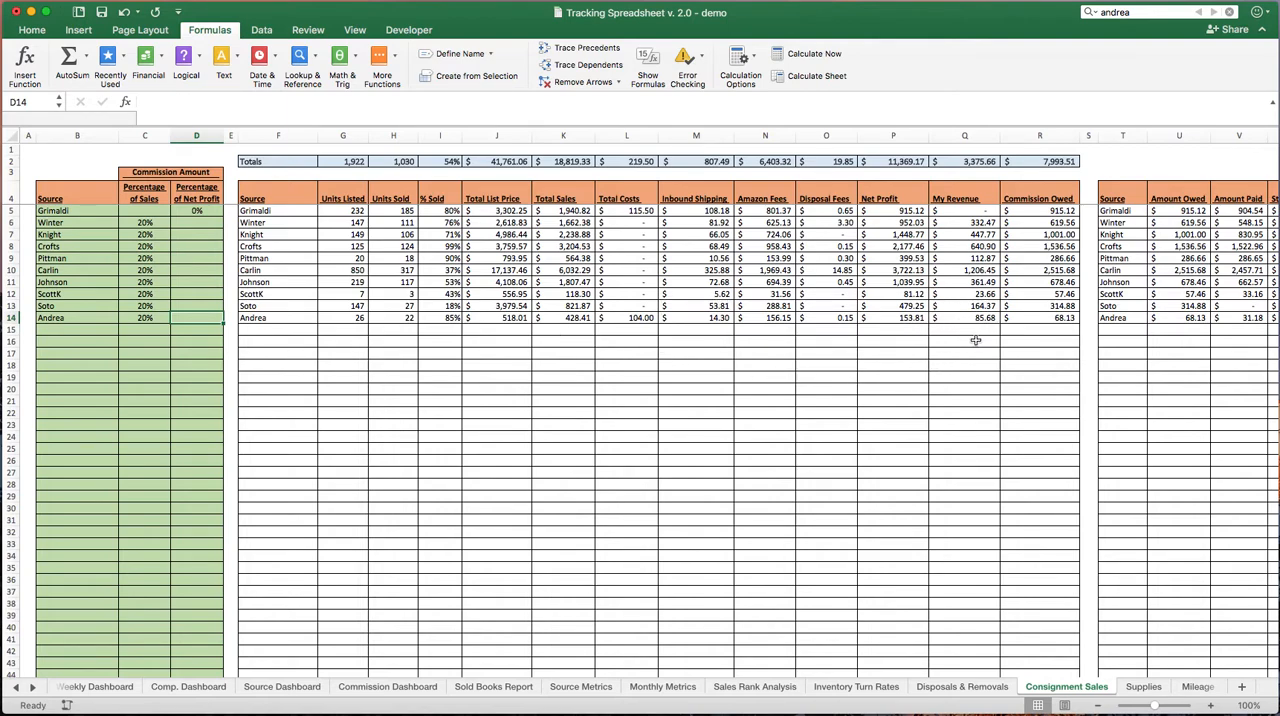
pyautogui.moveTo(714, 336)
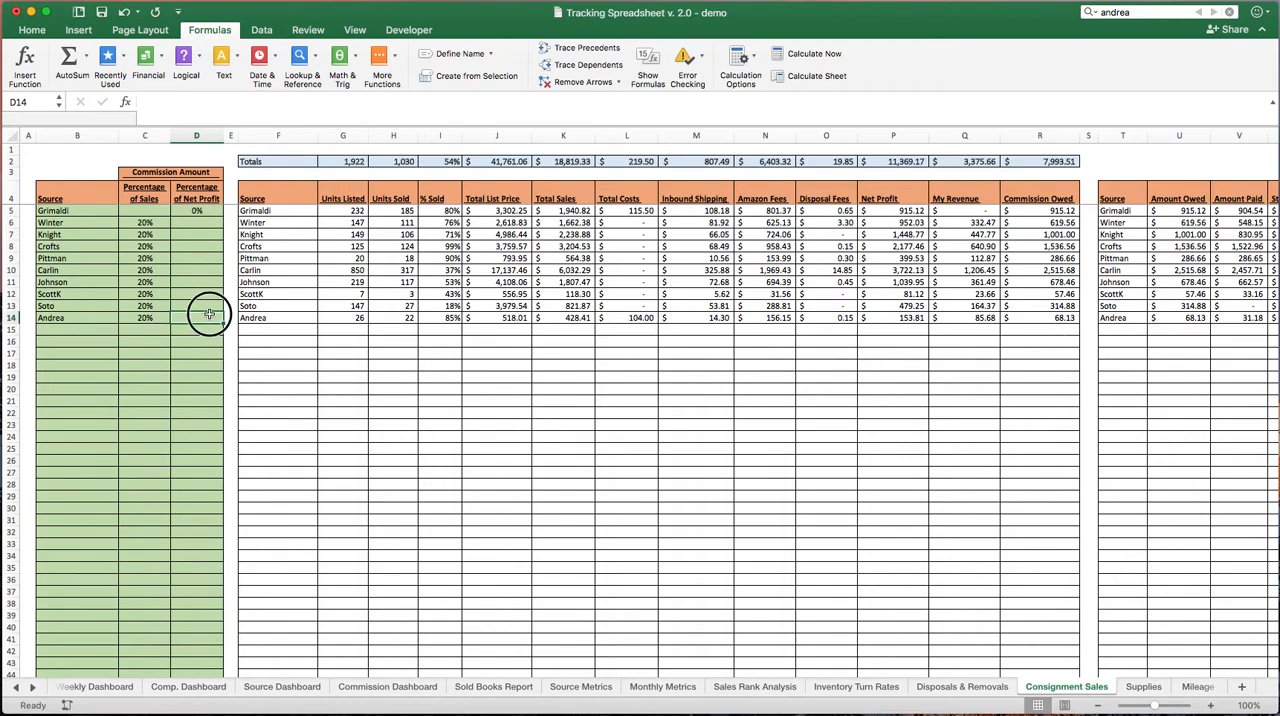
pyautogui.write('50%')
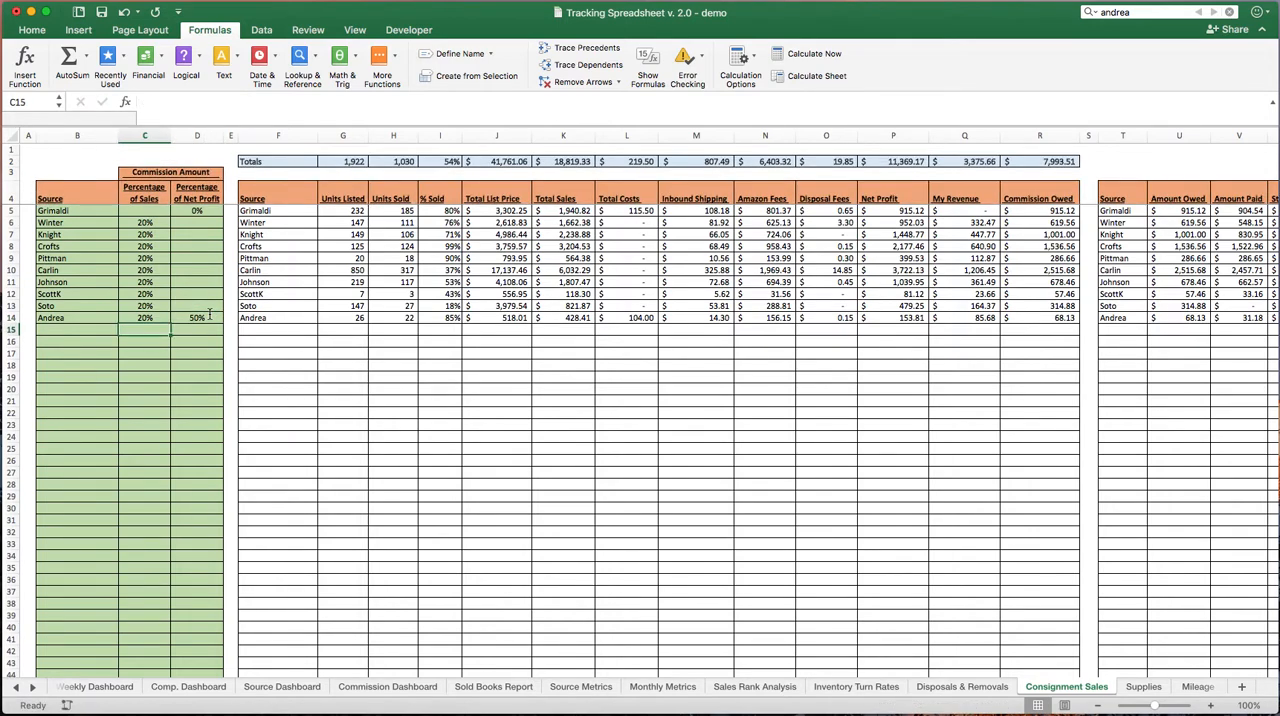
pyautogui.click(144, 318)
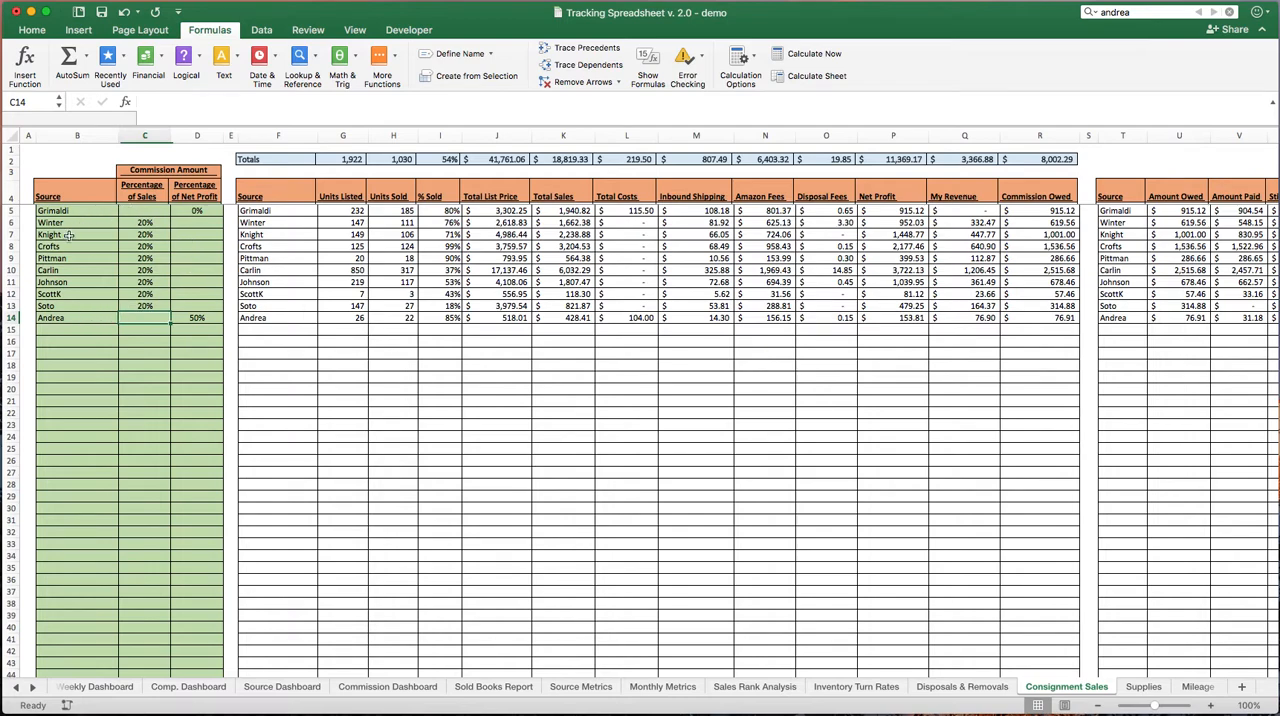
pyautogui.moveTo(32, 334)
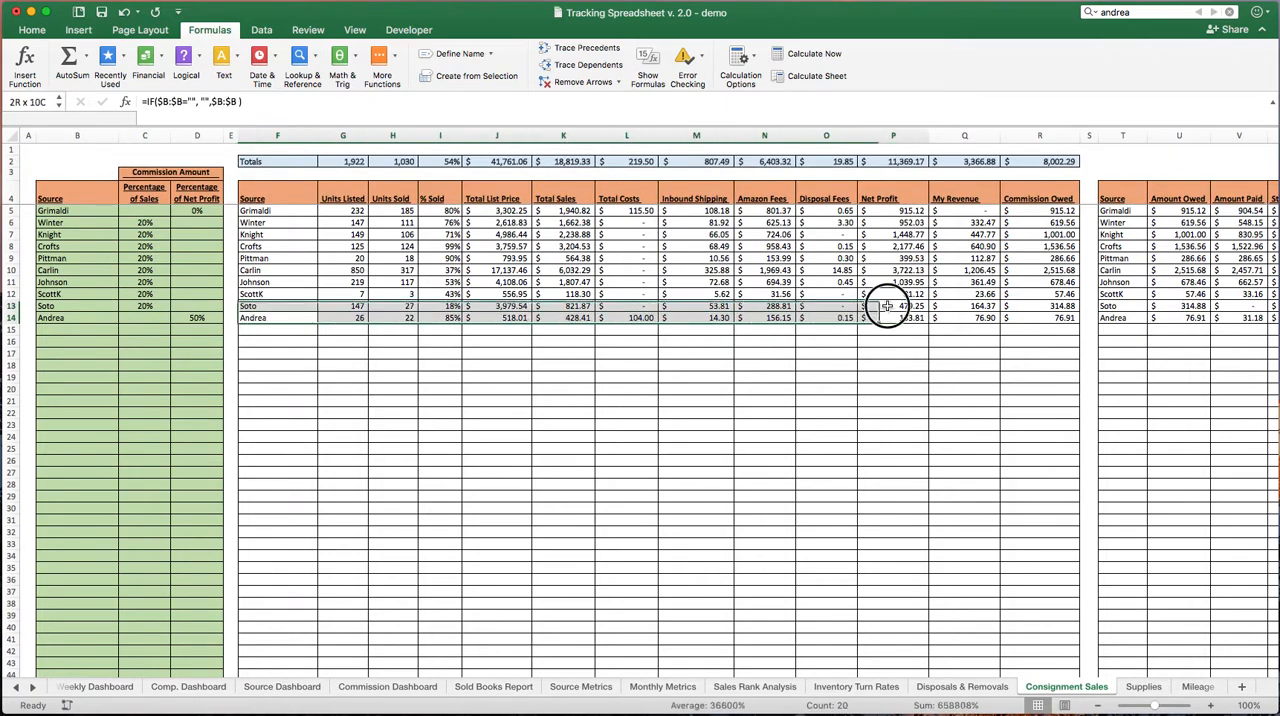
# Inspect the commission-owed formulas in R14 and Q2 for Andrea's $76.91
pyautogui.click(1036, 316)
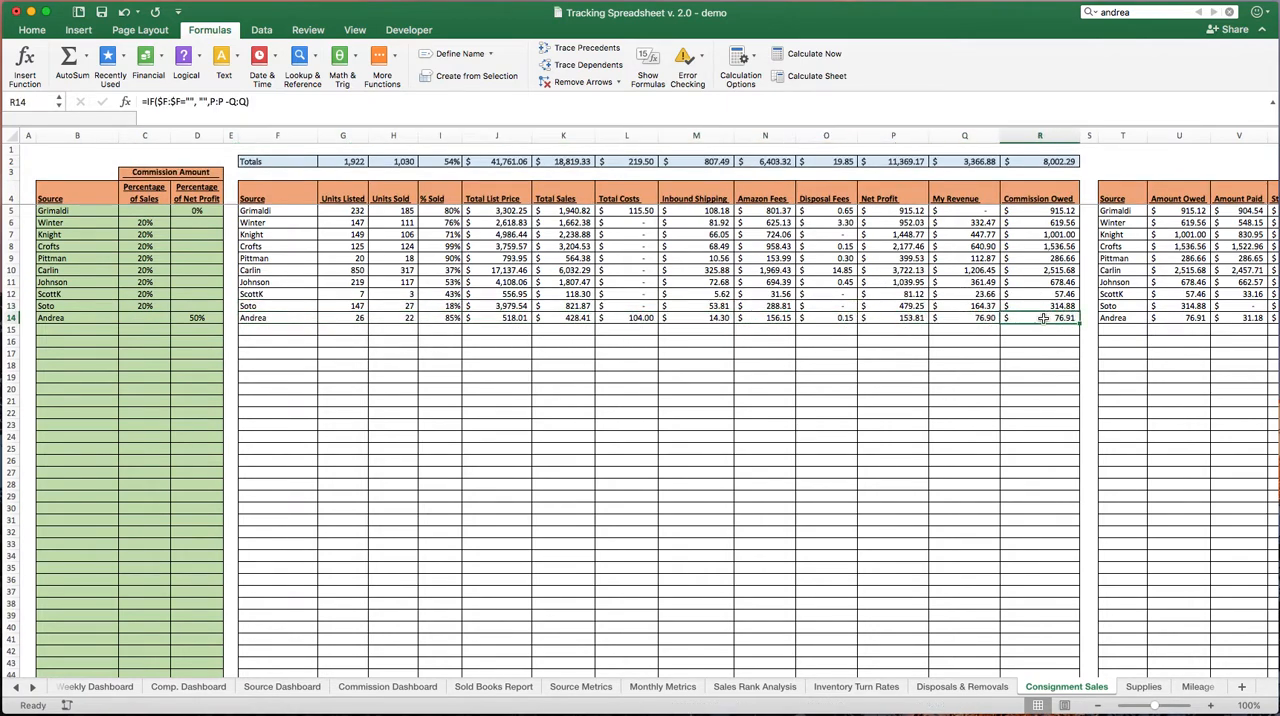
pyautogui.moveTo(750, 182)
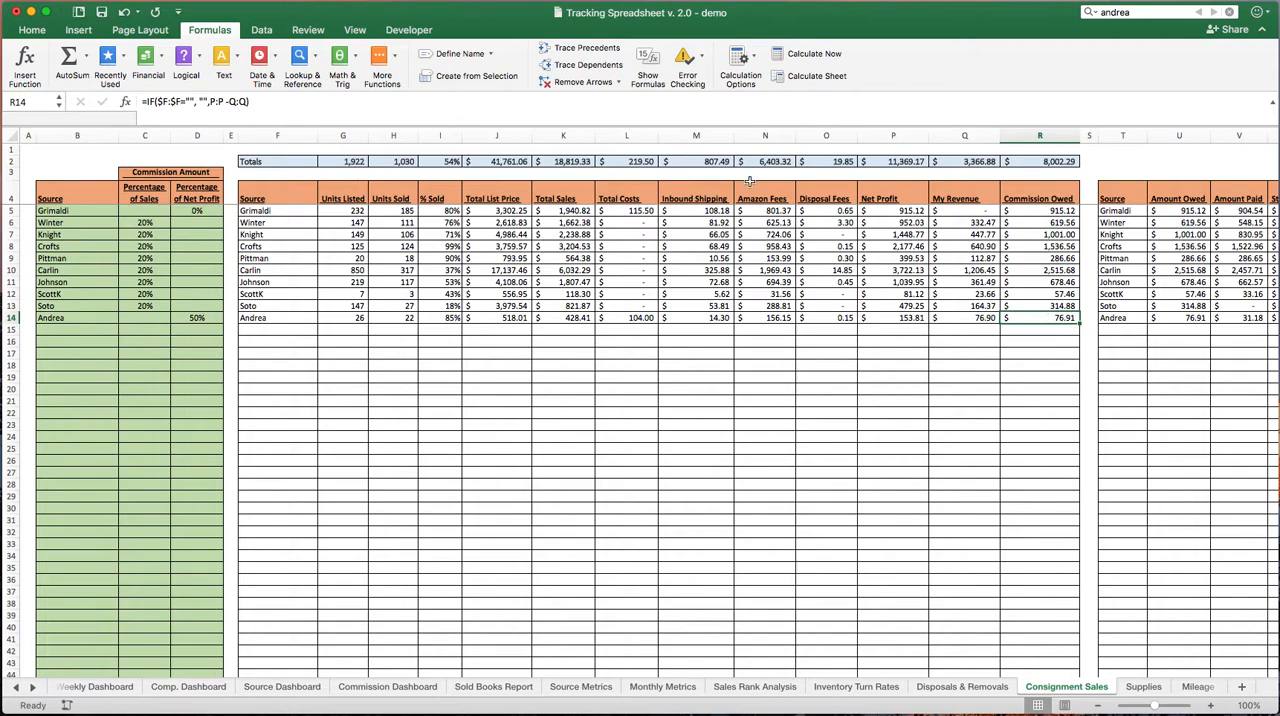
pyautogui.moveTo(1154, 194)
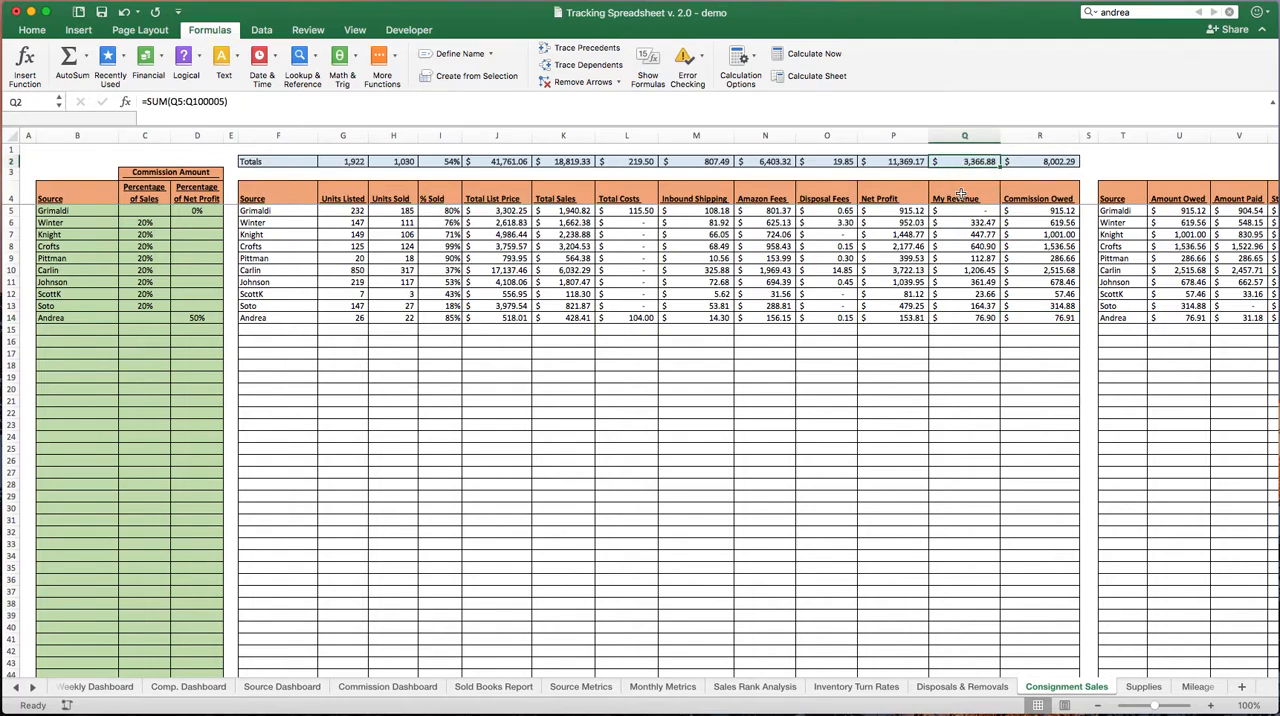
pyautogui.moveTo(1068, 212)
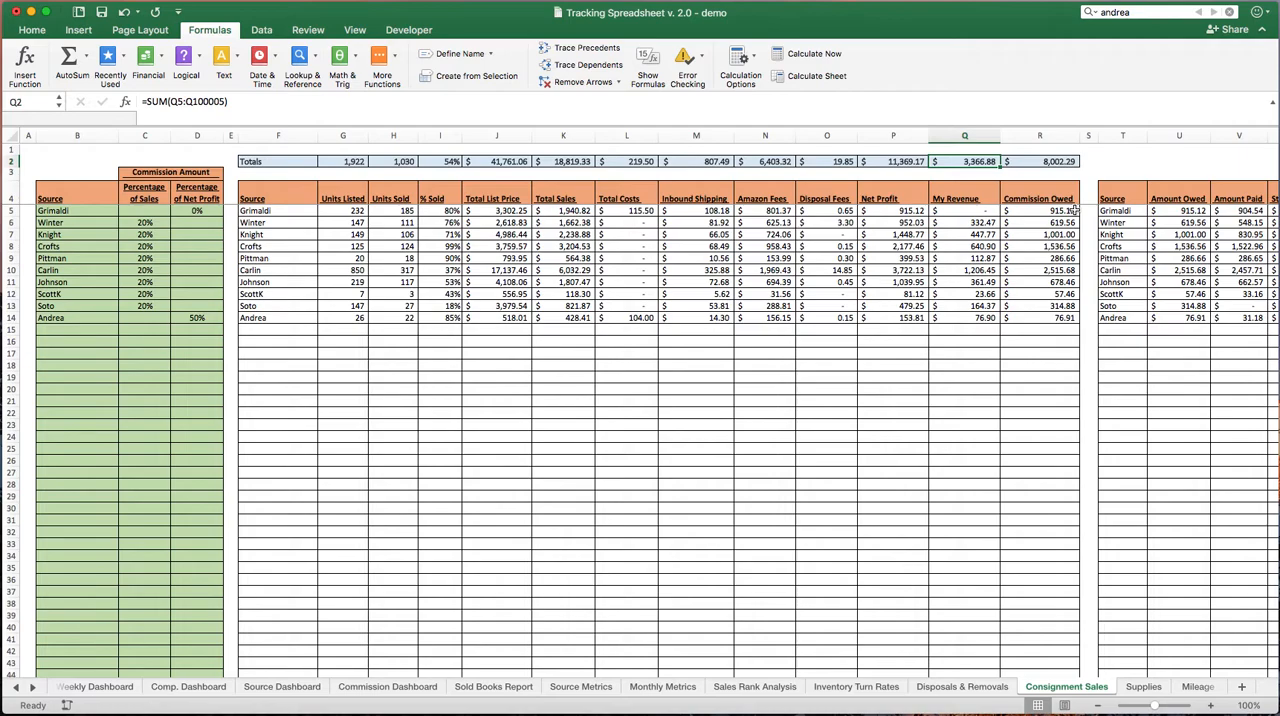
pyautogui.click(1052, 222)
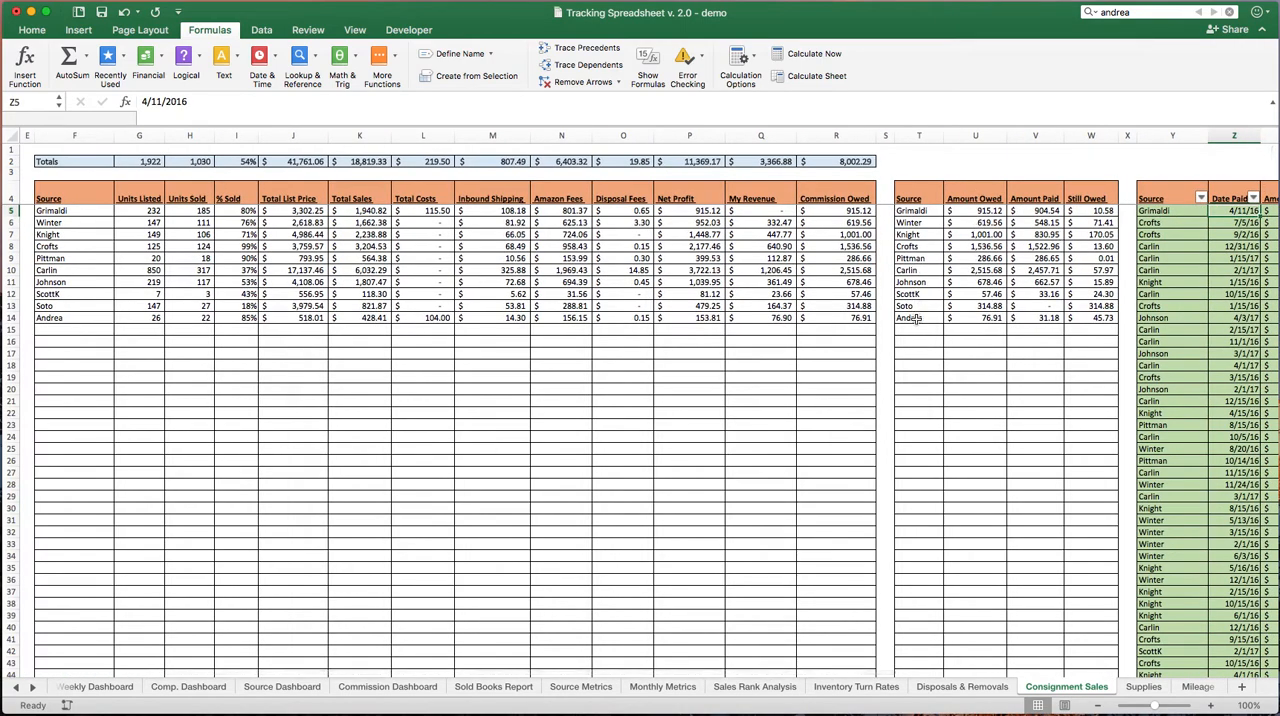
pyautogui.click(972, 316)
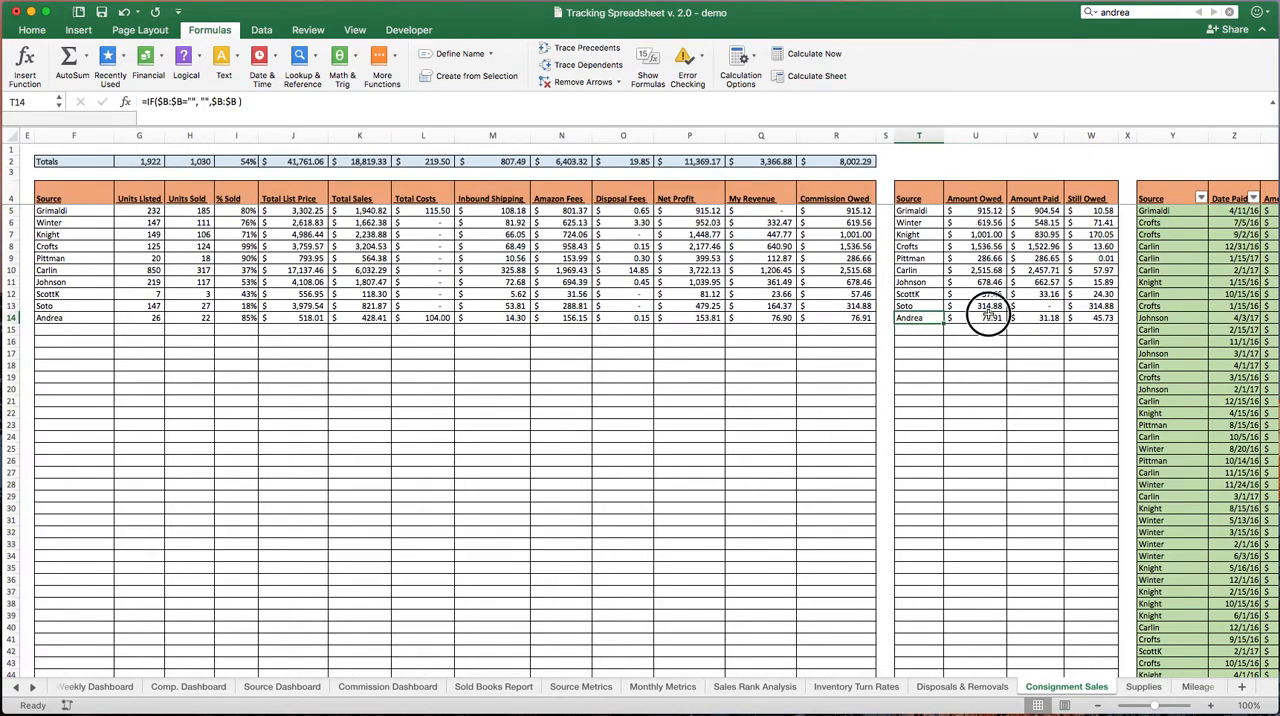
pyautogui.click(976, 318)
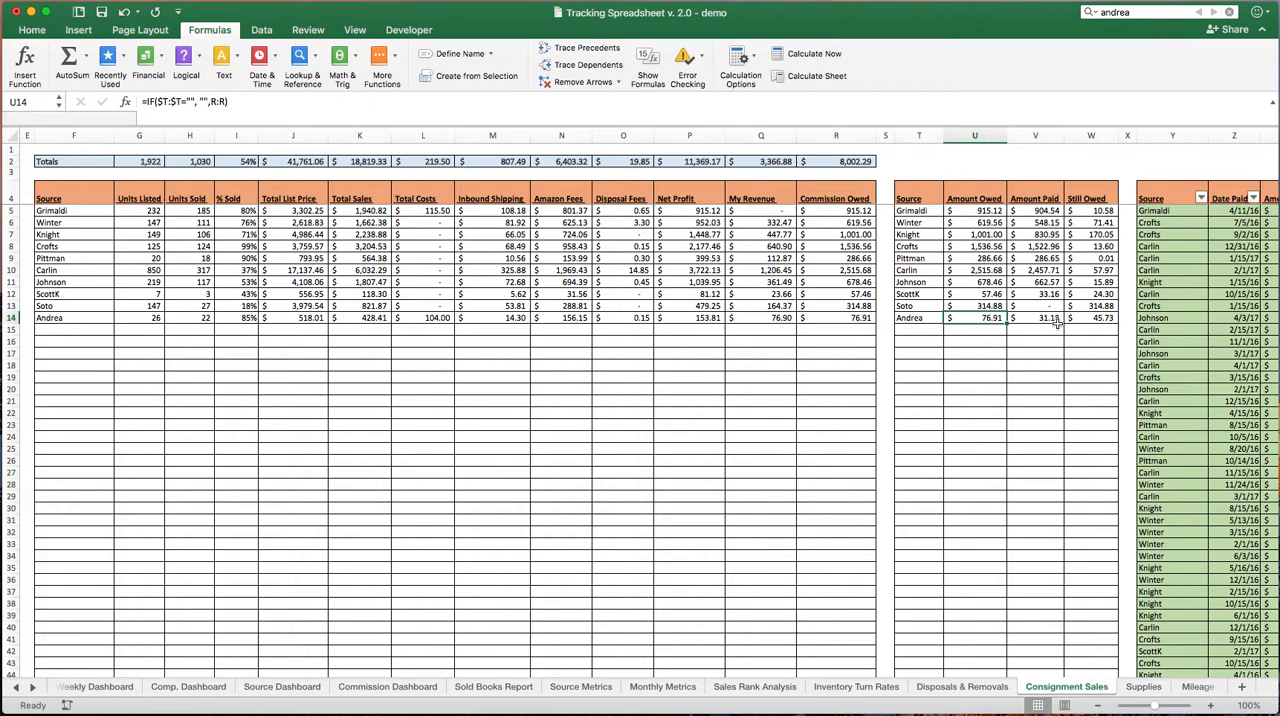
pyautogui.click(1098, 318)
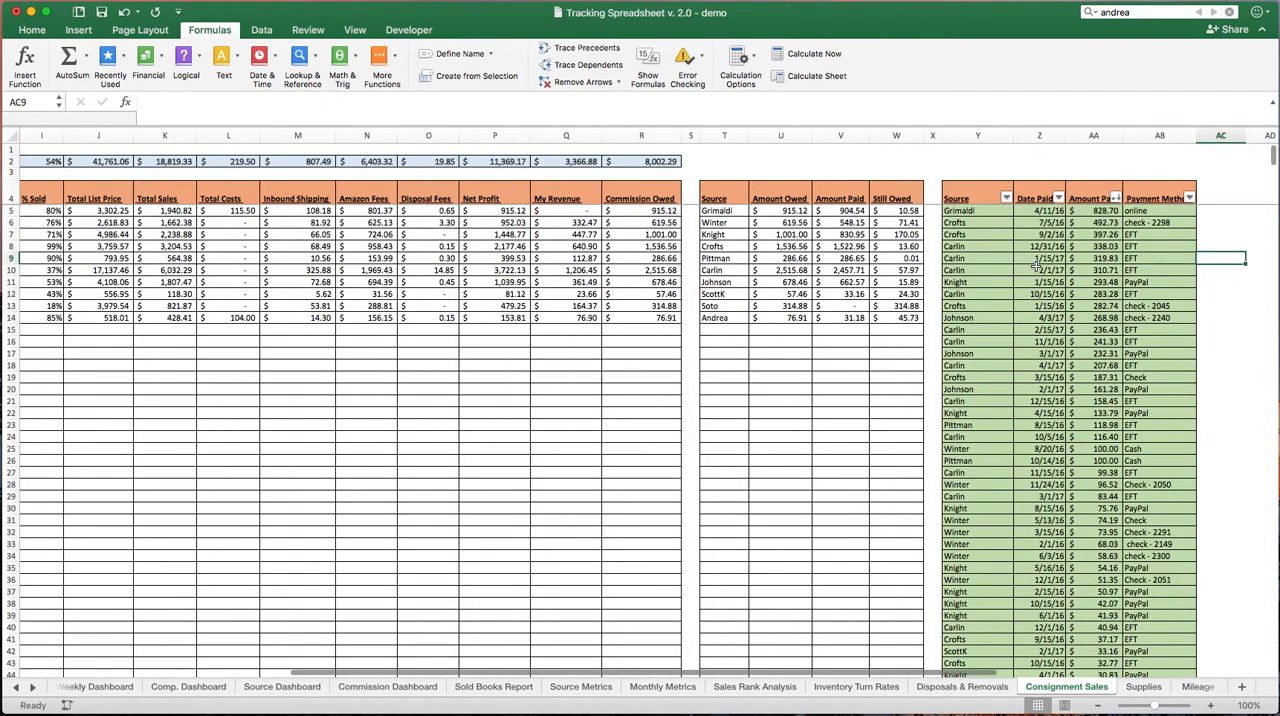
pyautogui.scroll(-3)
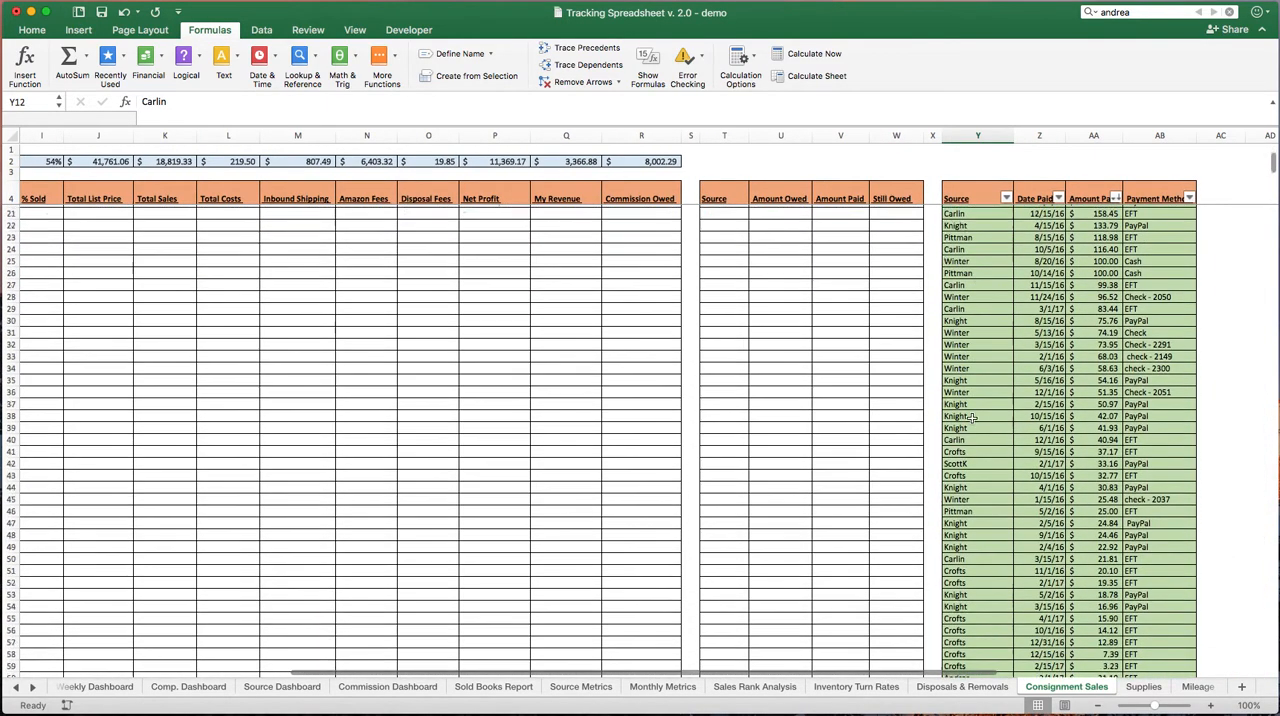
pyautogui.scroll(-3)
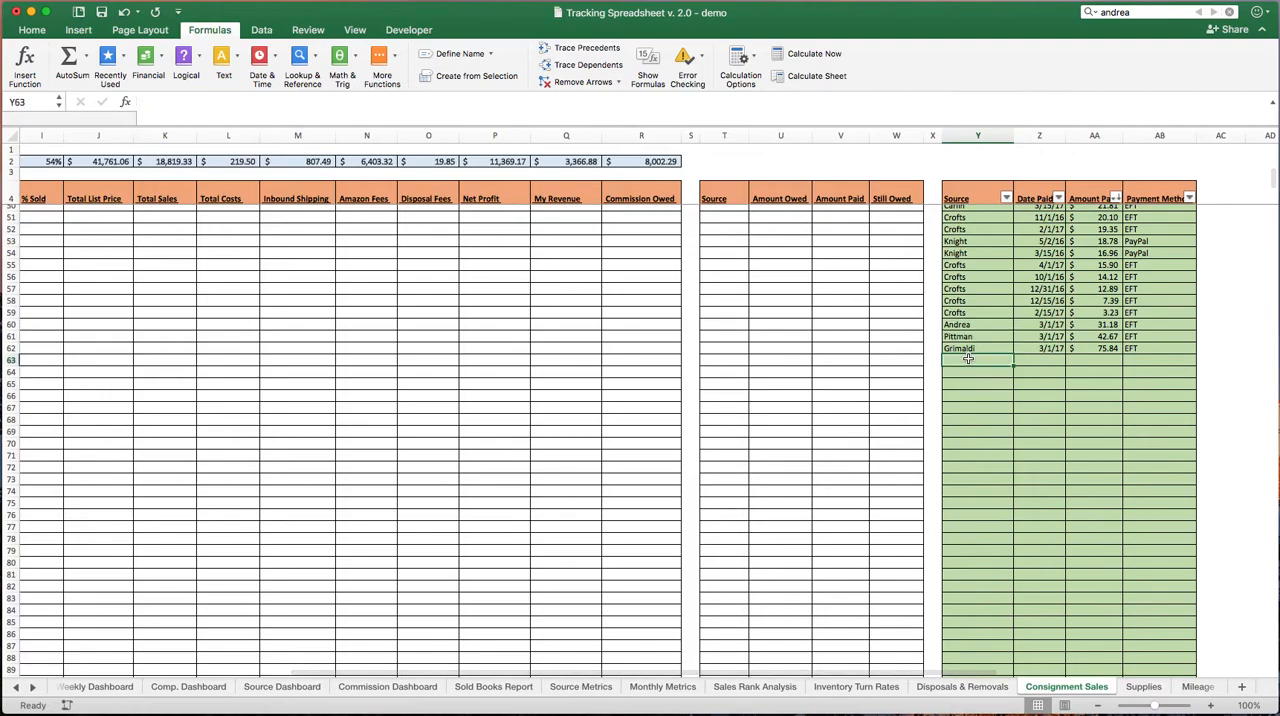
pyautogui.click(1094, 360)
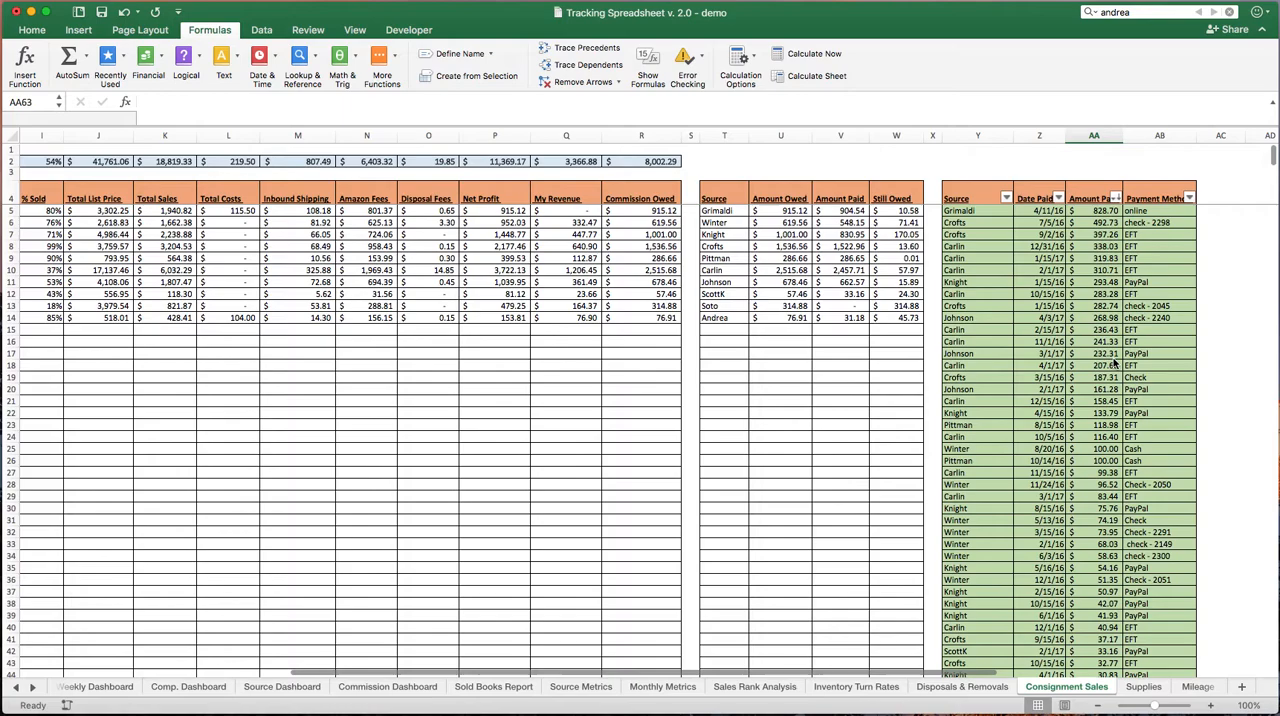
pyautogui.scroll(-3)
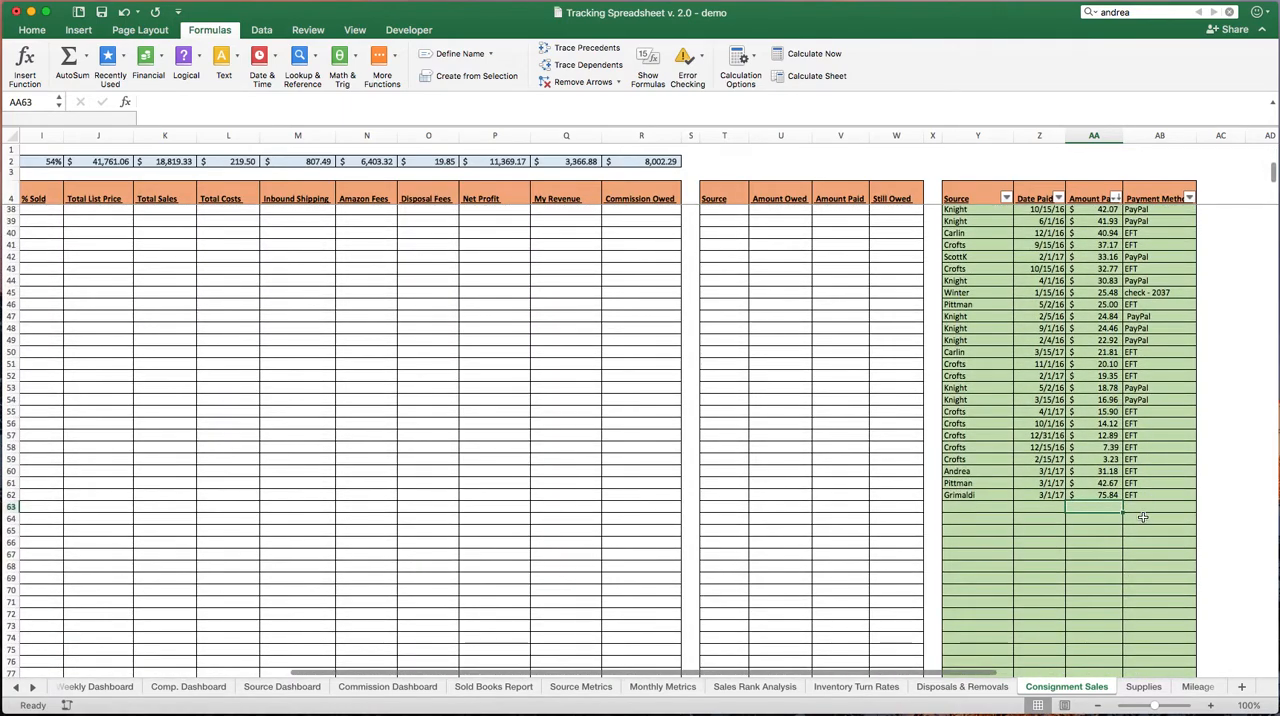
pyautogui.click(1160, 518)
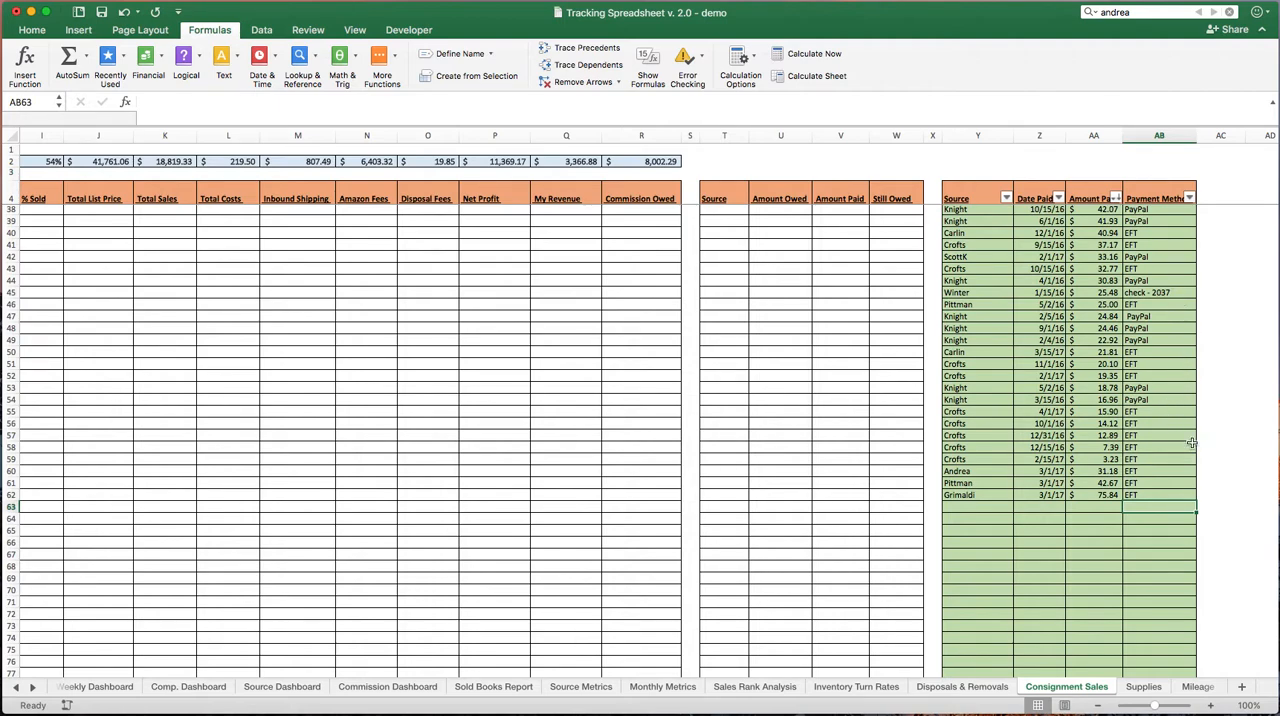
pyautogui.scroll(3)
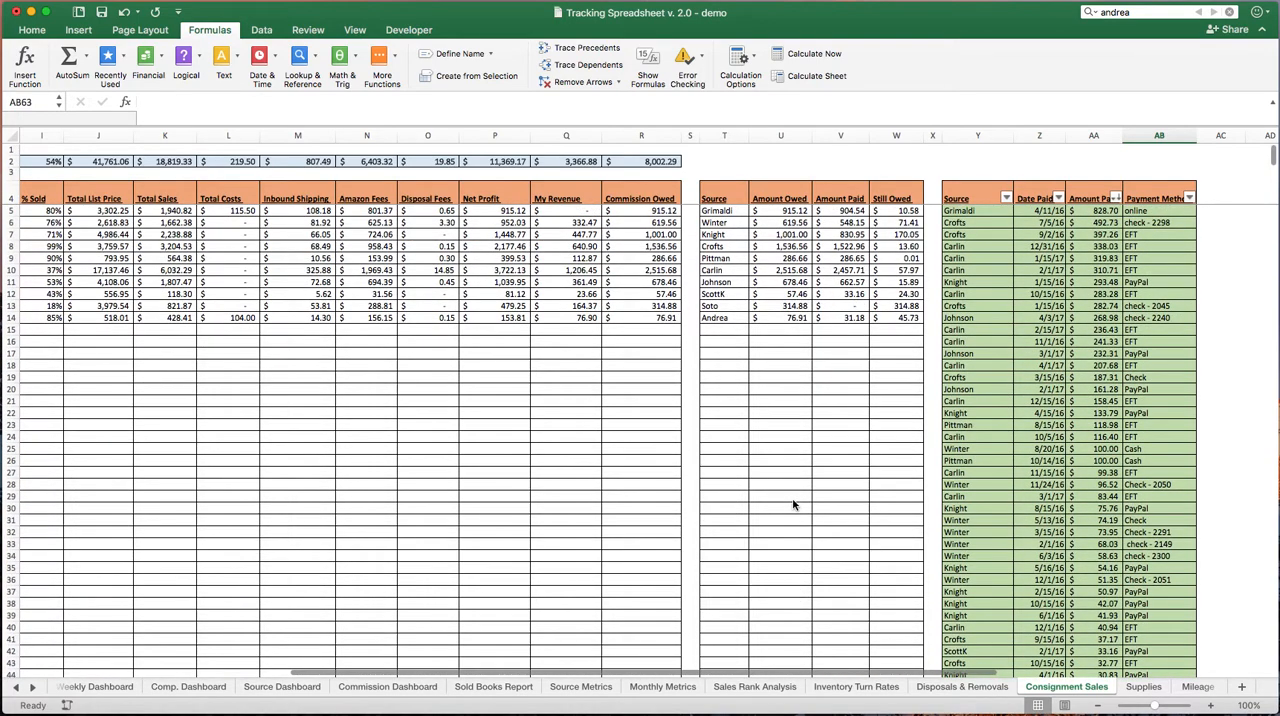
pyautogui.moveTo(524, 326)
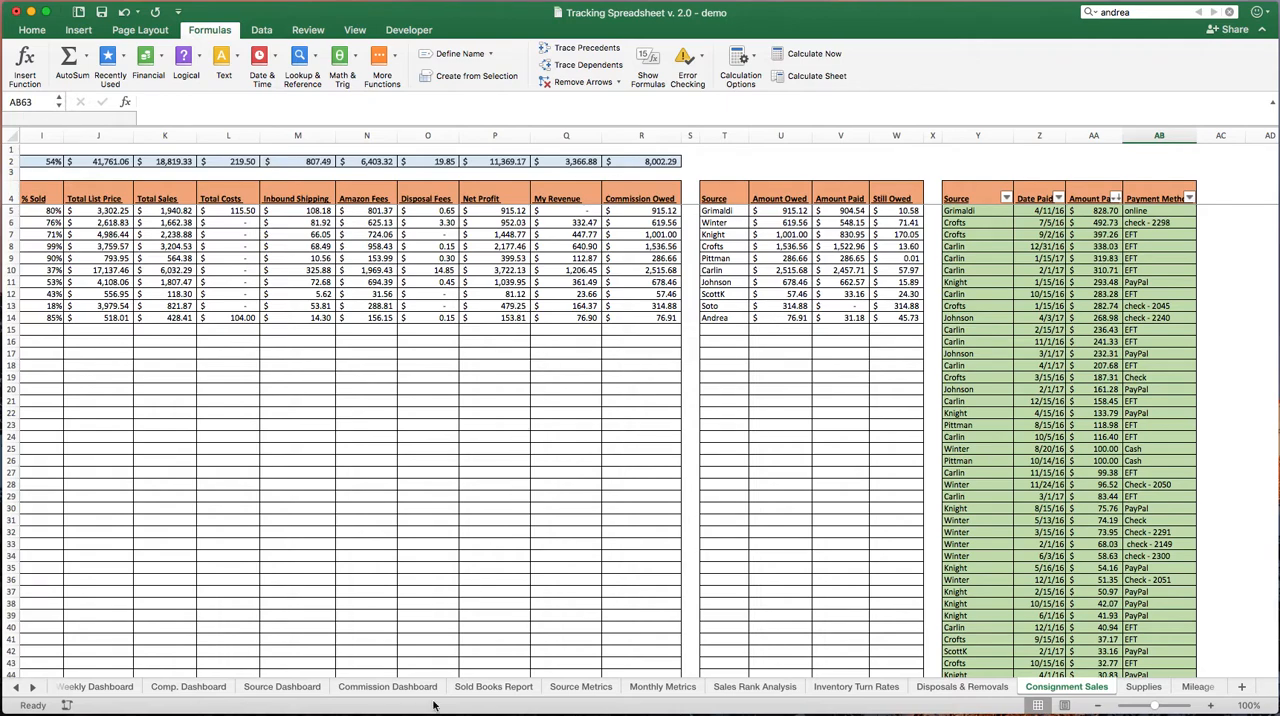
pyautogui.click(388, 686)
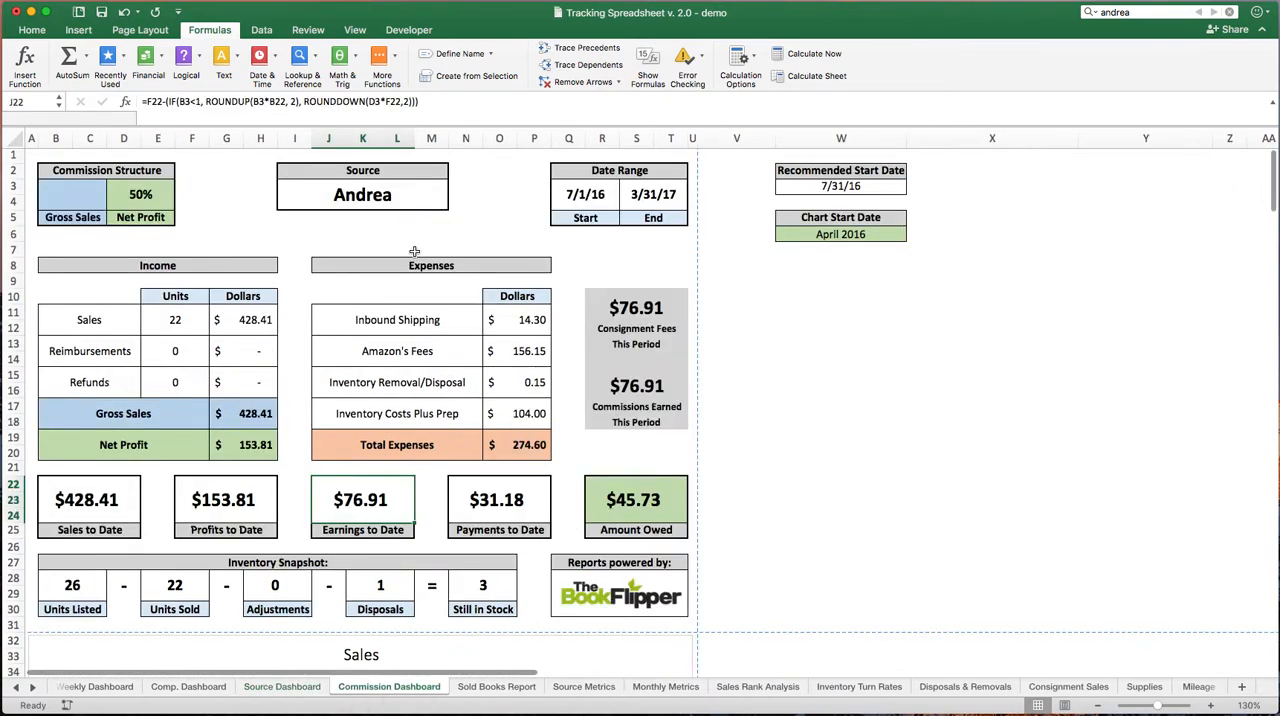
# Switch the dashboard Source to Knight ($170.04 owed), then back to Andrea
pyautogui.click(452, 188)
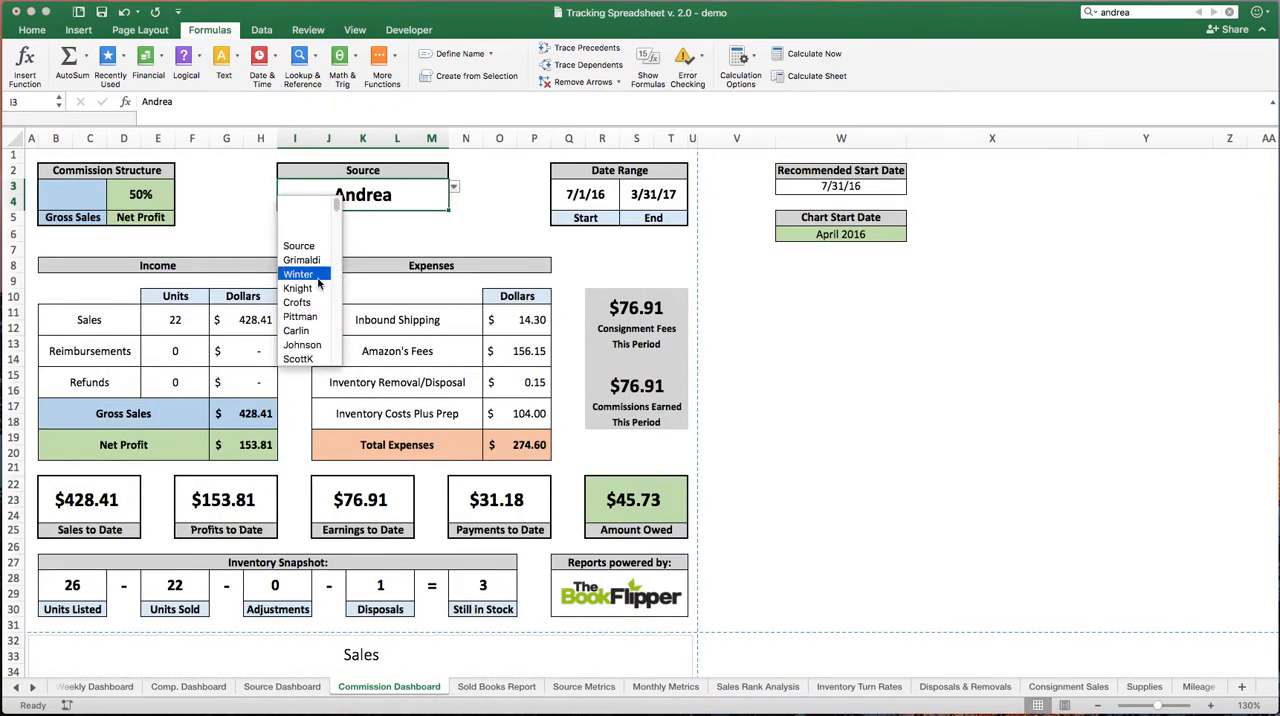
pyautogui.click(296, 288)
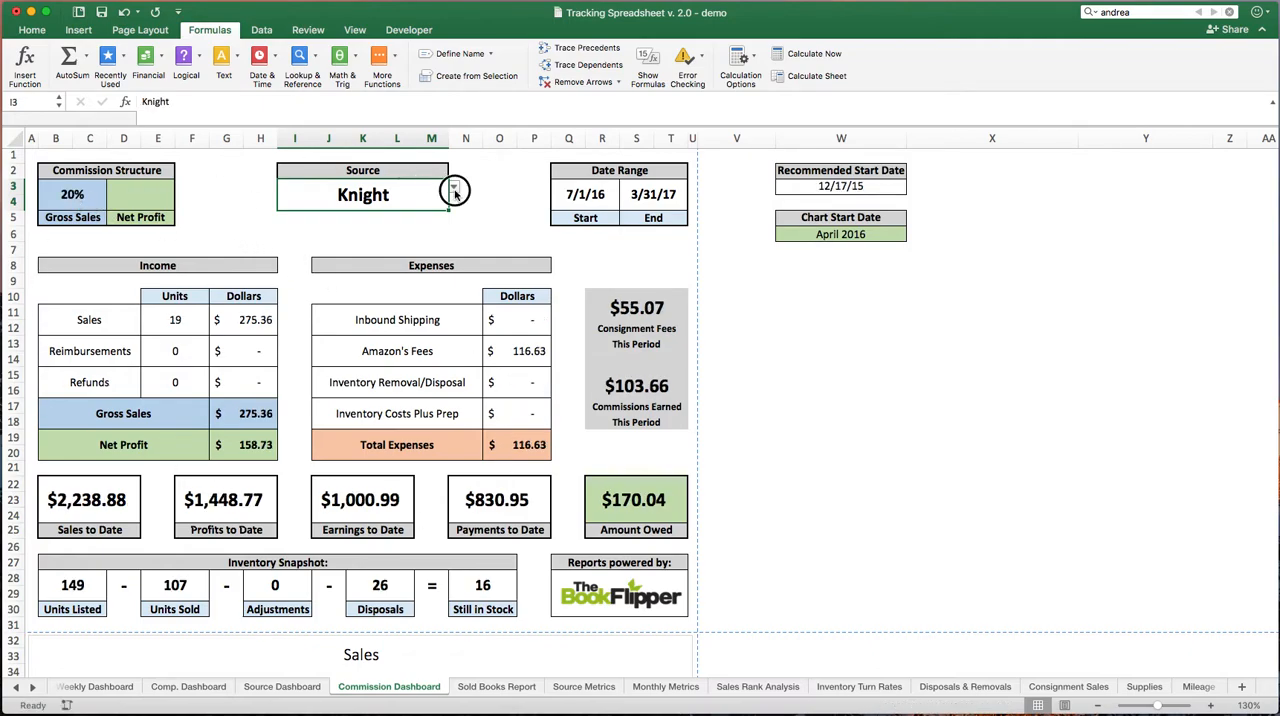
pyautogui.click(452, 188)
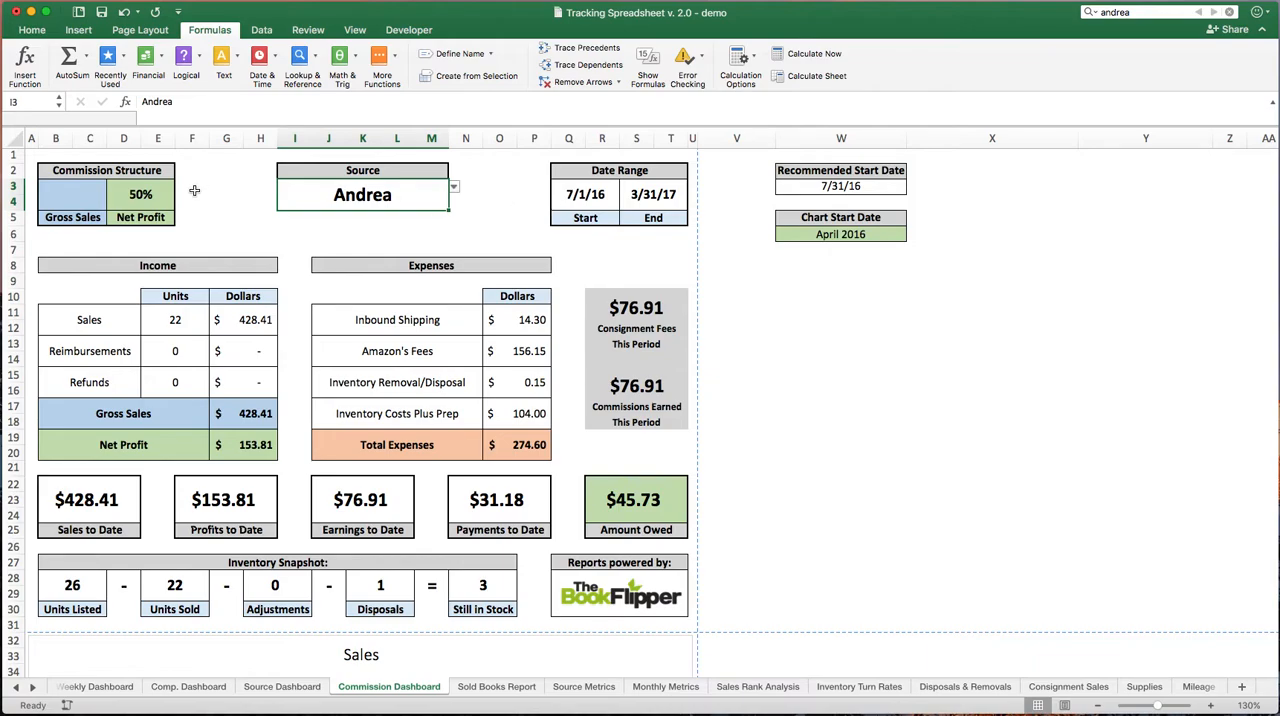
pyautogui.moveTo(140, 218)
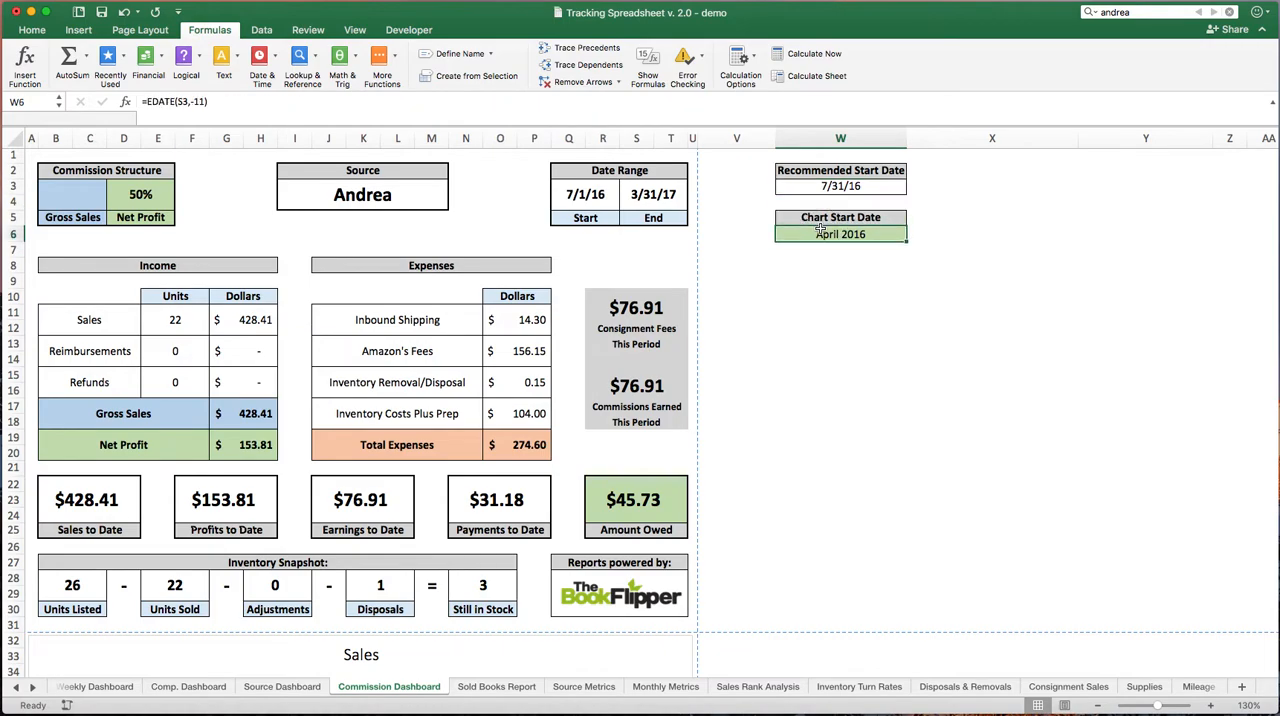
pyautogui.scroll(-3)
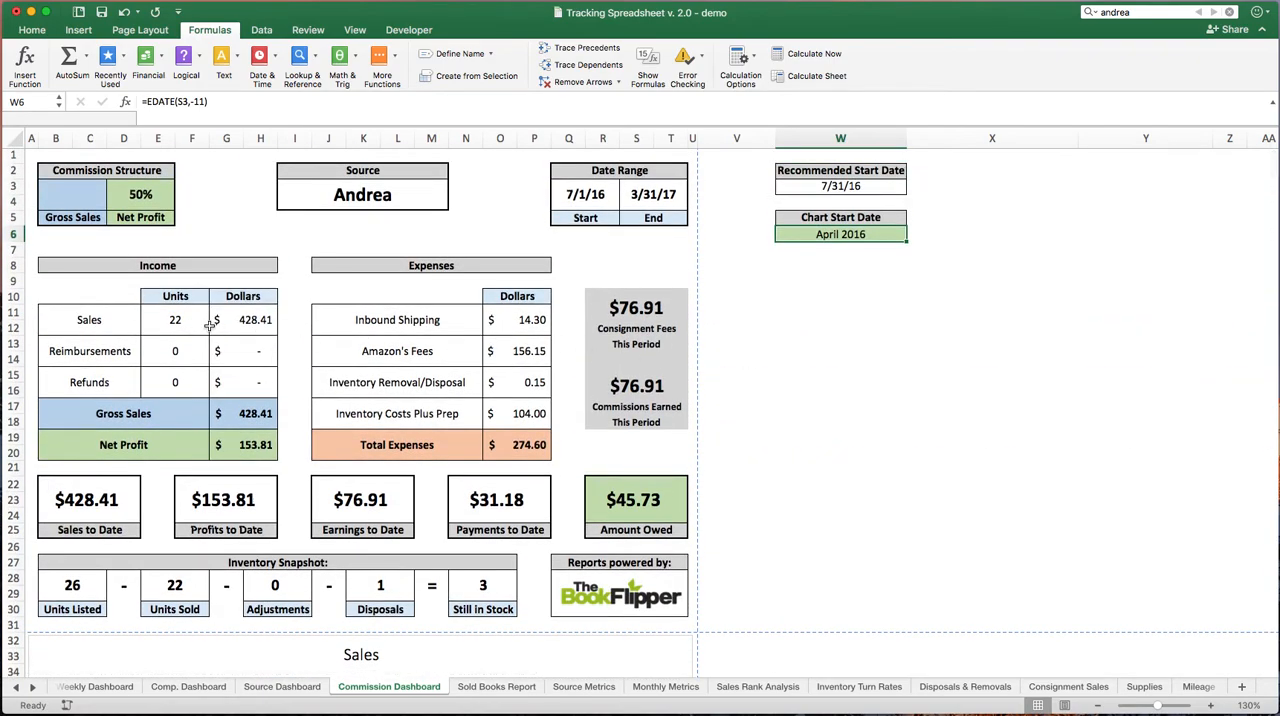
pyautogui.click(256, 412)
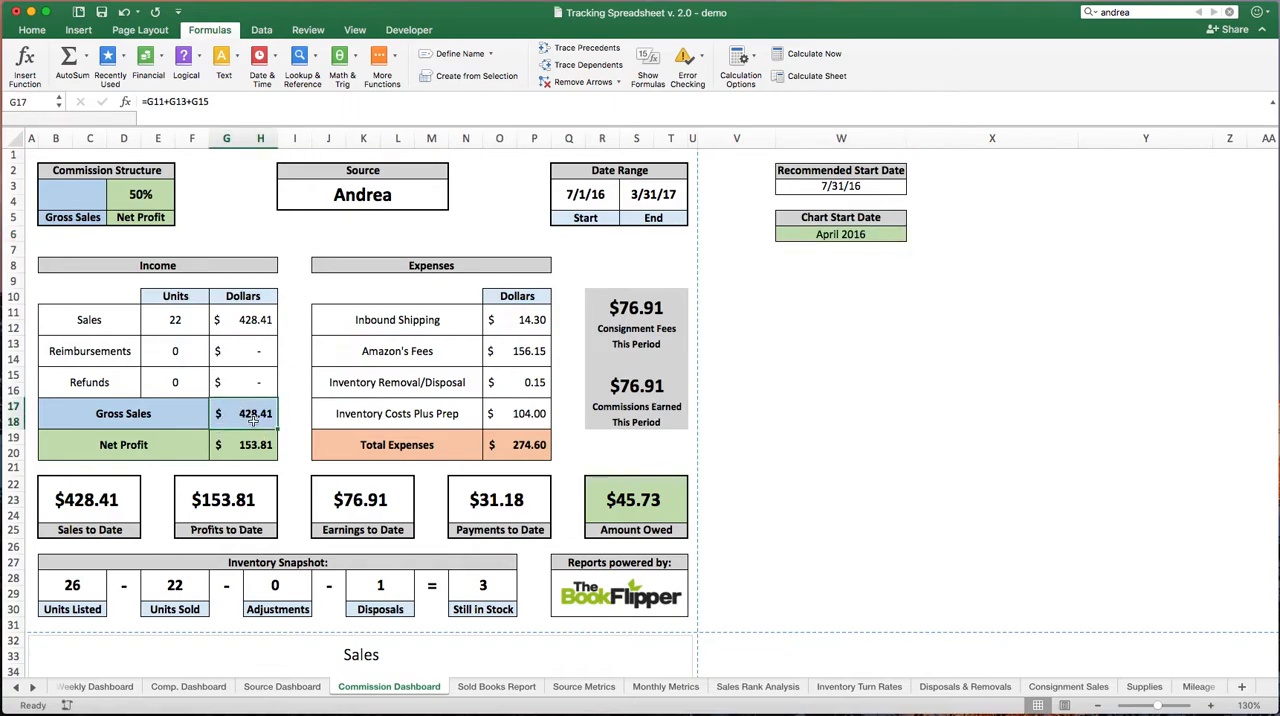
pyautogui.moveTo(524, 320)
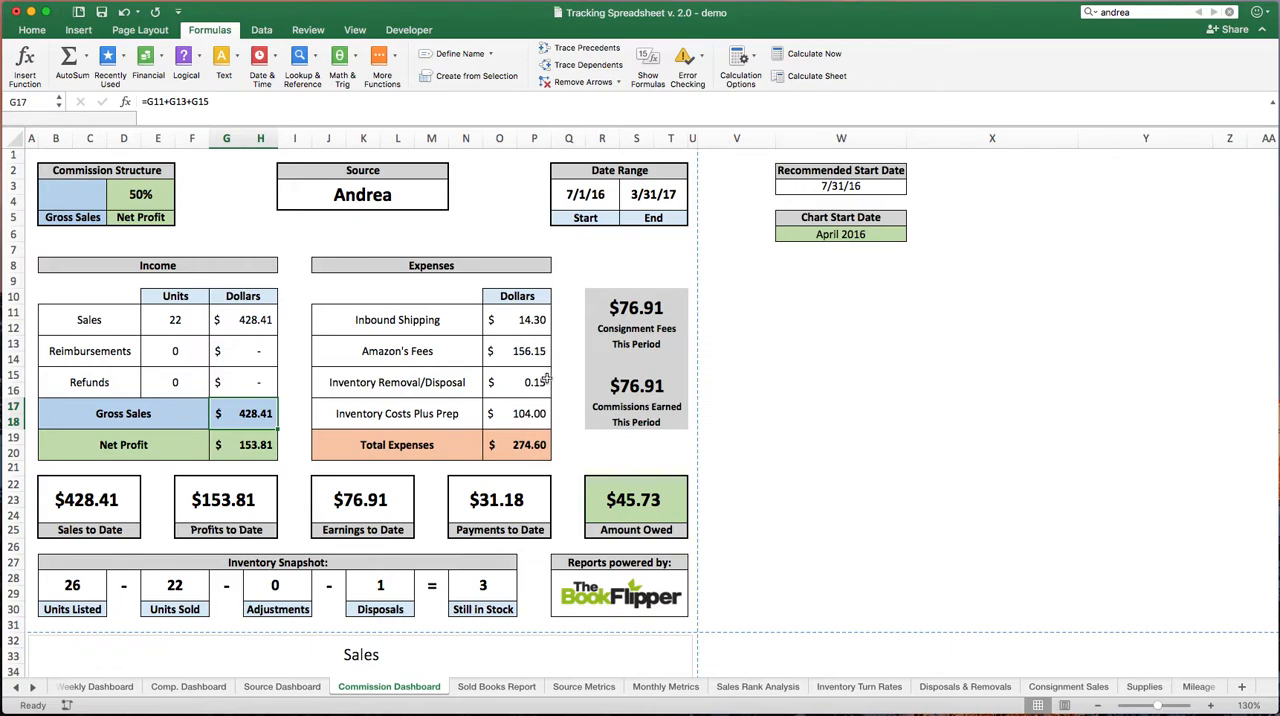
pyautogui.moveTo(476, 412)
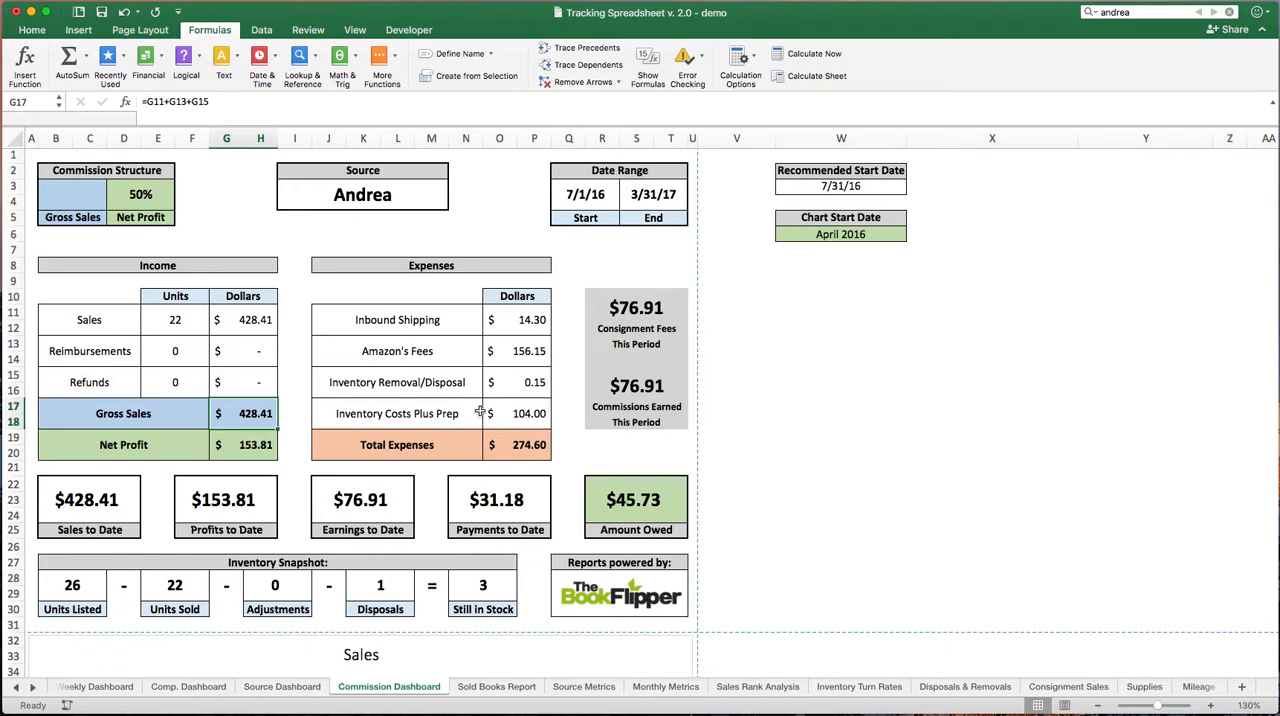
pyautogui.moveTo(452, 412)
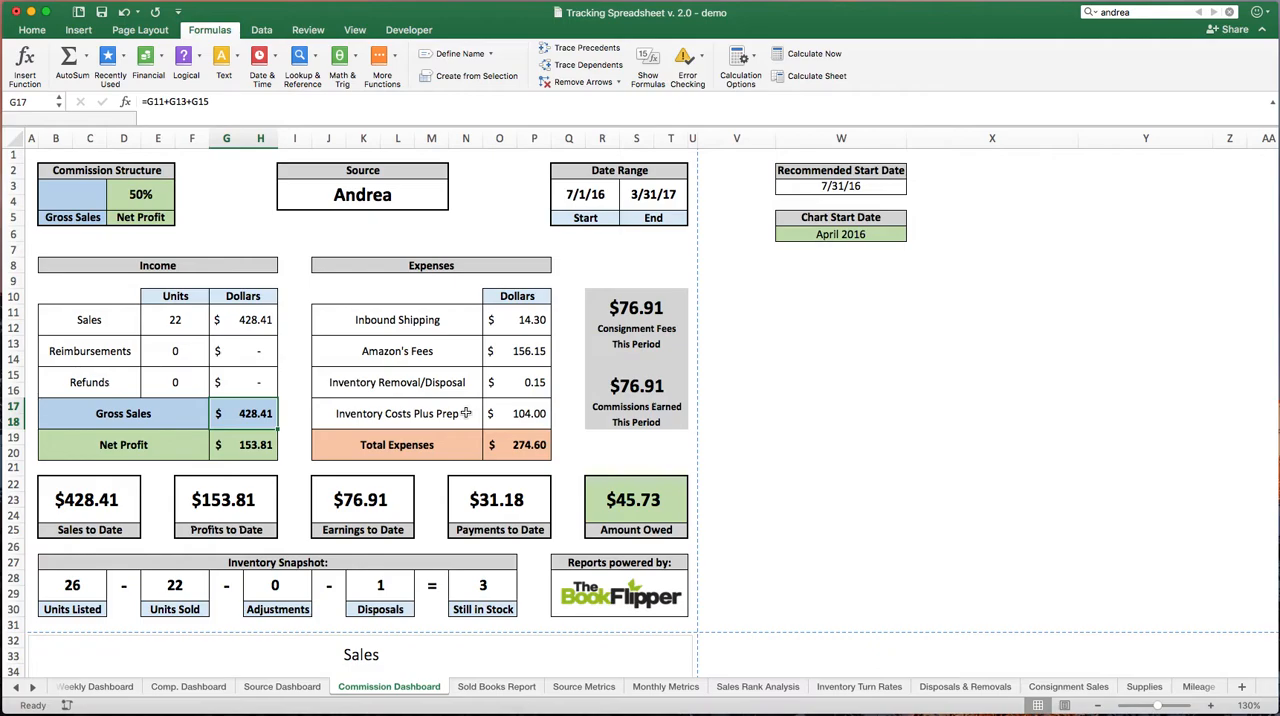
pyautogui.moveTo(310, 356)
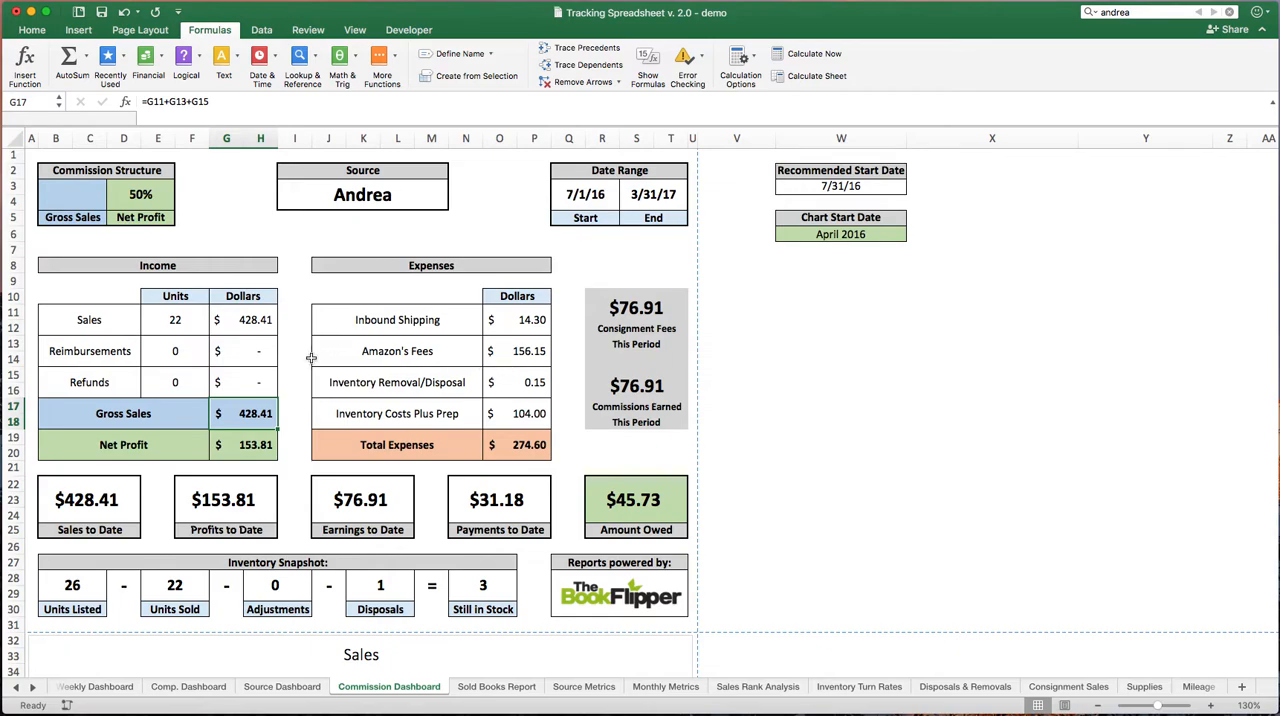
pyautogui.click(88, 504)
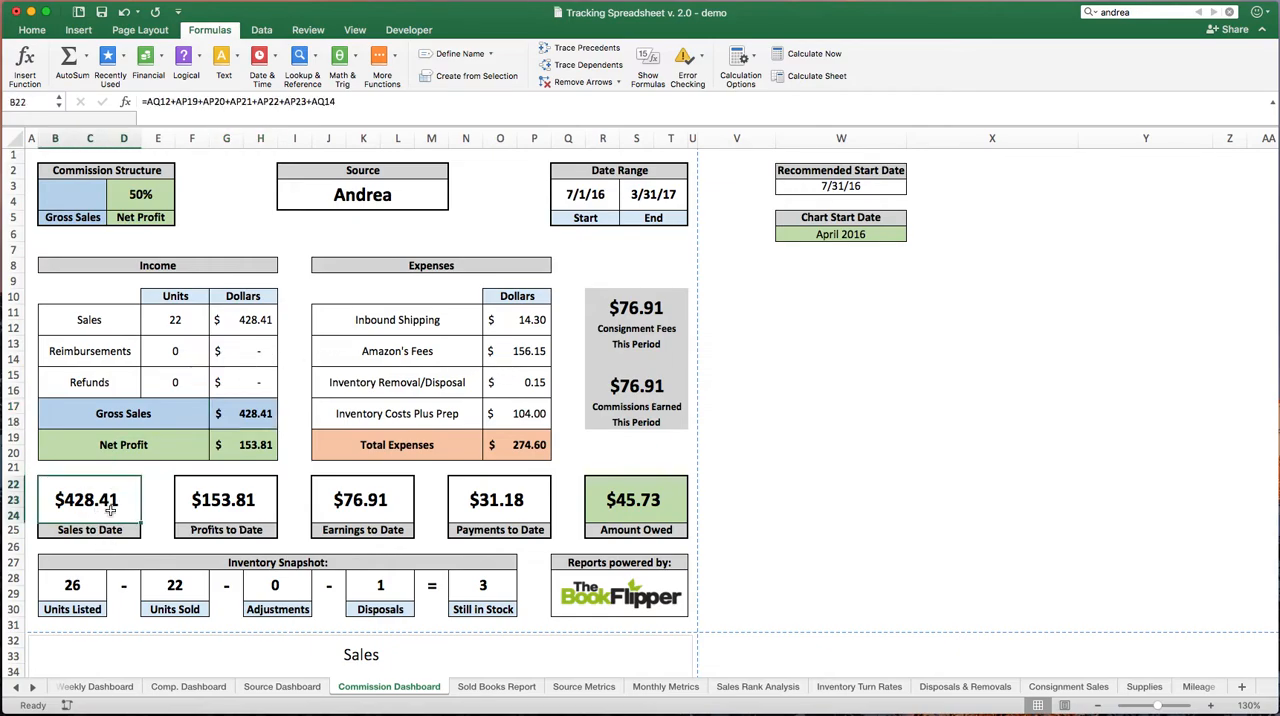
pyautogui.click(244, 444)
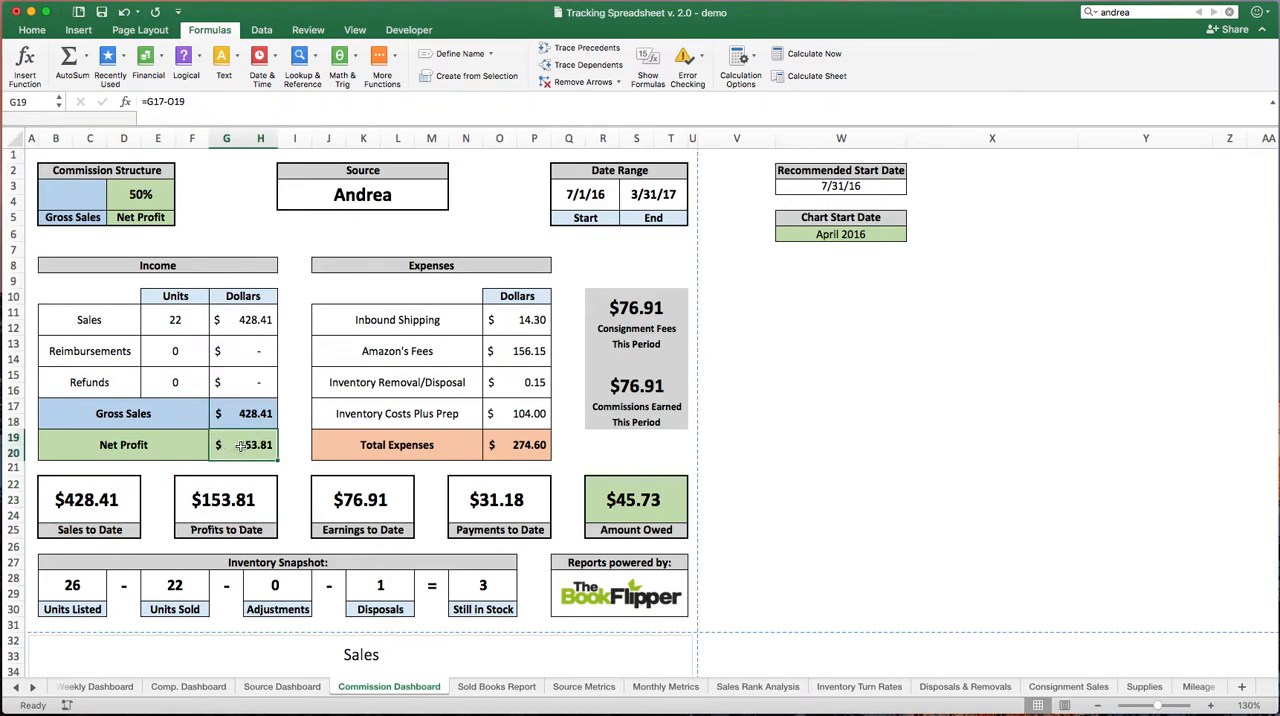
pyautogui.click(362, 506)
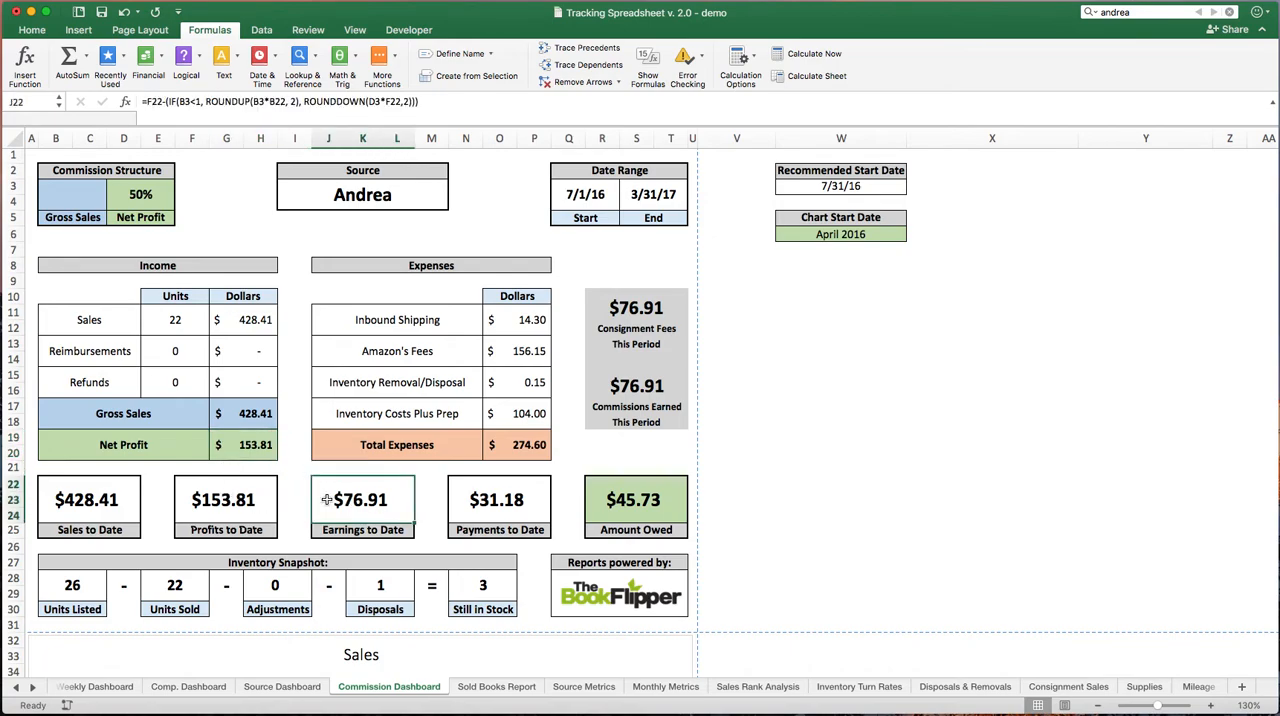
pyautogui.moveTo(412, 476)
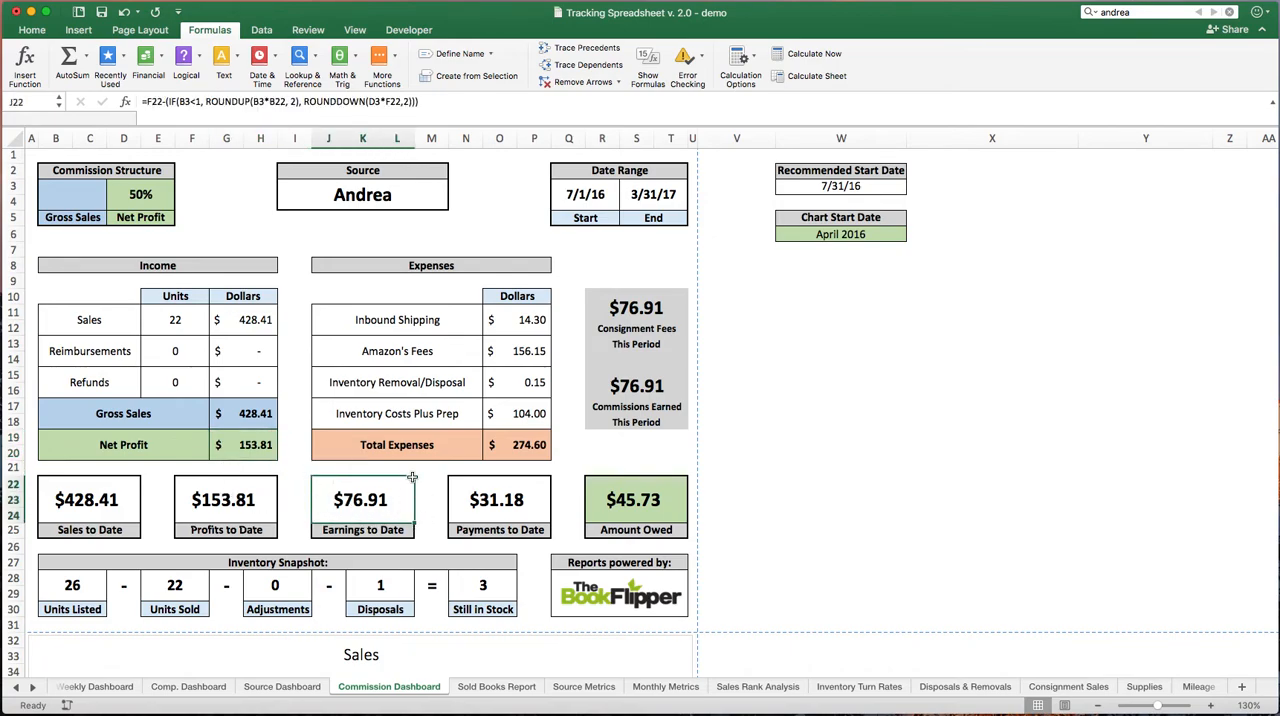
pyautogui.click(500, 506)
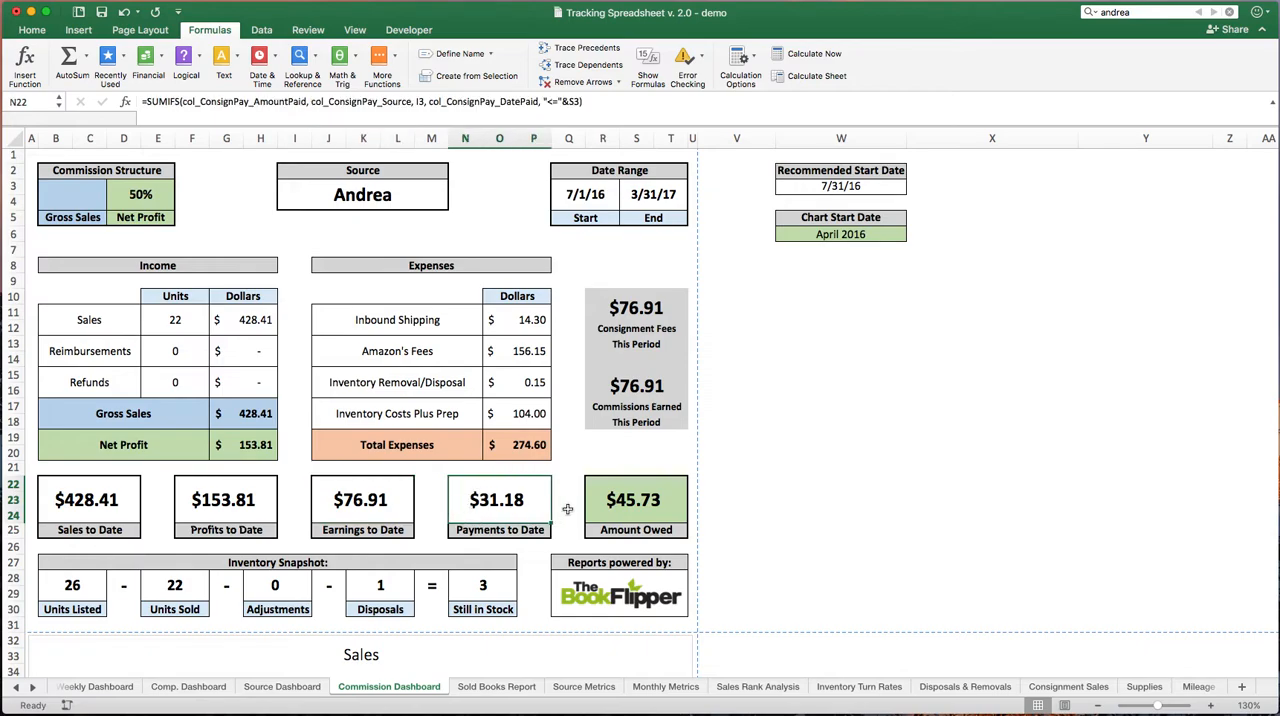
pyautogui.click(636, 500)
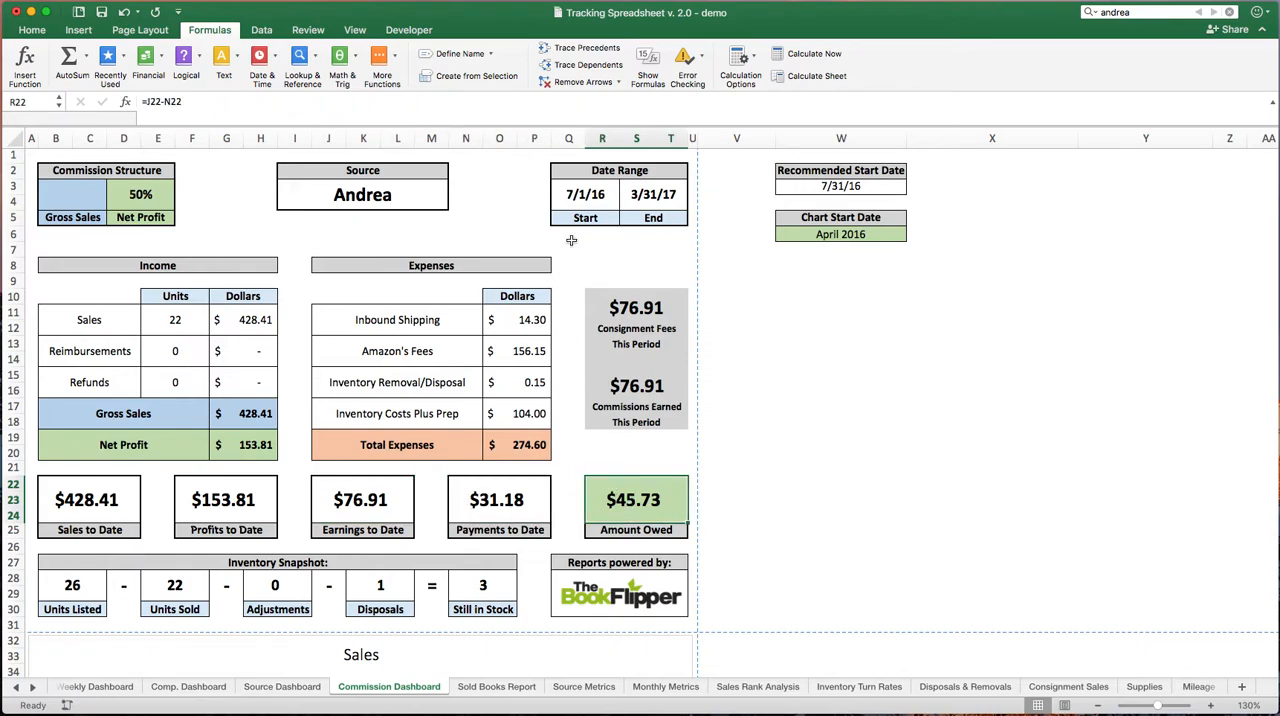
pyautogui.moveTo(600, 434)
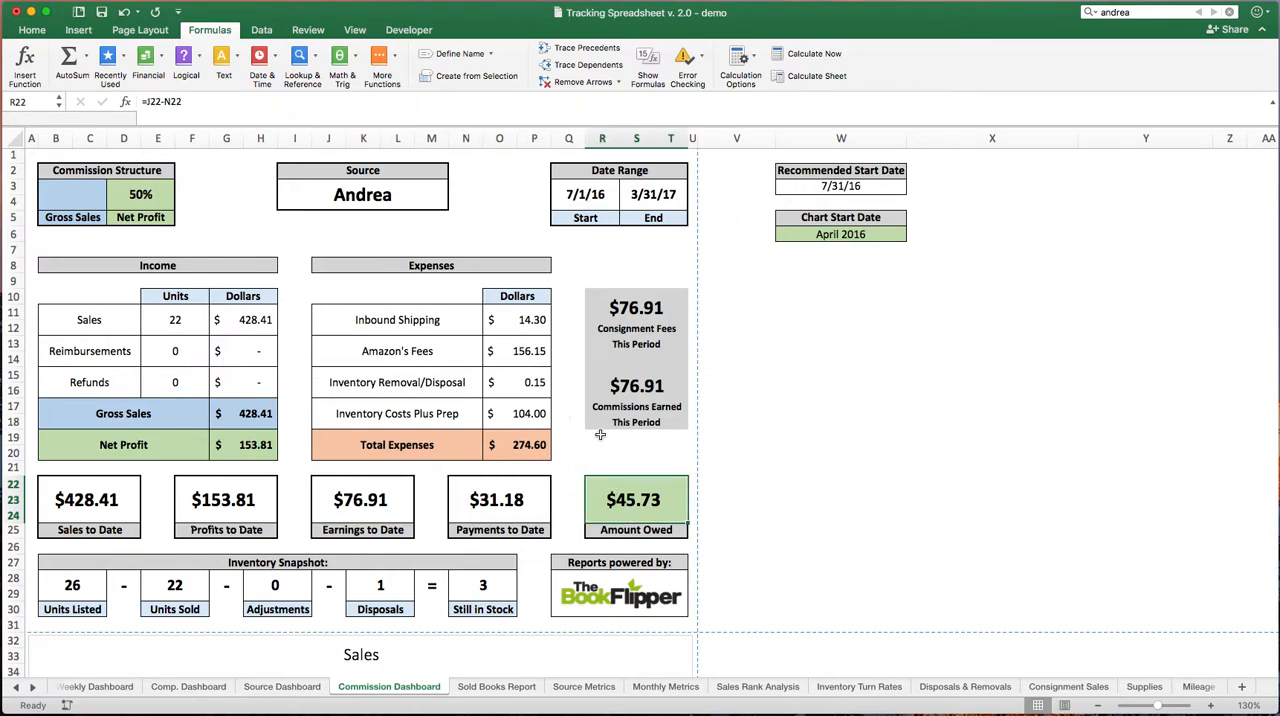
pyautogui.moveTo(712, 476)
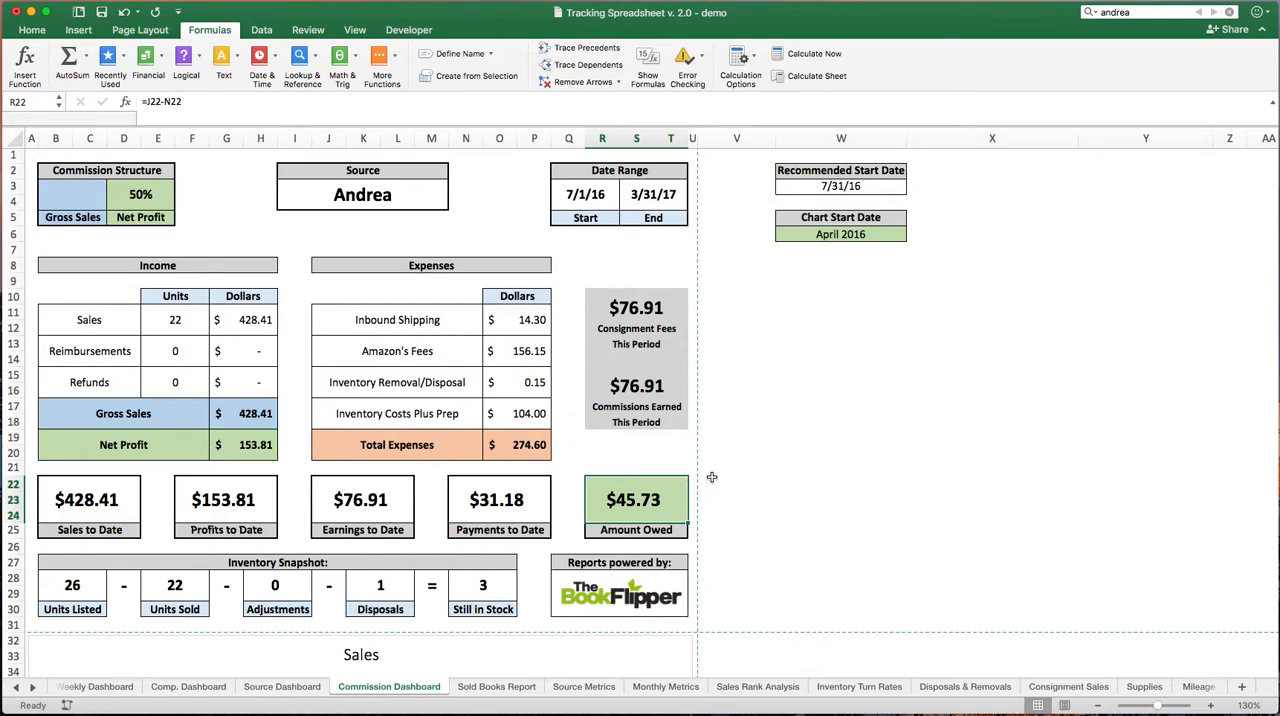
pyautogui.scroll(-3)
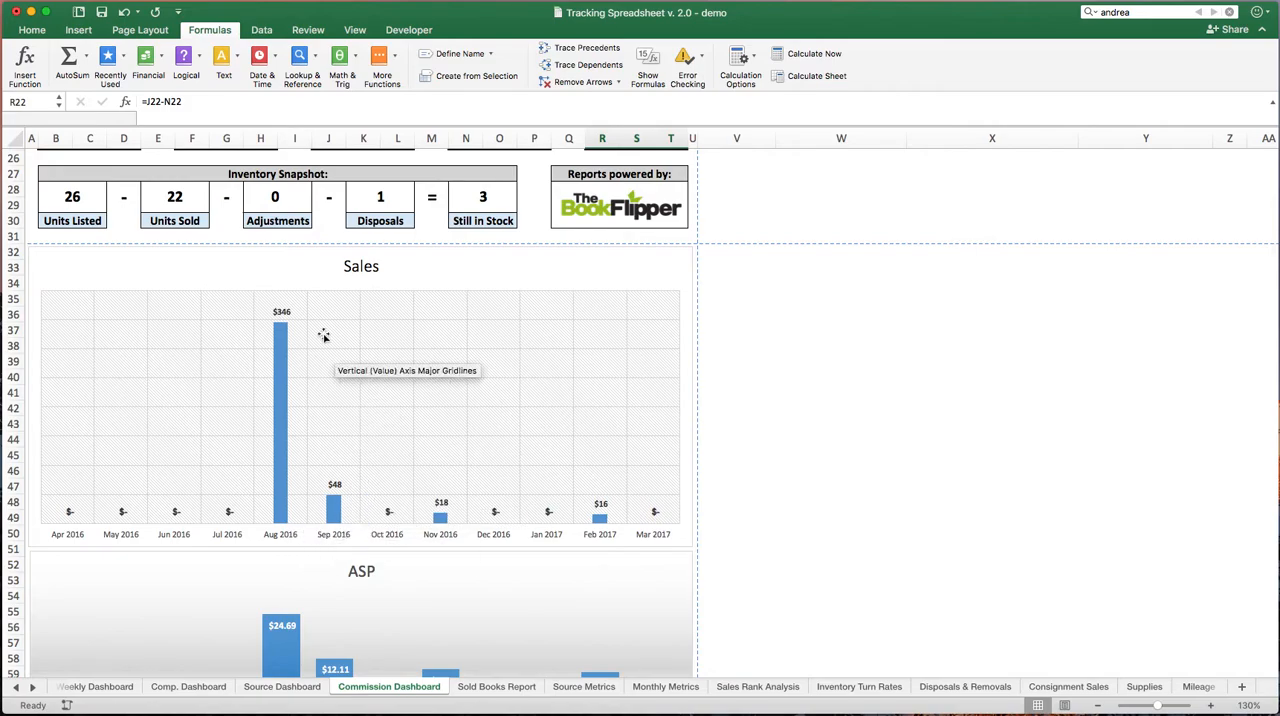
pyautogui.moveTo(430, 548)
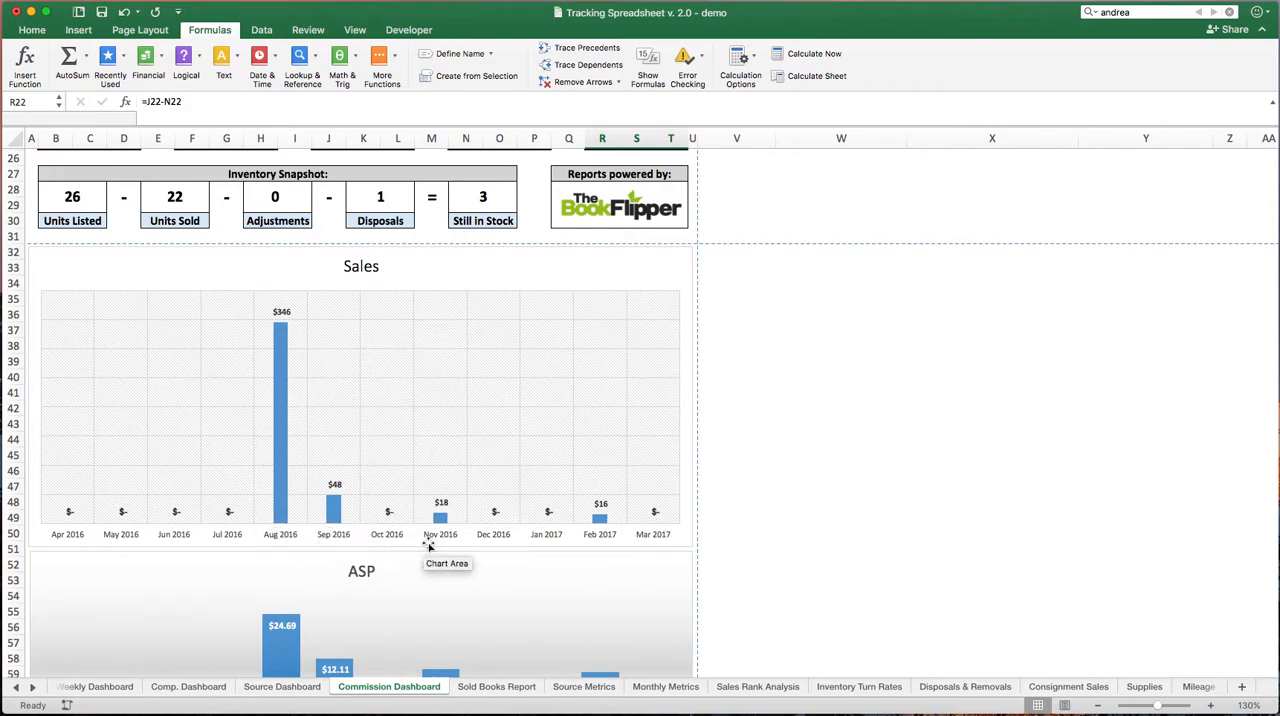
pyautogui.moveTo(724, 460)
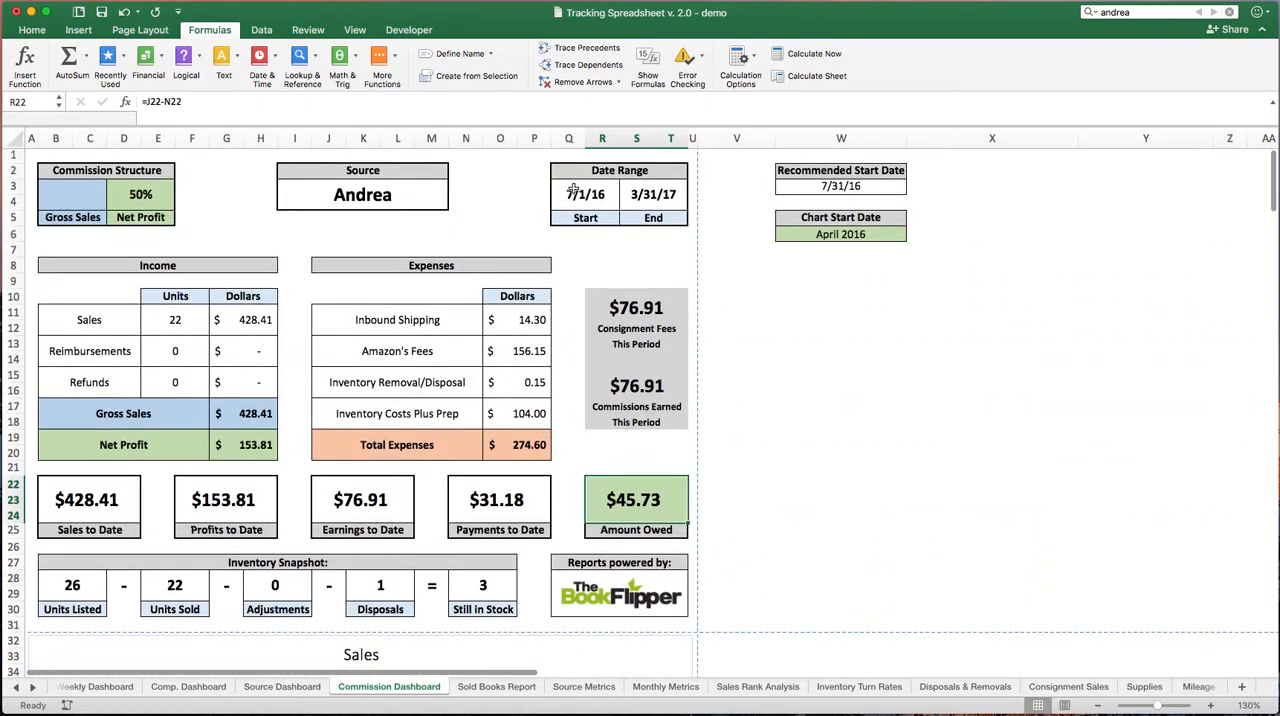
# Set the dashboard start date in Q3 to 12/1/16
pyautogui.click(582, 194)
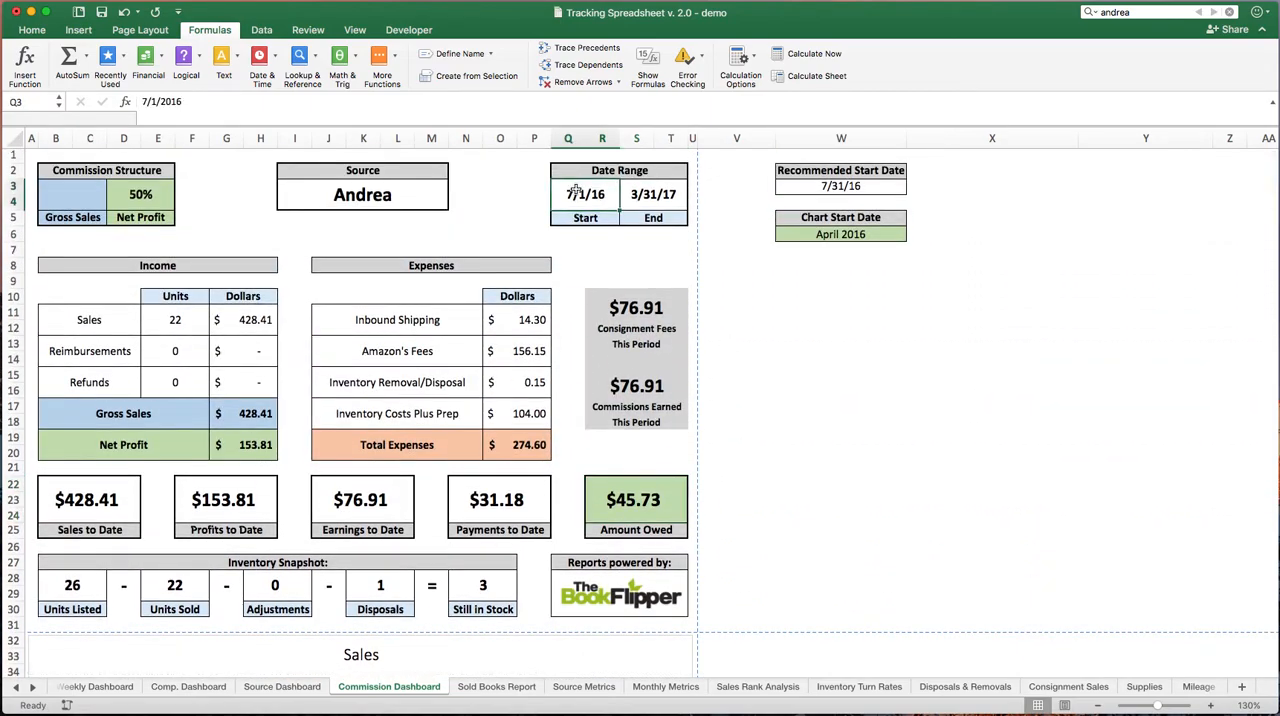
pyautogui.write('12/1')
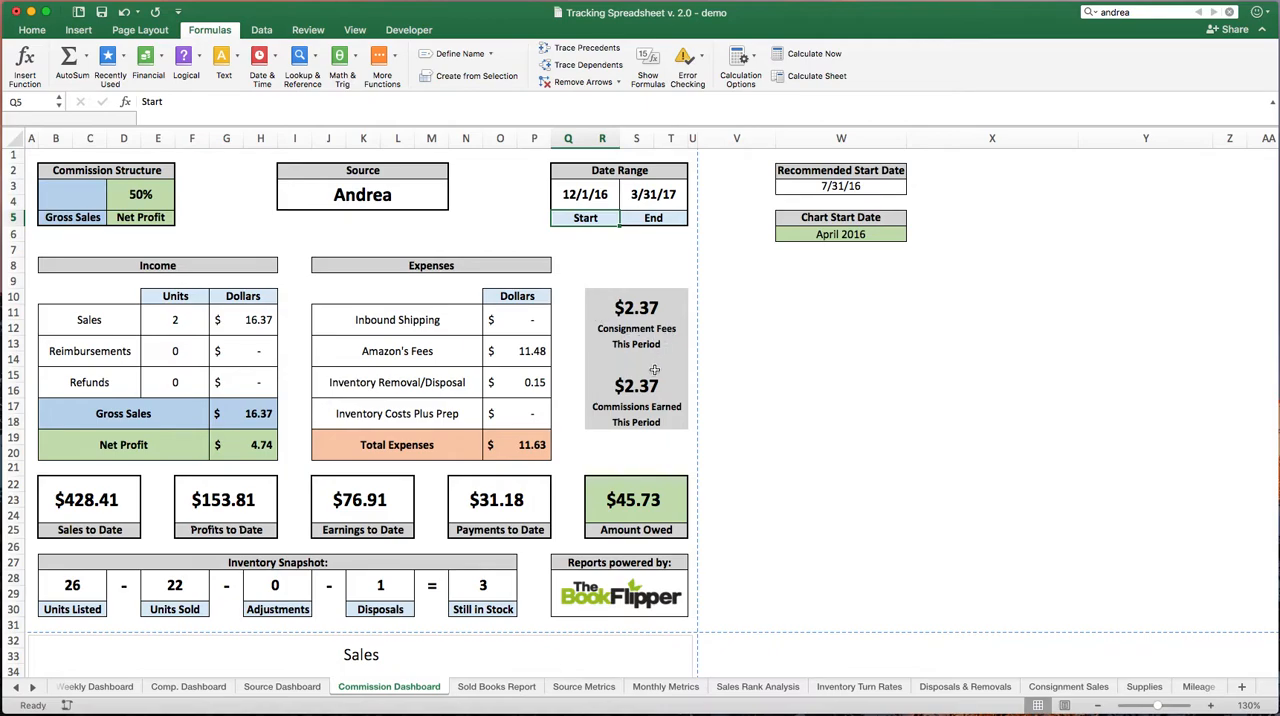
pyautogui.moveTo(662, 308)
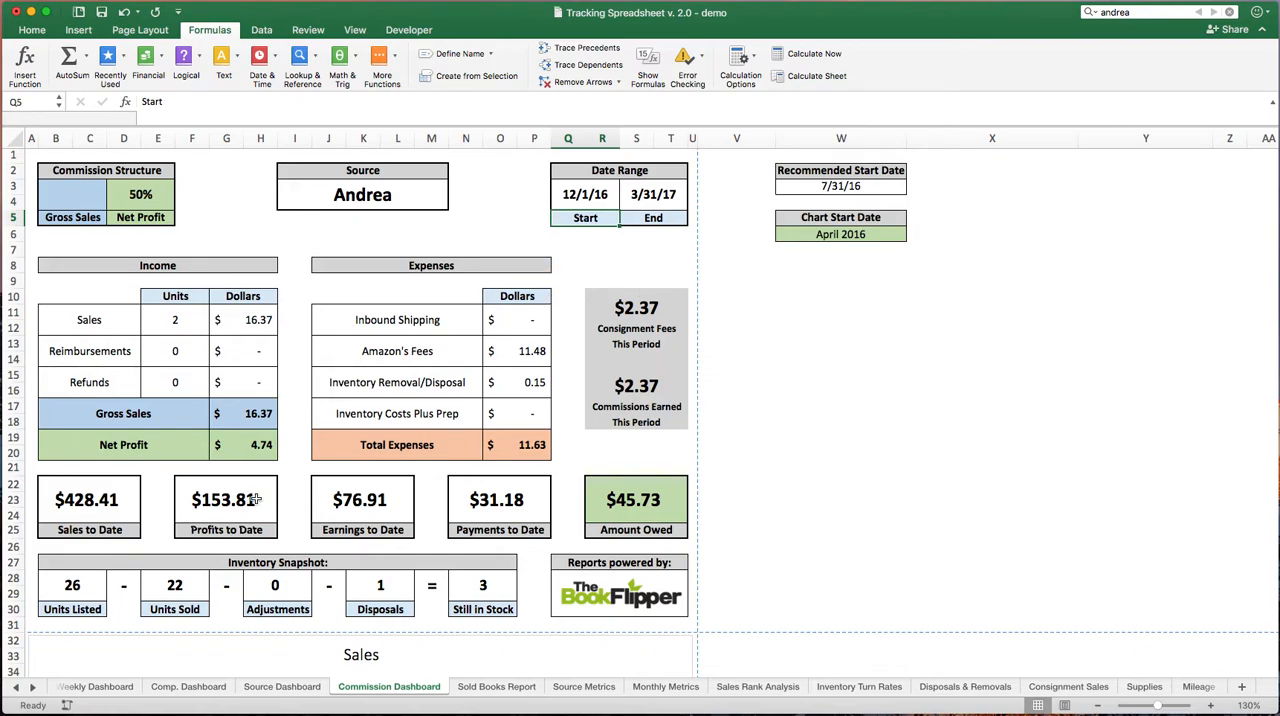
pyautogui.moveTo(632, 444)
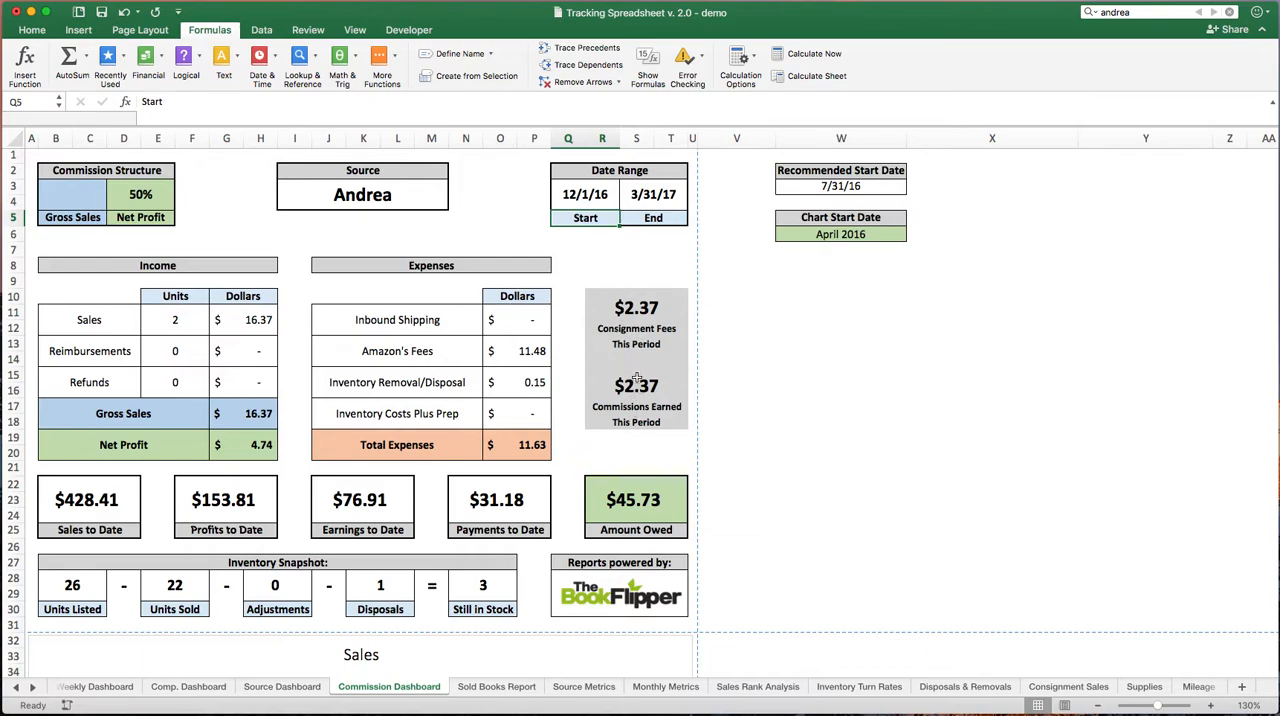
pyautogui.moveTo(324, 532)
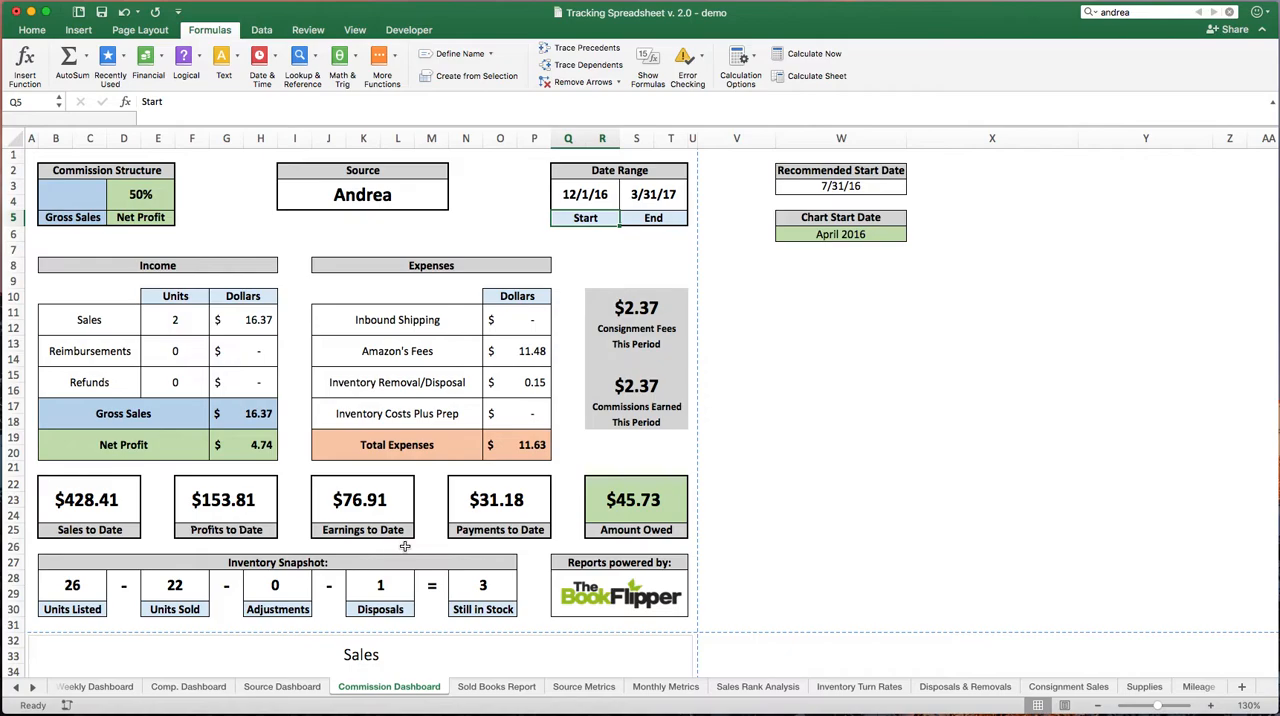
pyautogui.moveTo(664, 500)
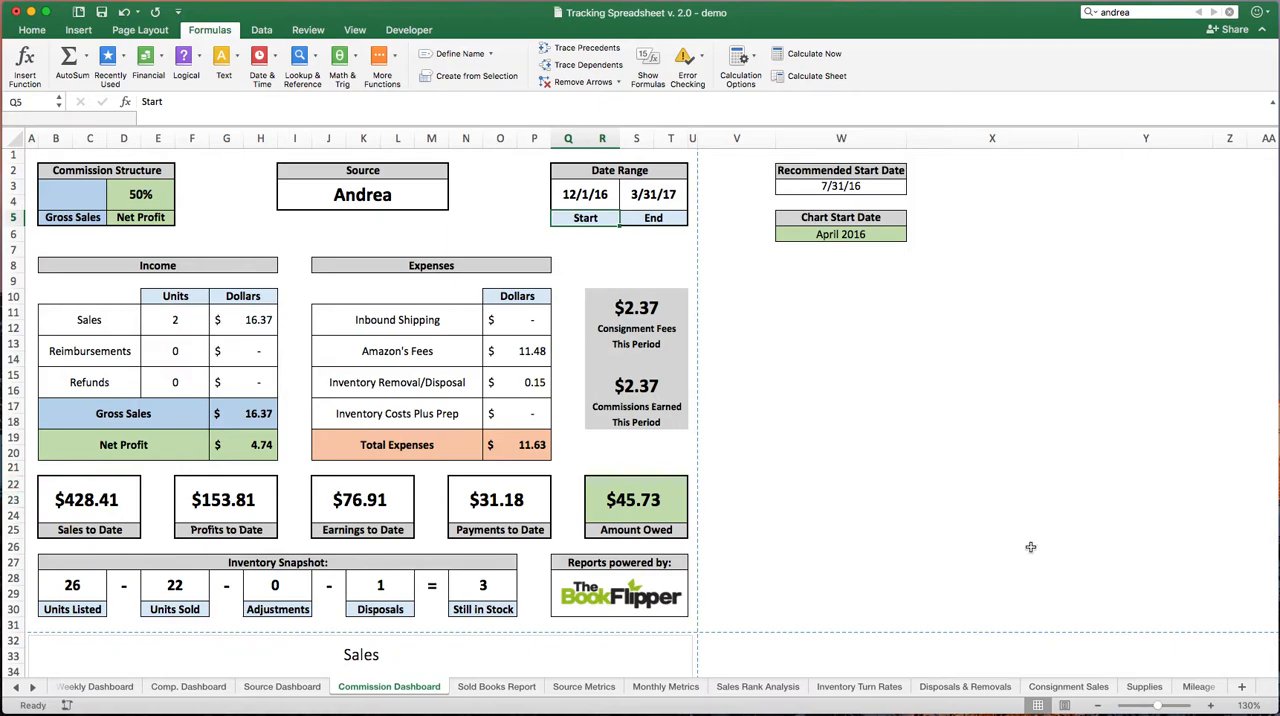
pyautogui.click(636, 500)
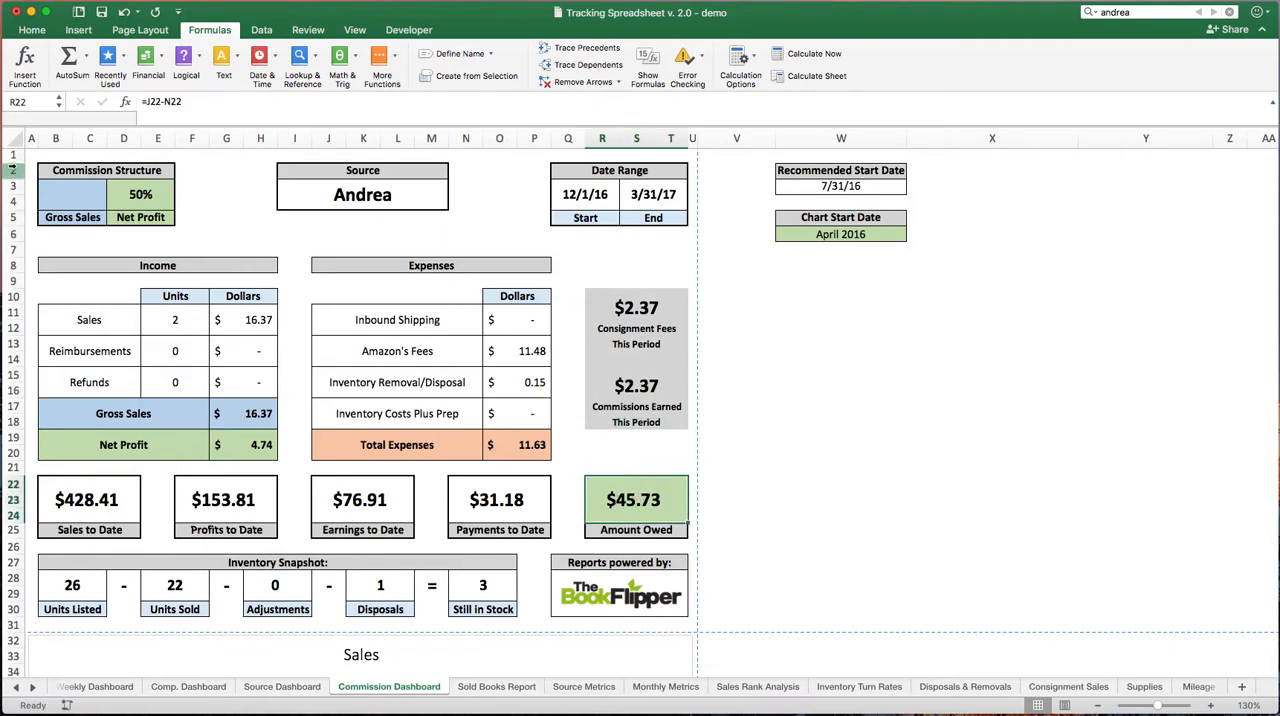
pyautogui.scroll(-3)
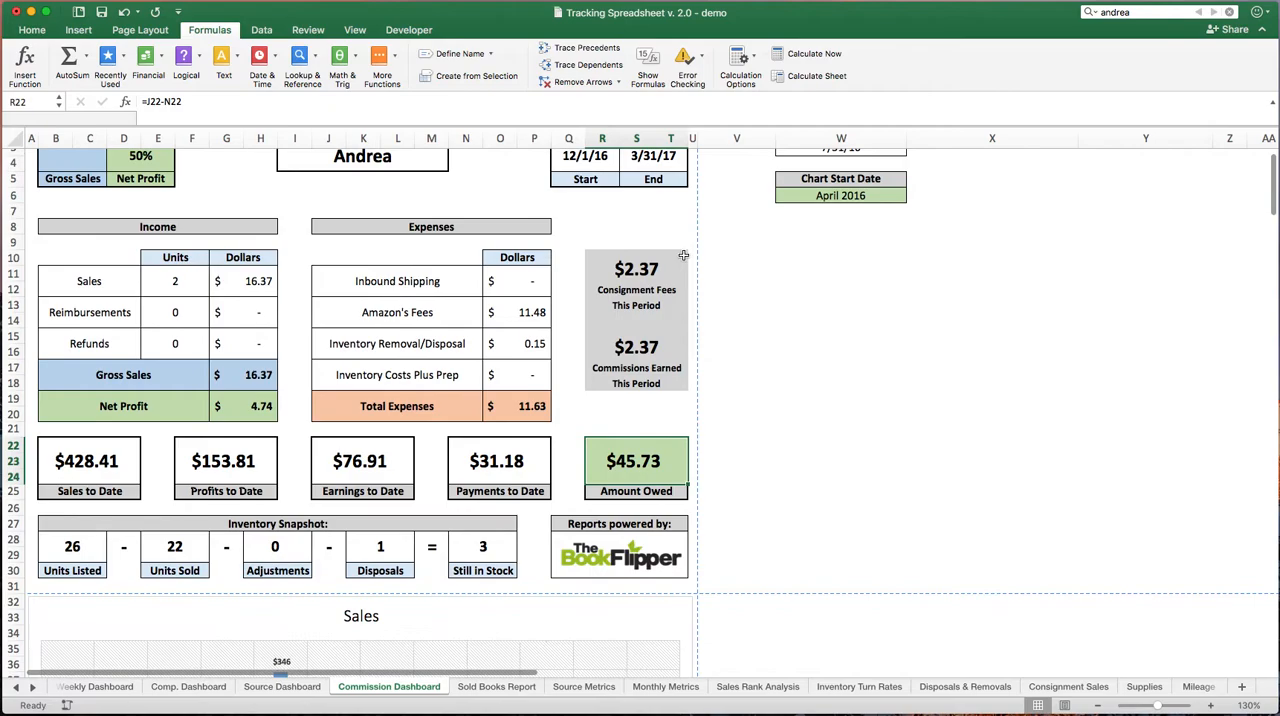
pyautogui.scroll(-3)
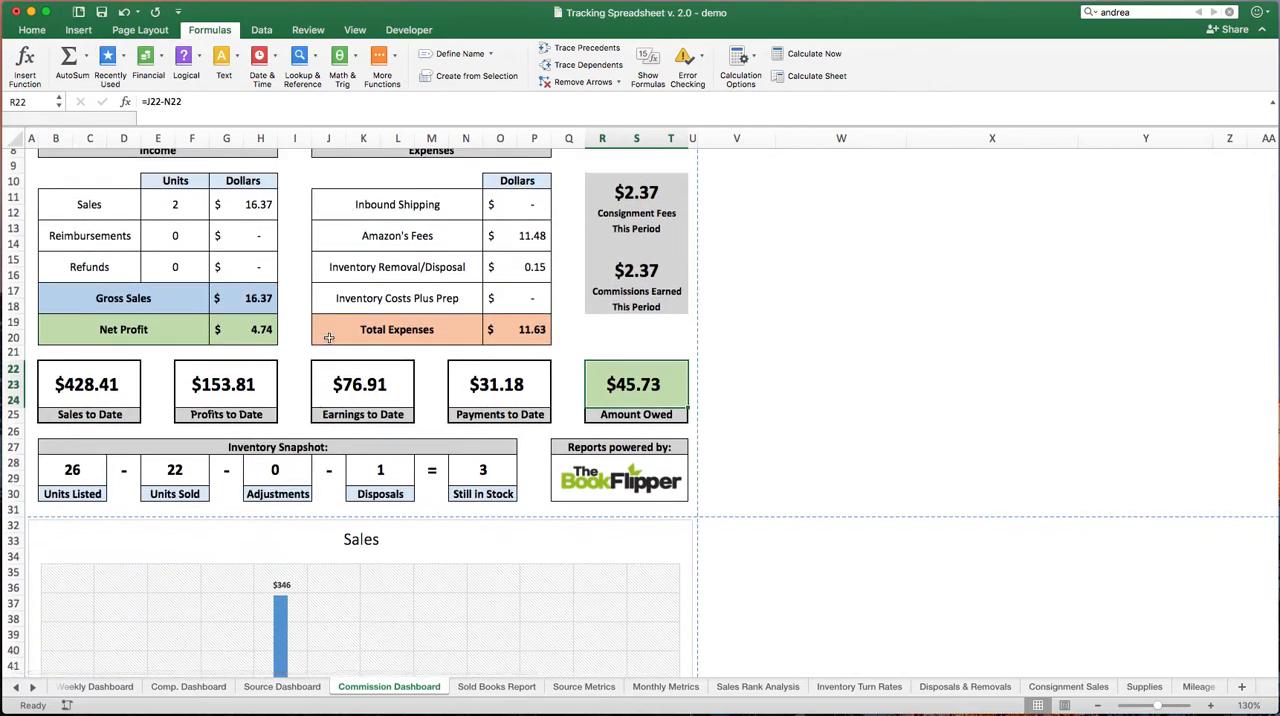
pyautogui.click(20, 10)
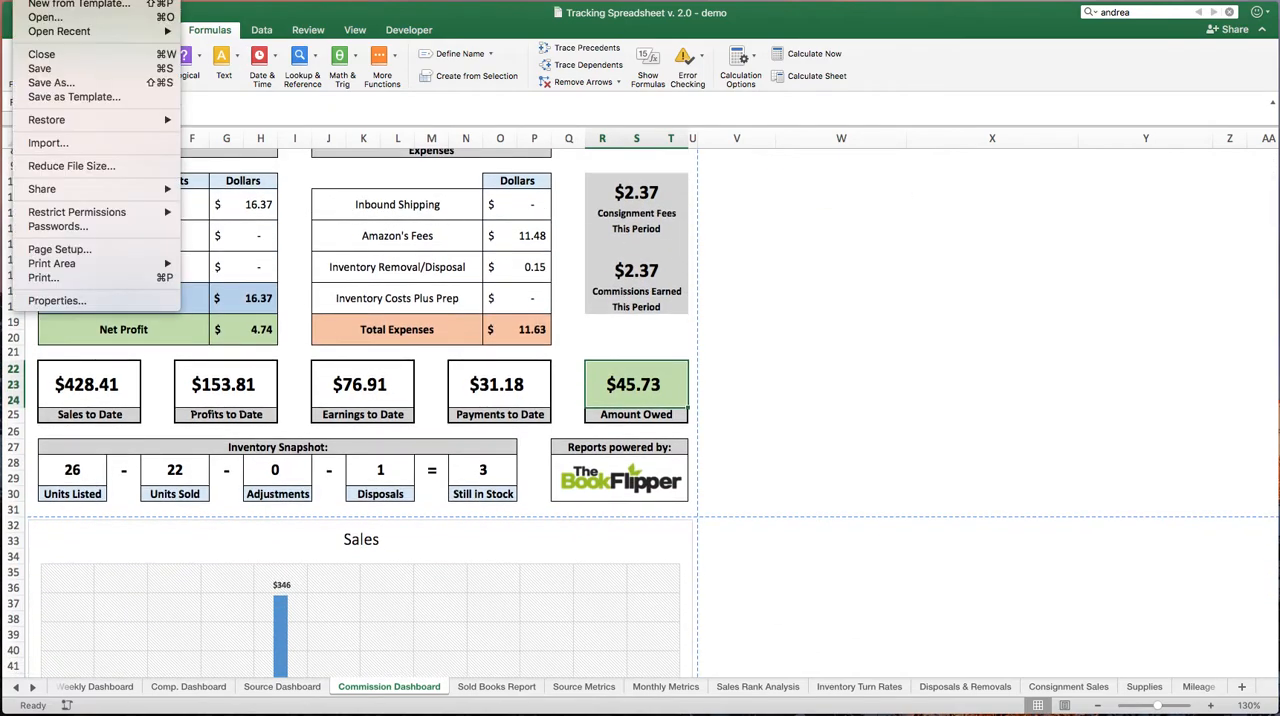
pyautogui.moveTo(62, 82)
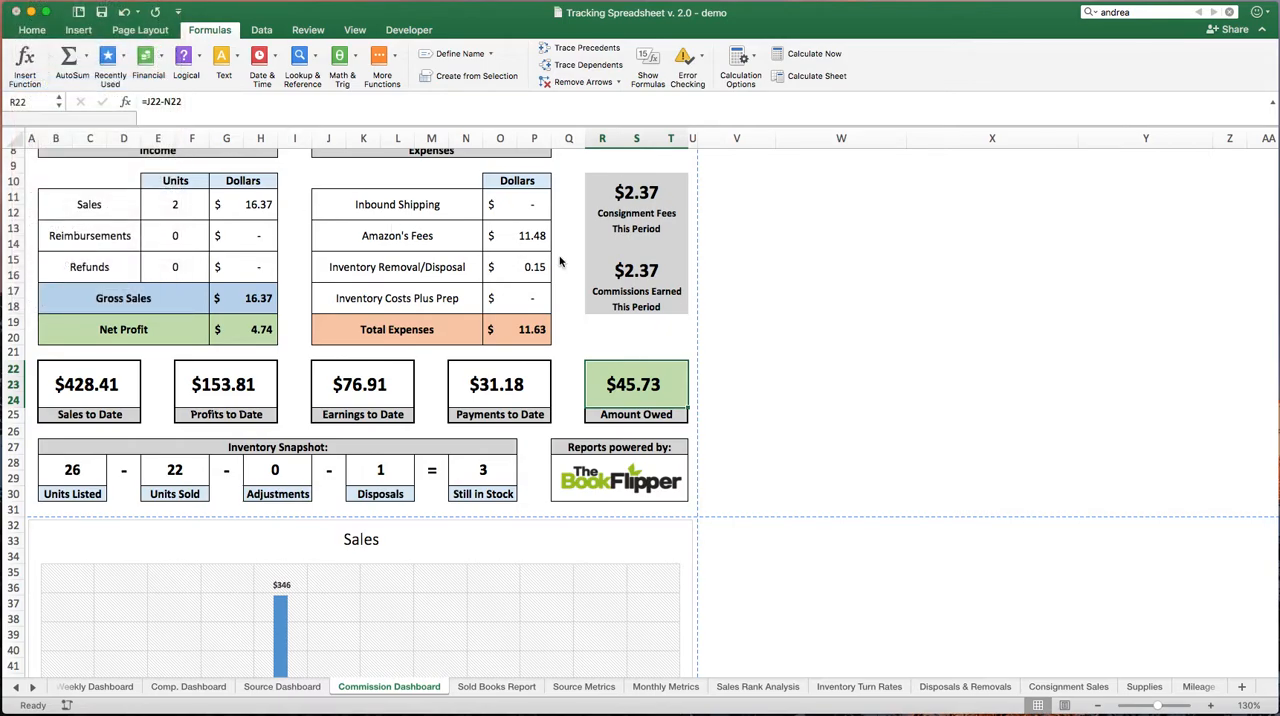
pyautogui.press('cmd+s')
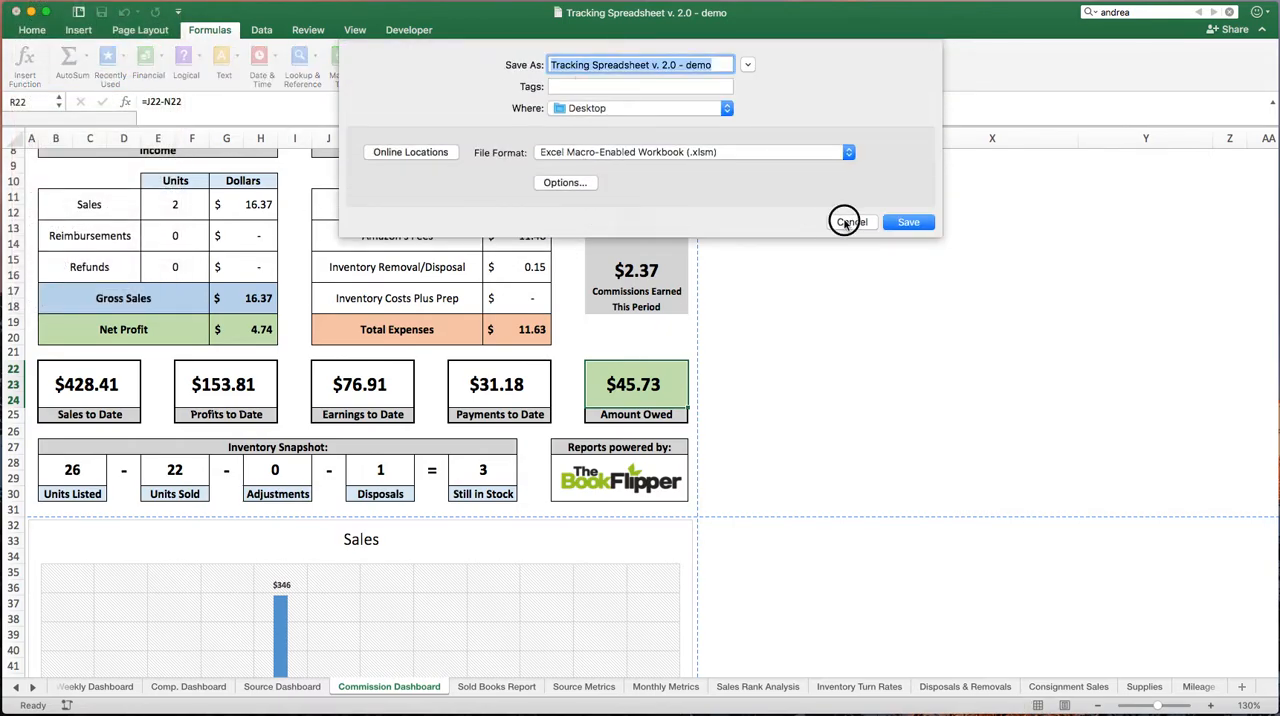
pyautogui.click(852, 222)
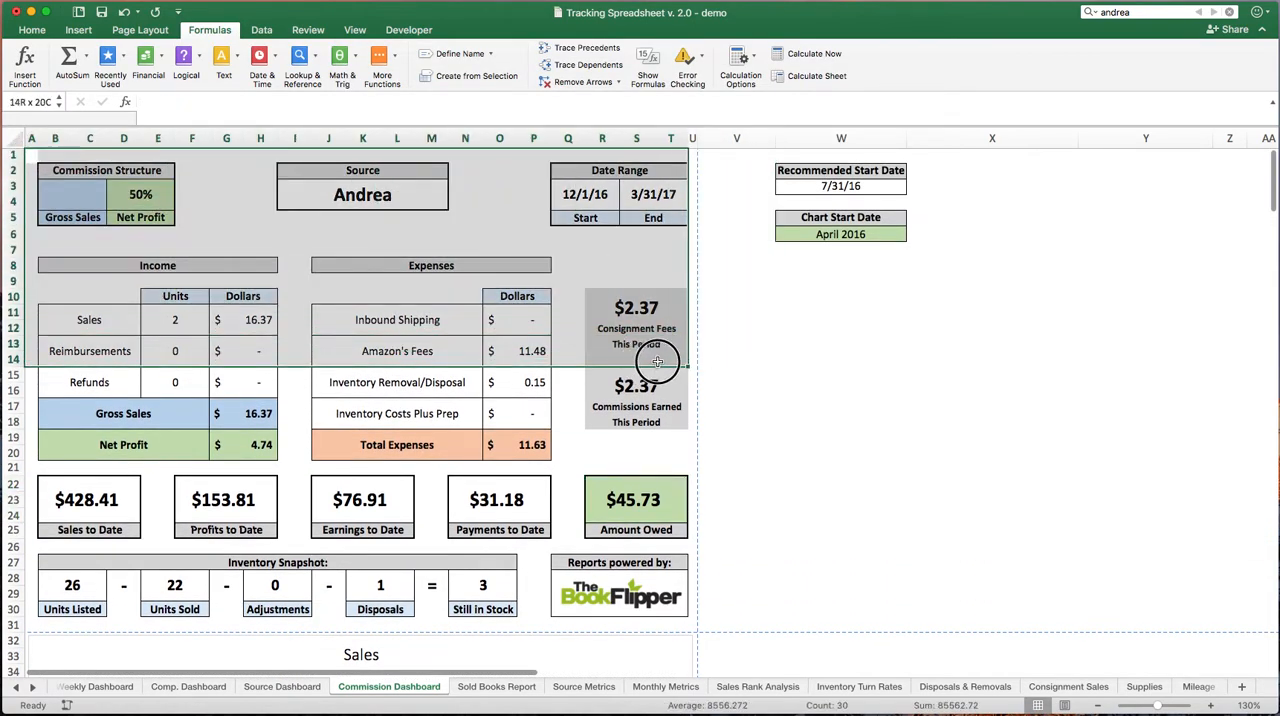
pyautogui.moveTo(676, 362)
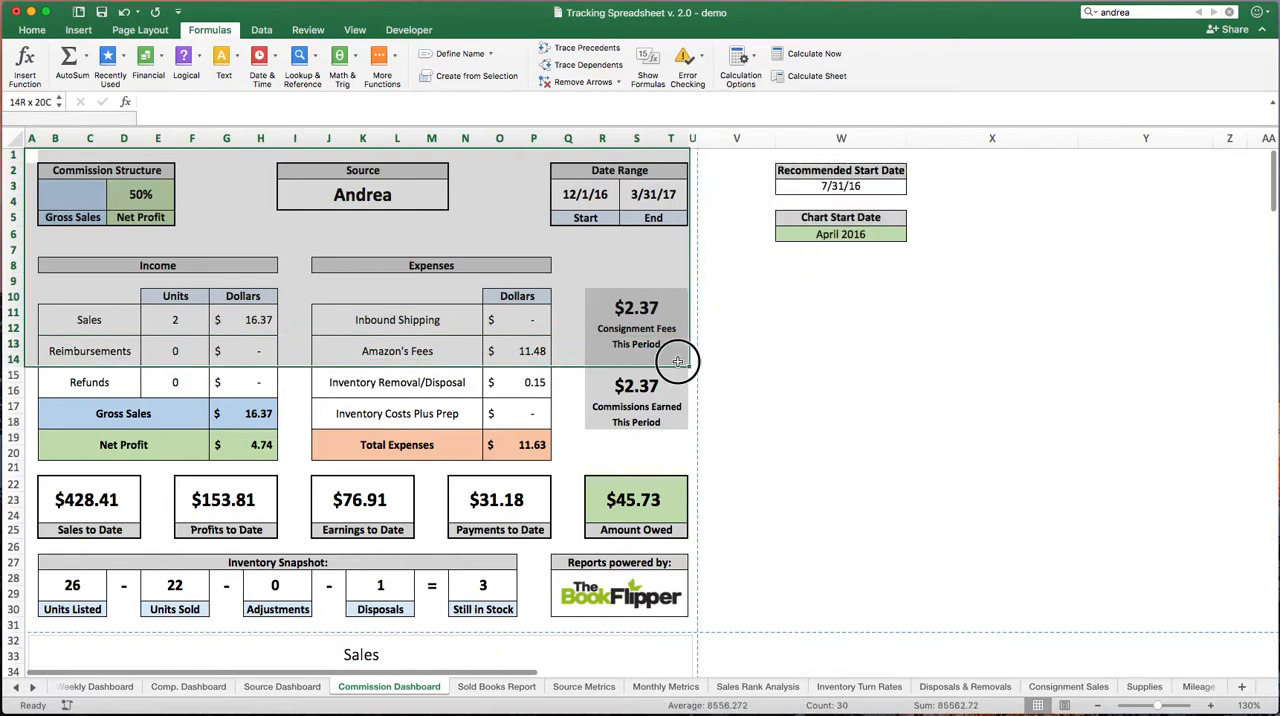
# Extend the selection from A1 down past the Cumulative % Sold chart to column U
pyautogui.scroll(-3)
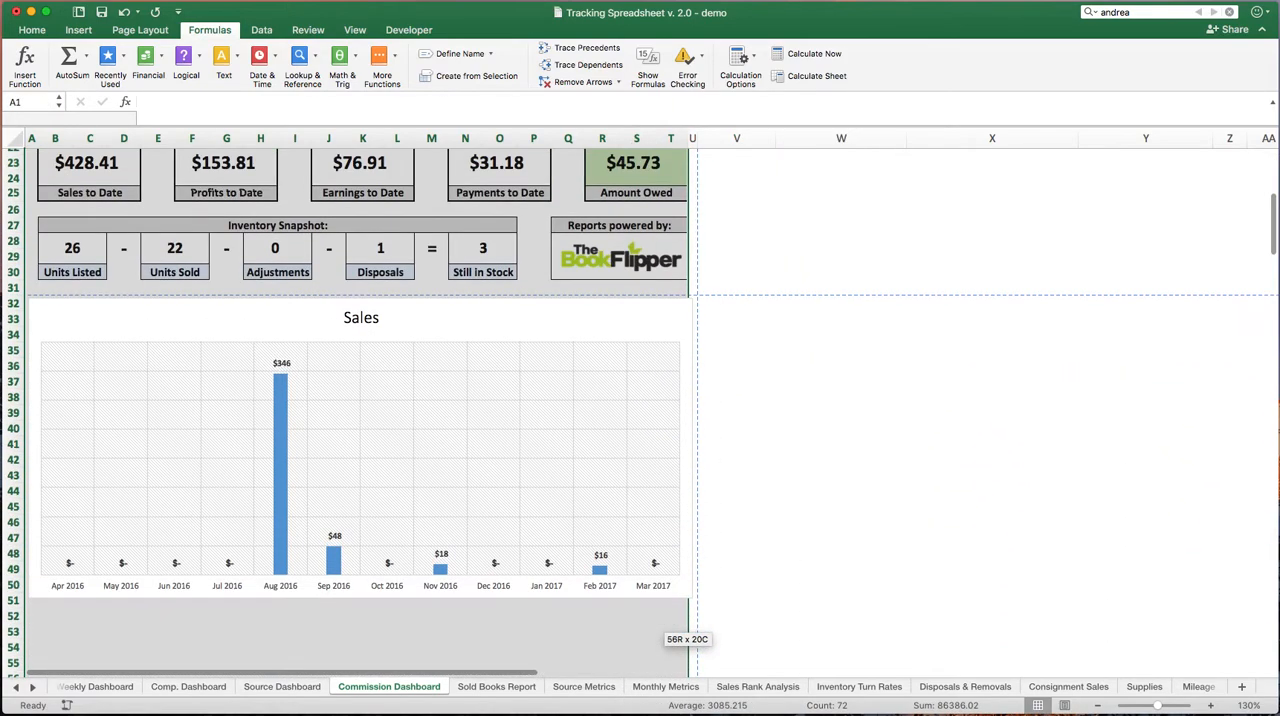
pyautogui.scroll(-3)
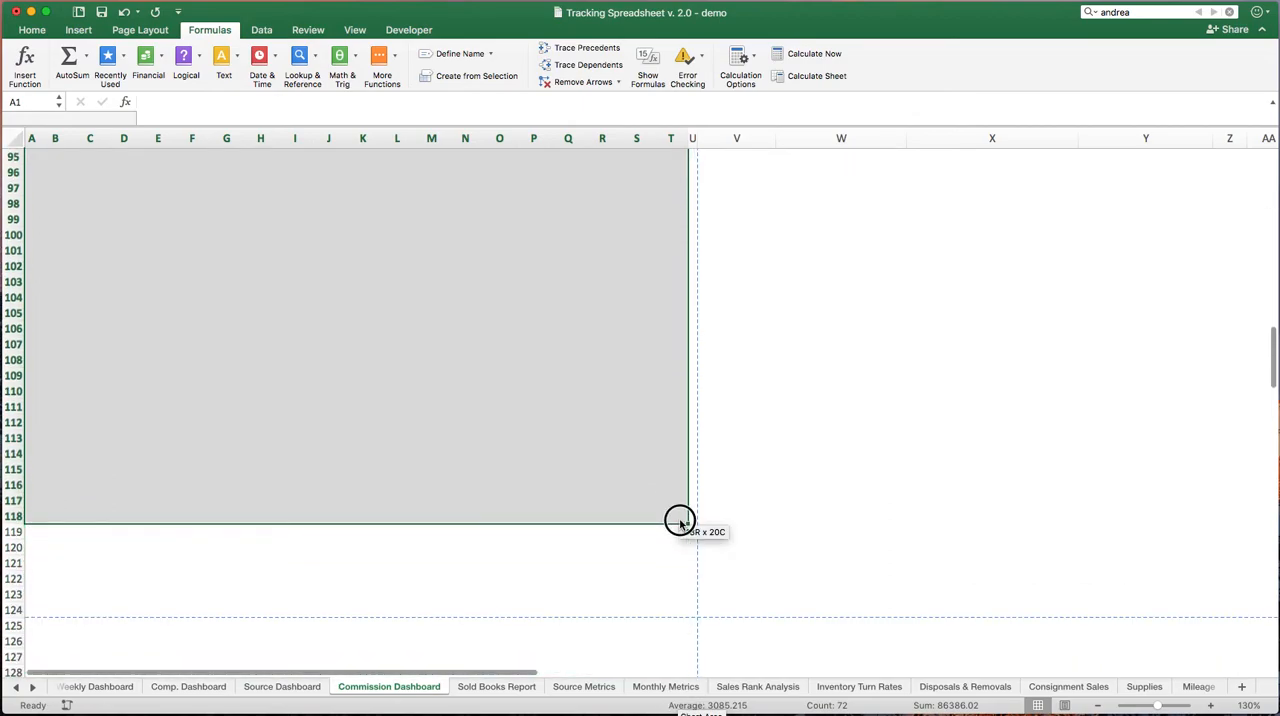
pyautogui.moveTo(680, 524); pyautogui.dragTo(690, 610)
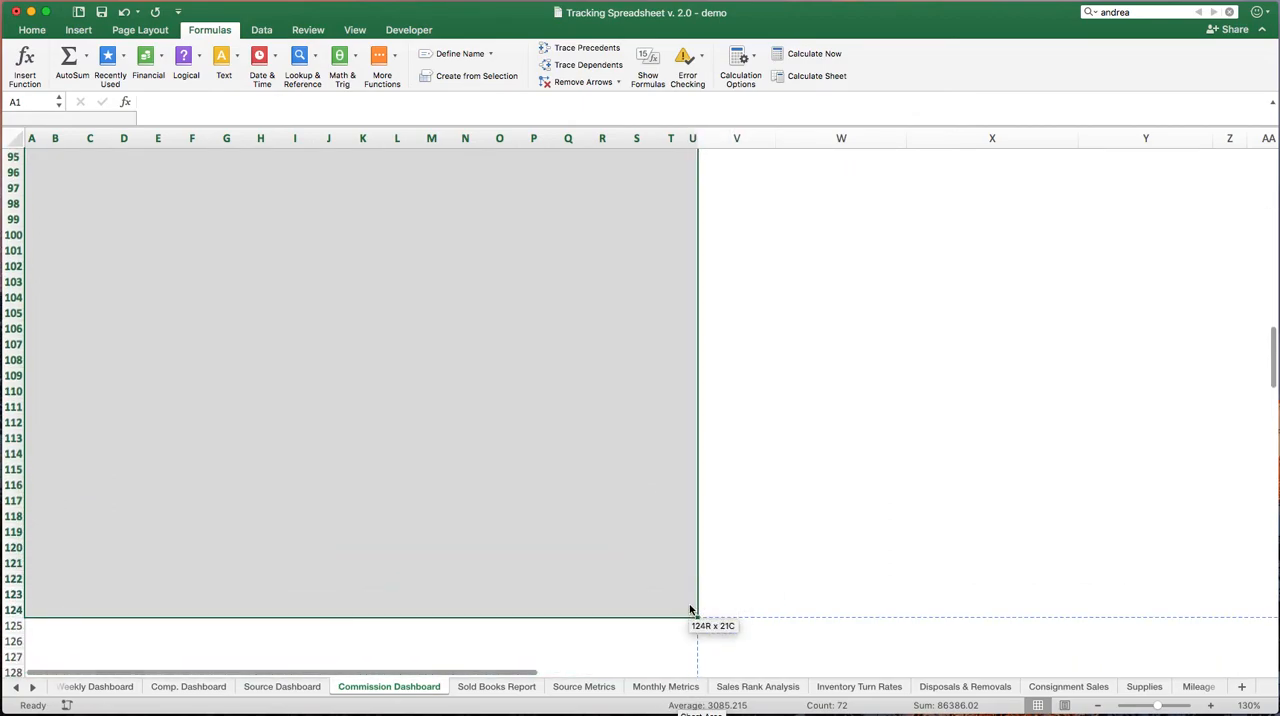
pyautogui.scroll(-3)
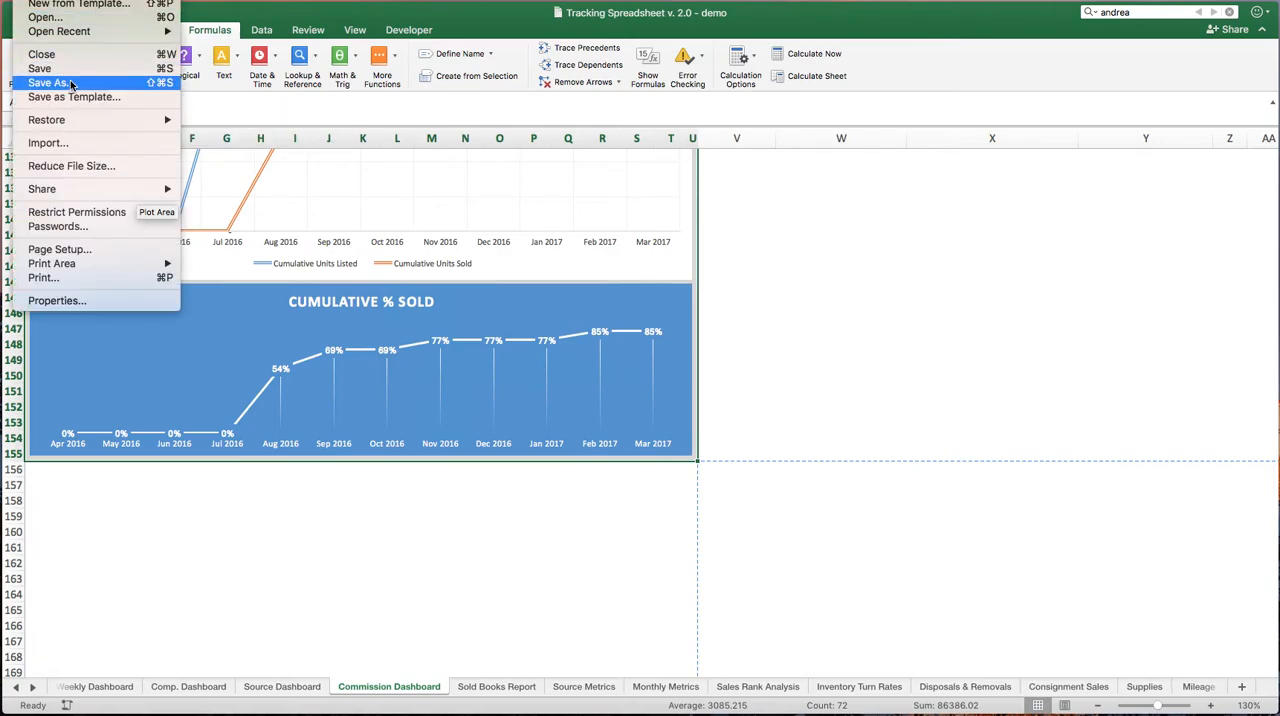
# Save the selected range A1:U155 as a PDF to the Desktop
pyautogui.click(64, 74)
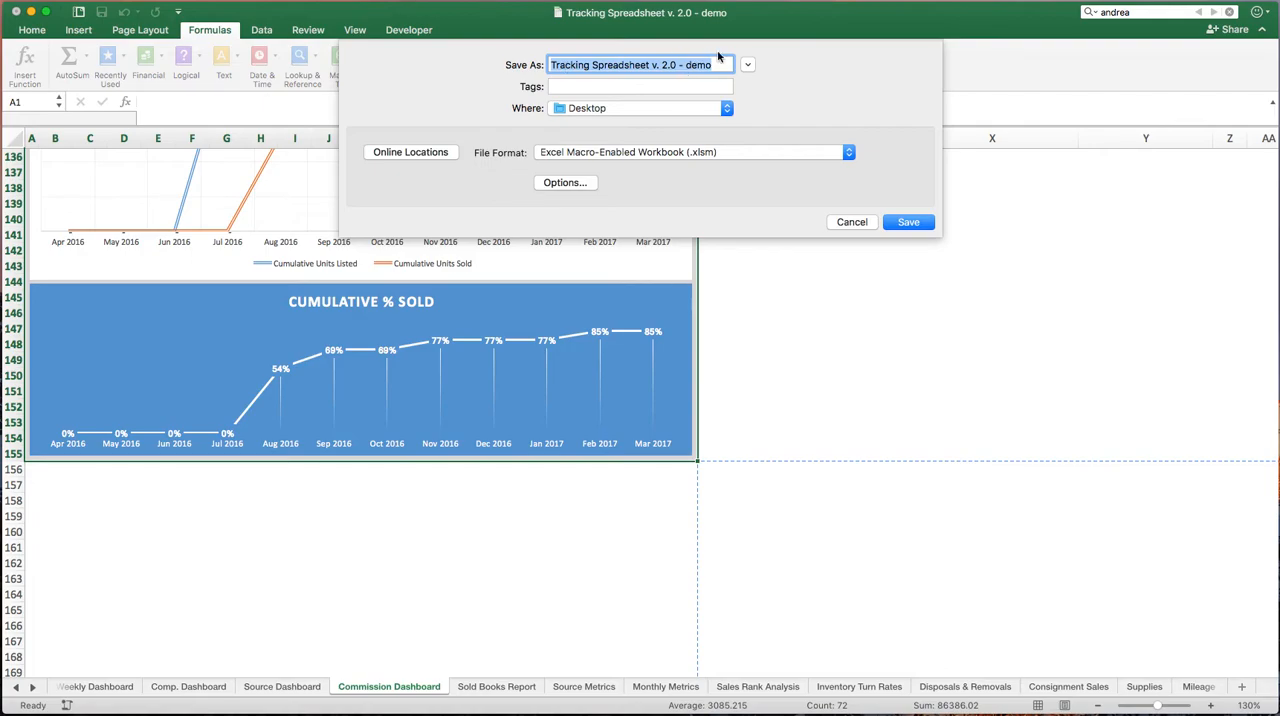
pyautogui.moveTo(622, 152)
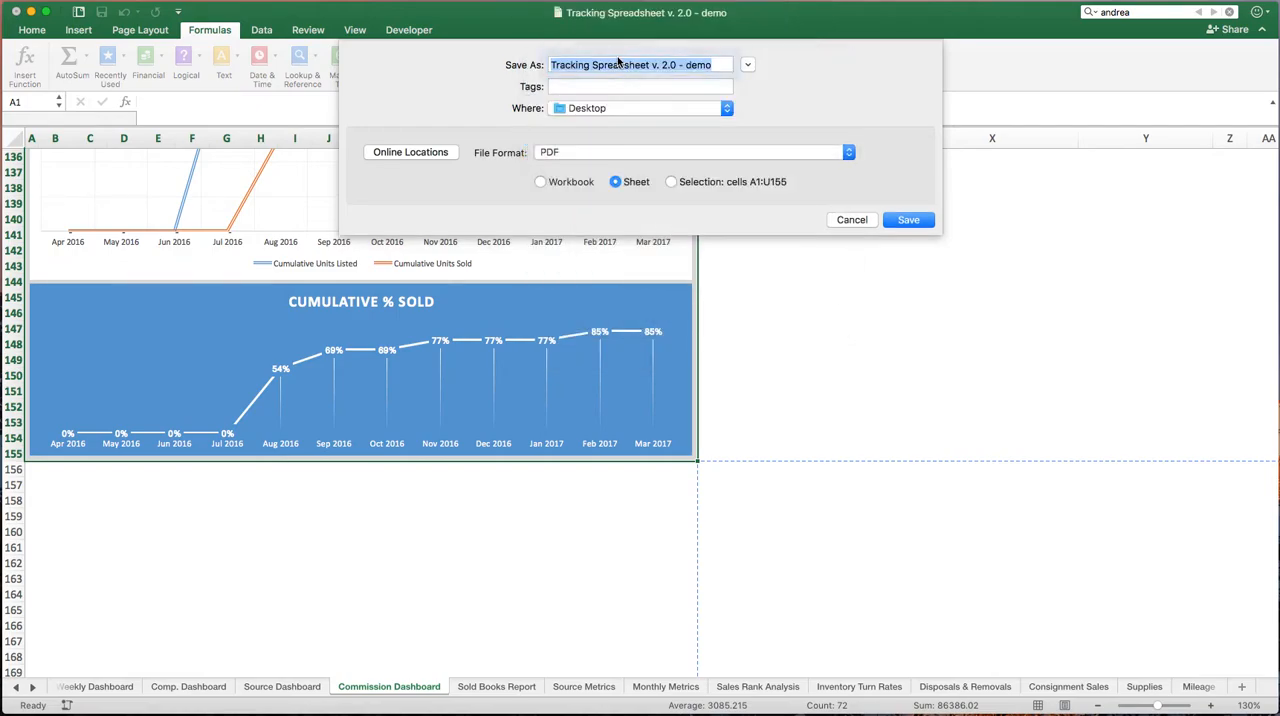
pyautogui.click(670, 182)
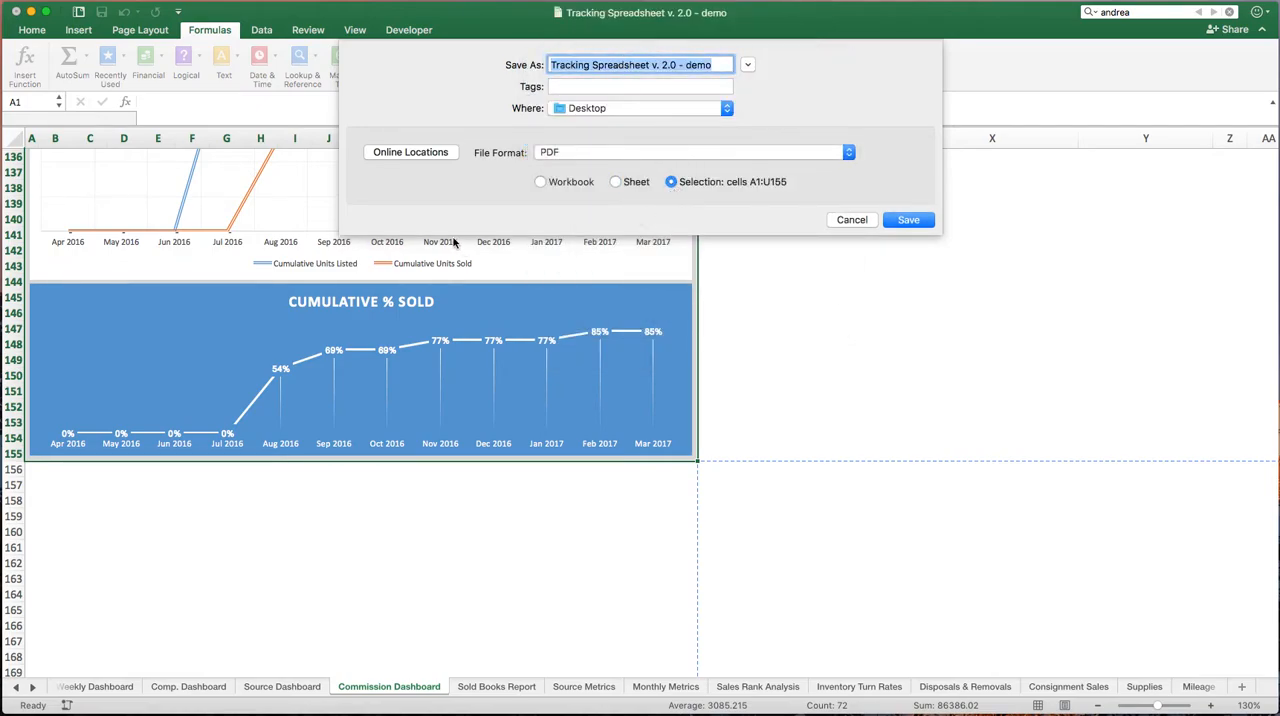
pyautogui.moveTo(752, 408)
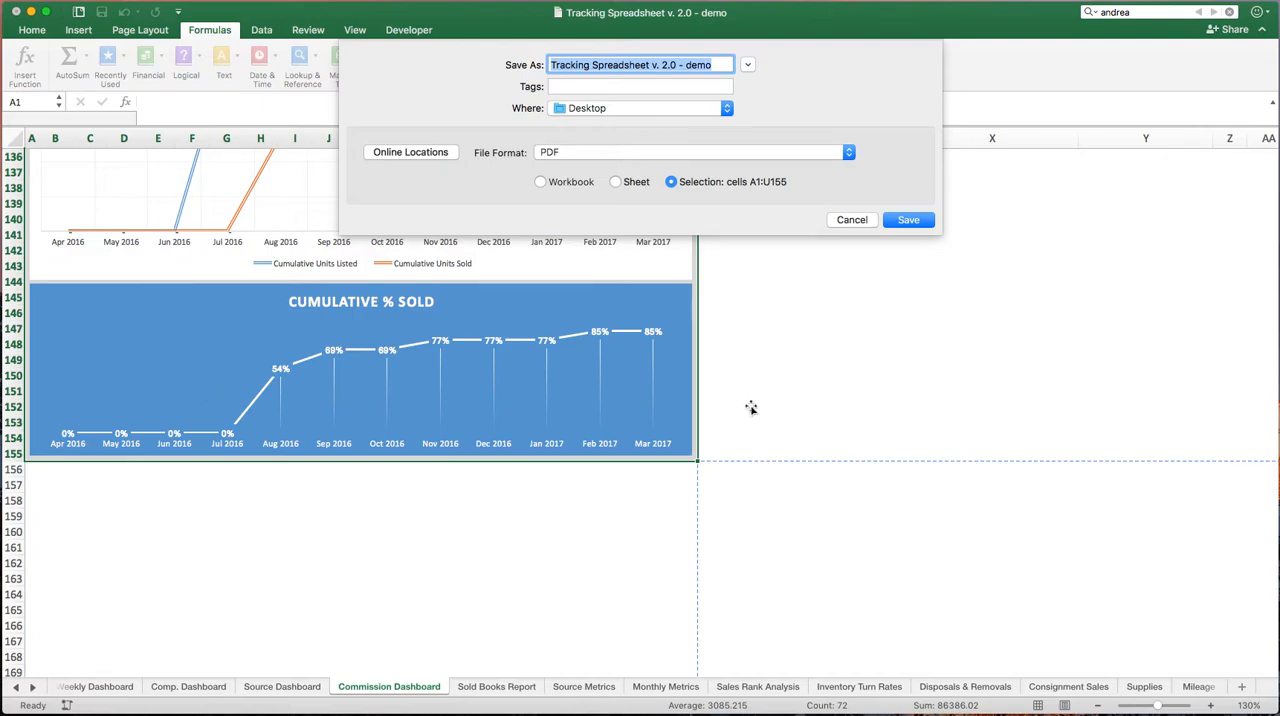
pyautogui.click(852, 220)
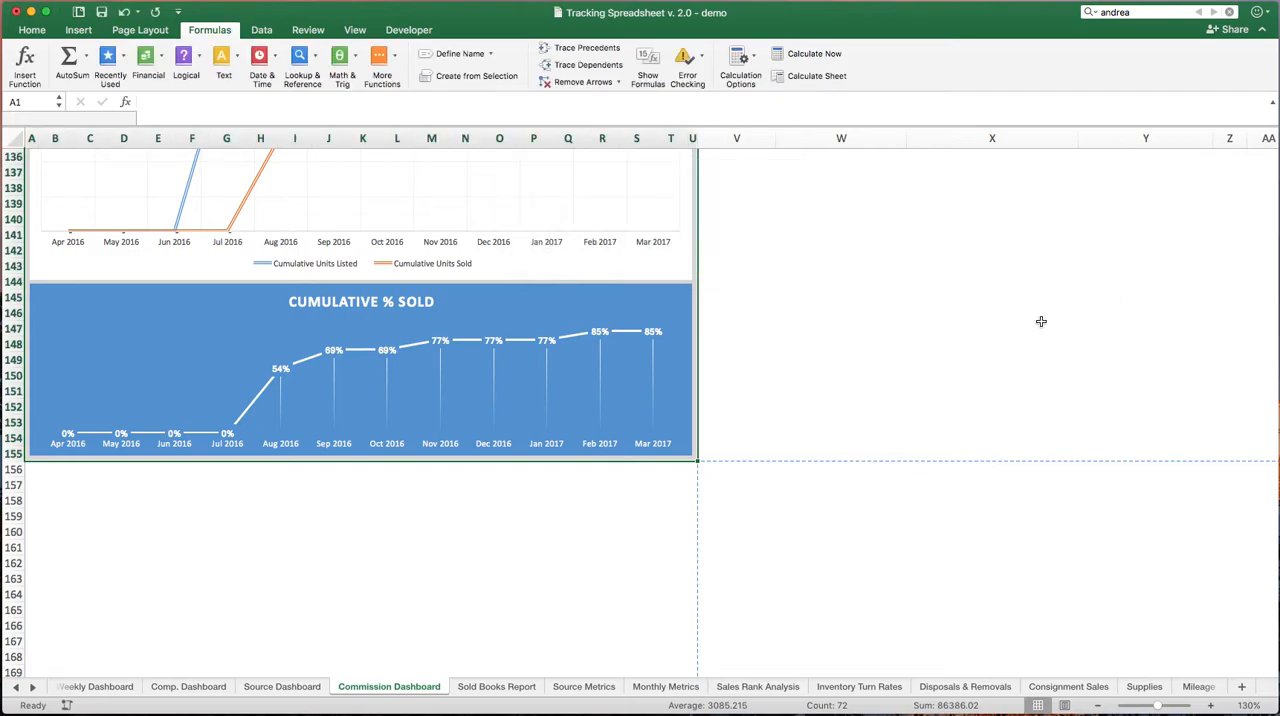
pyautogui.moveTo(190, 244)
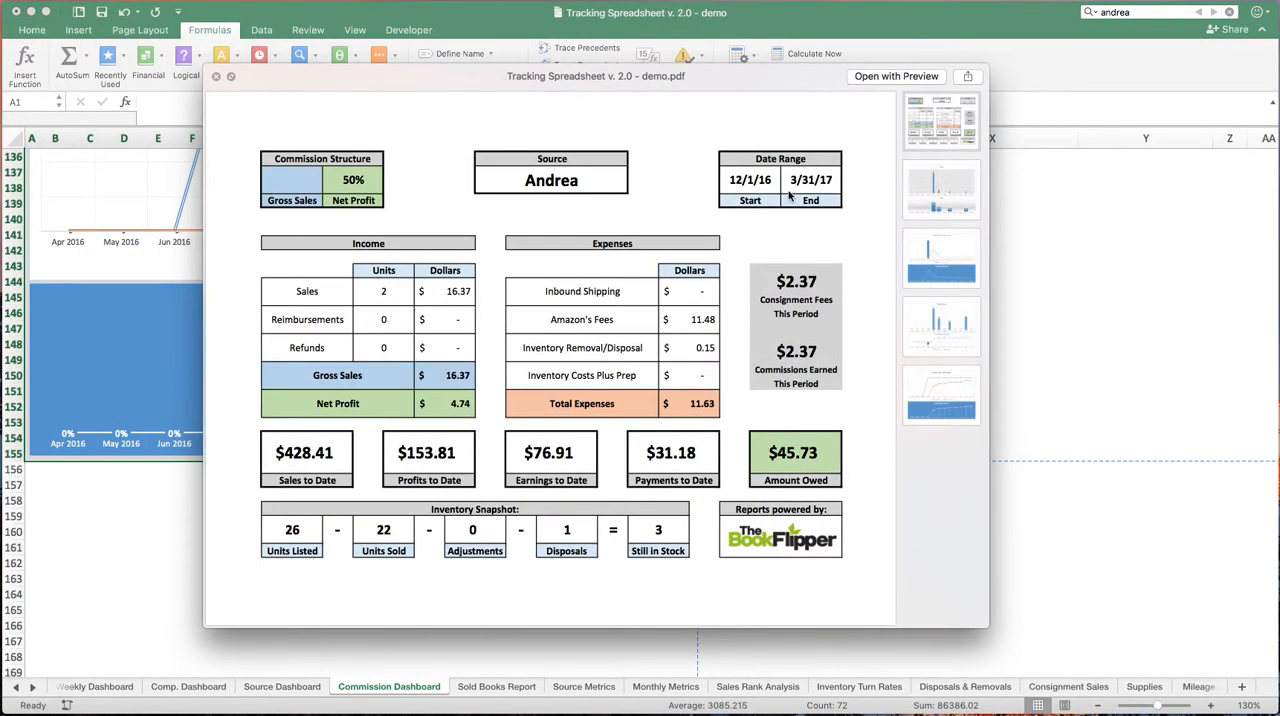
# Browse the PDF pages in Quick Look, return to page one, and close the preview
pyautogui.click(940, 324)
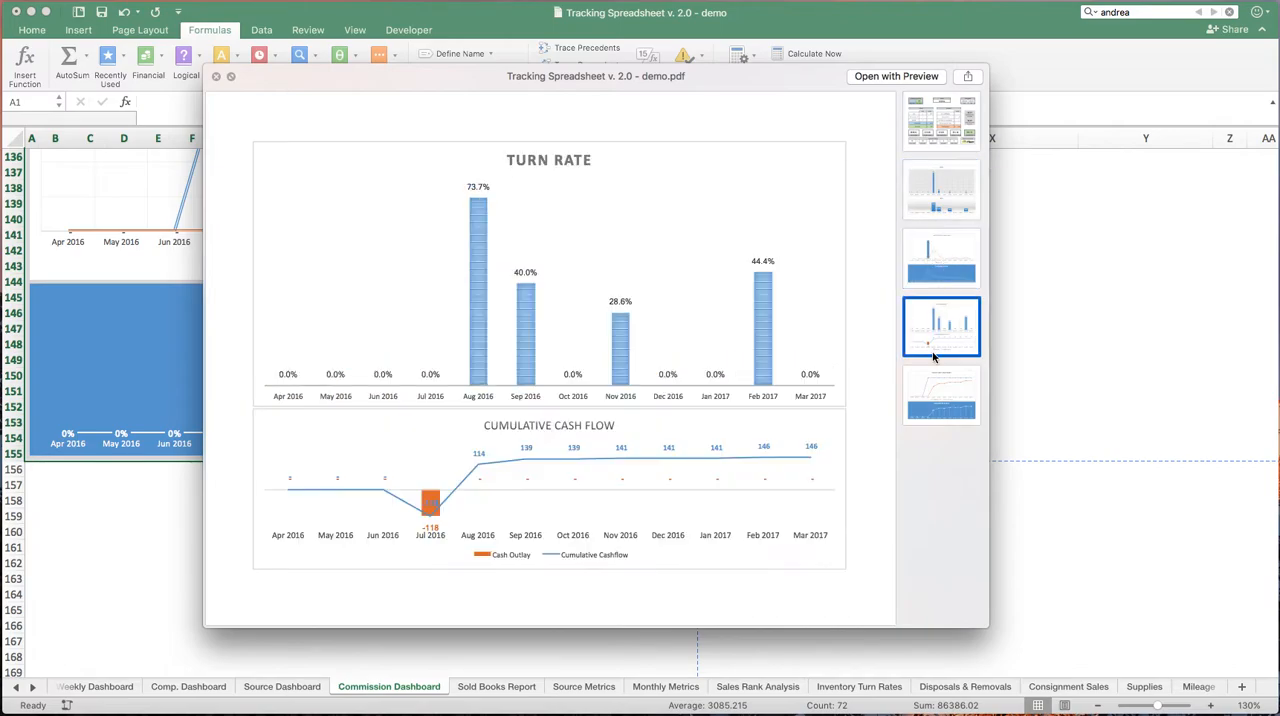
pyautogui.click(940, 120)
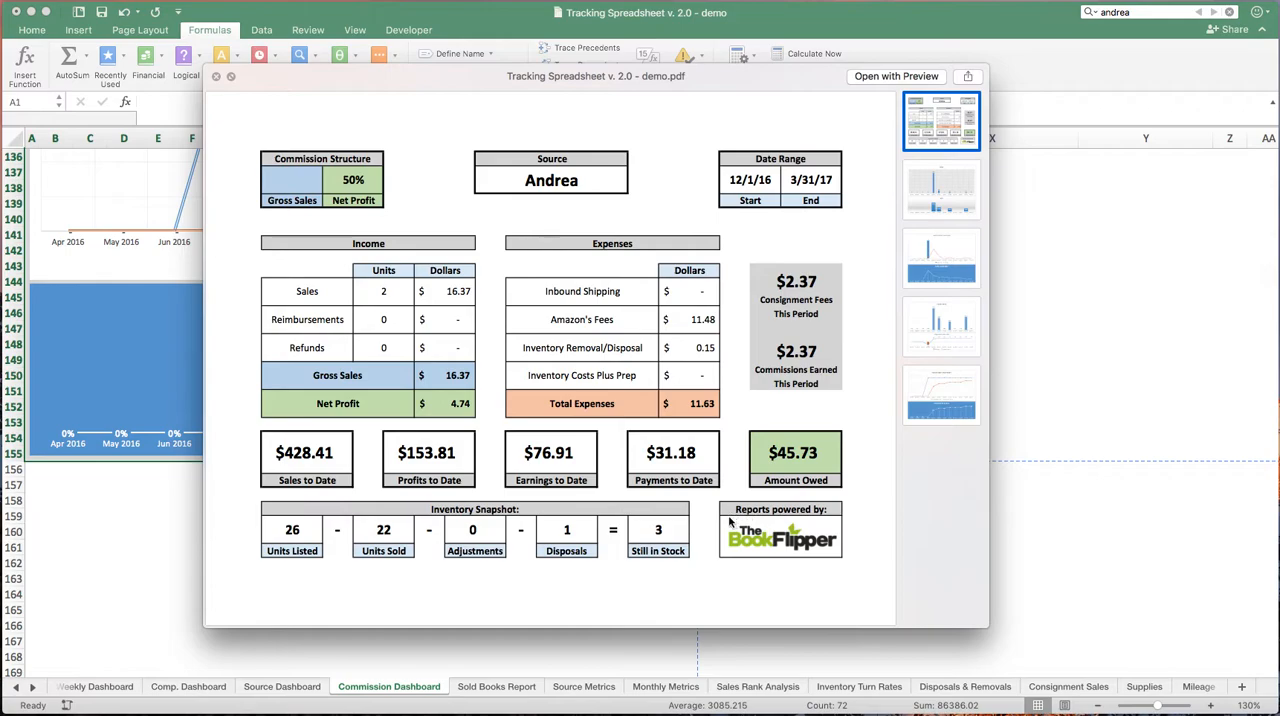
pyautogui.moveTo(808, 300)
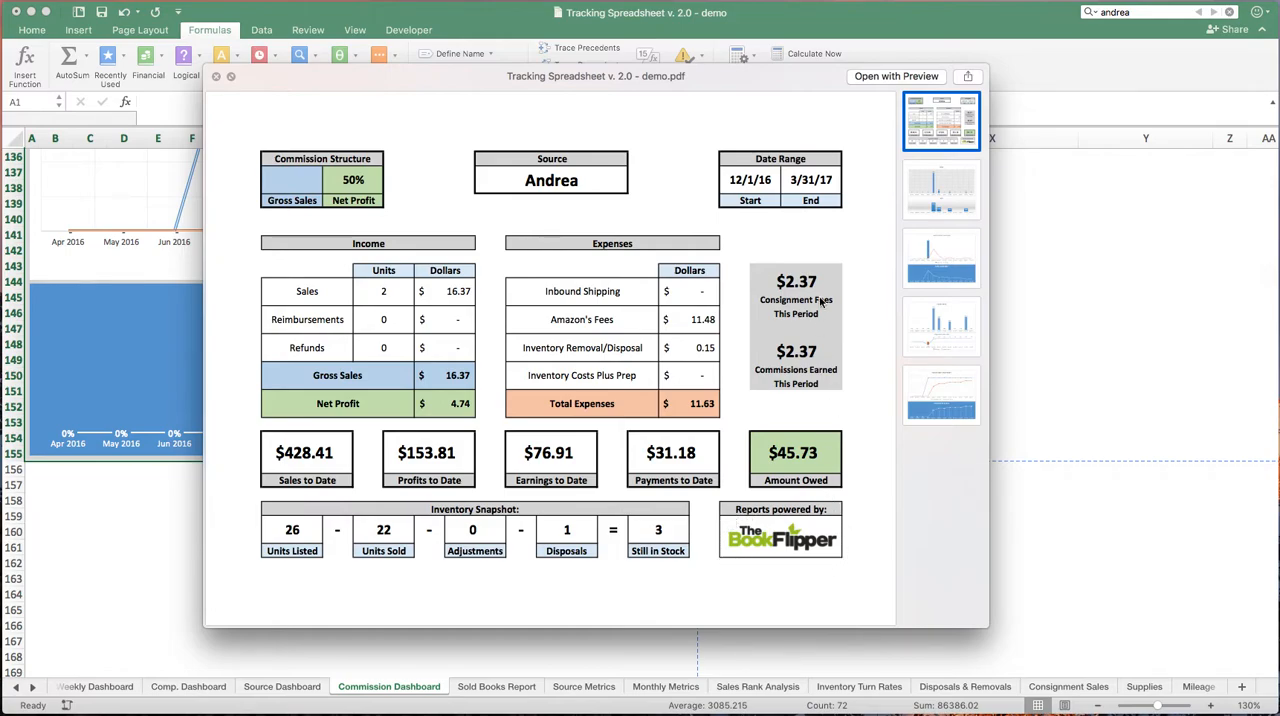
pyautogui.moveTo(700, 556)
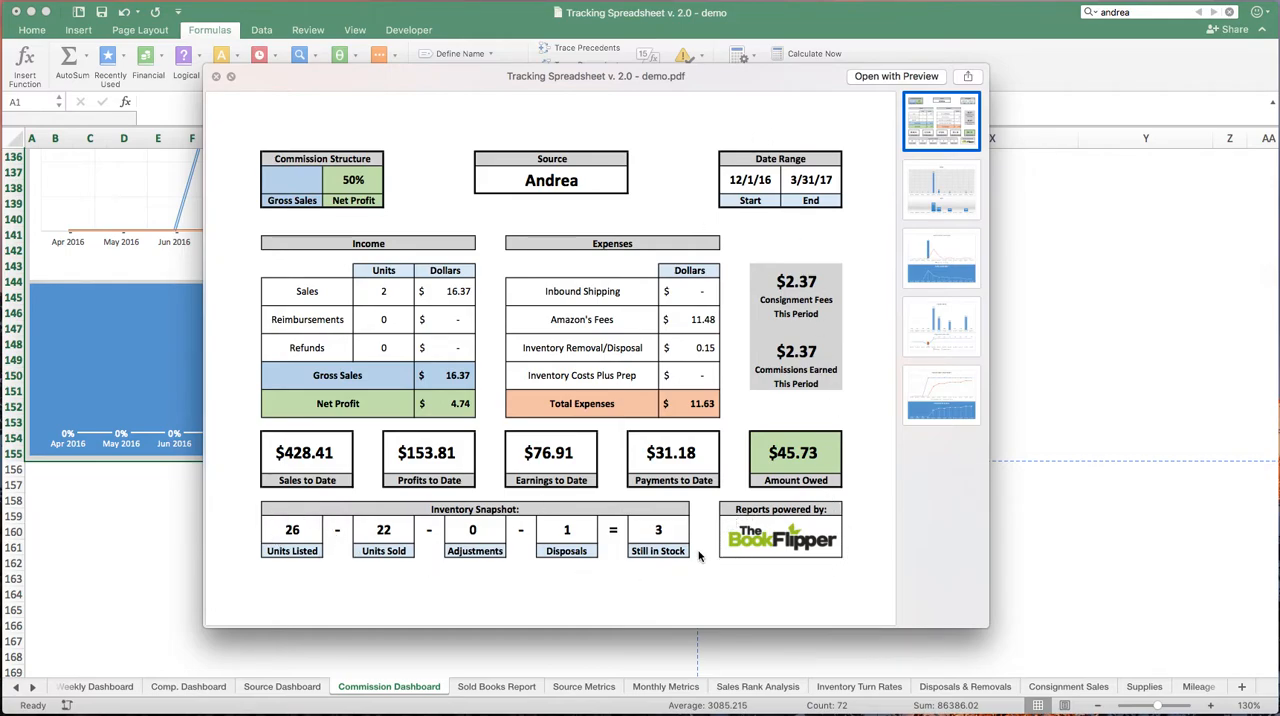
pyautogui.moveTo(672, 538)
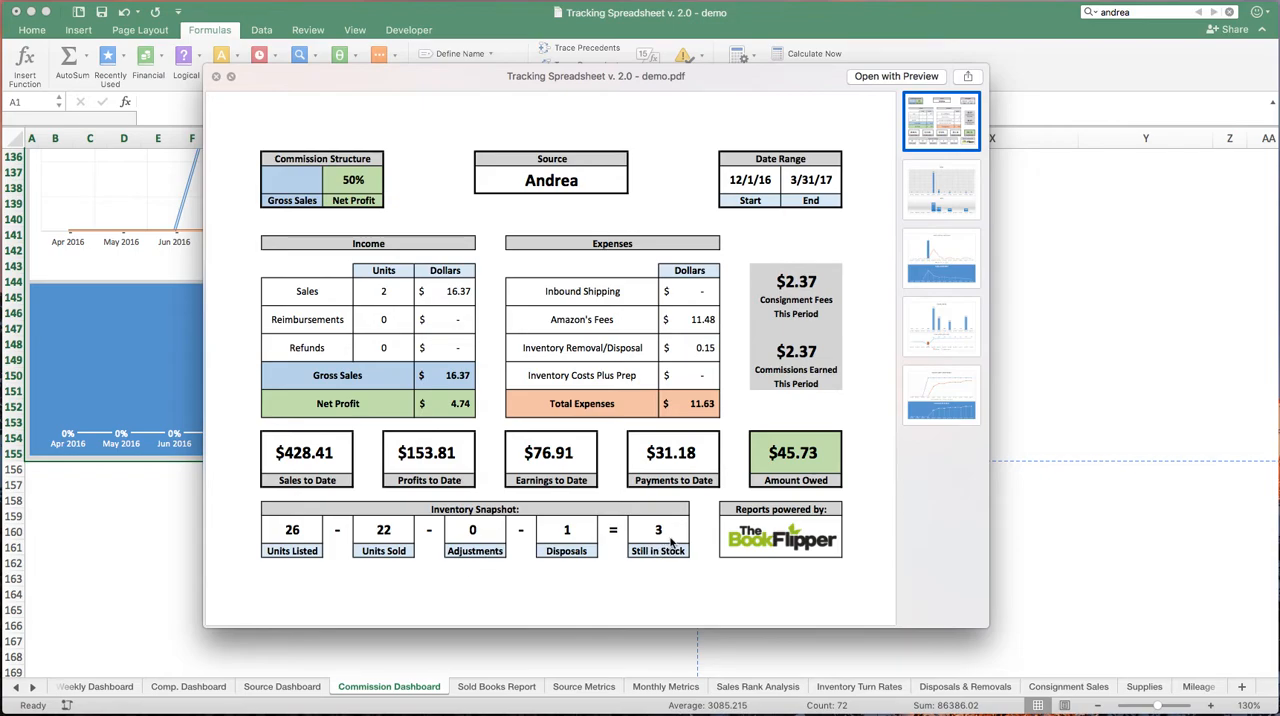
pyautogui.moveTo(660, 544)
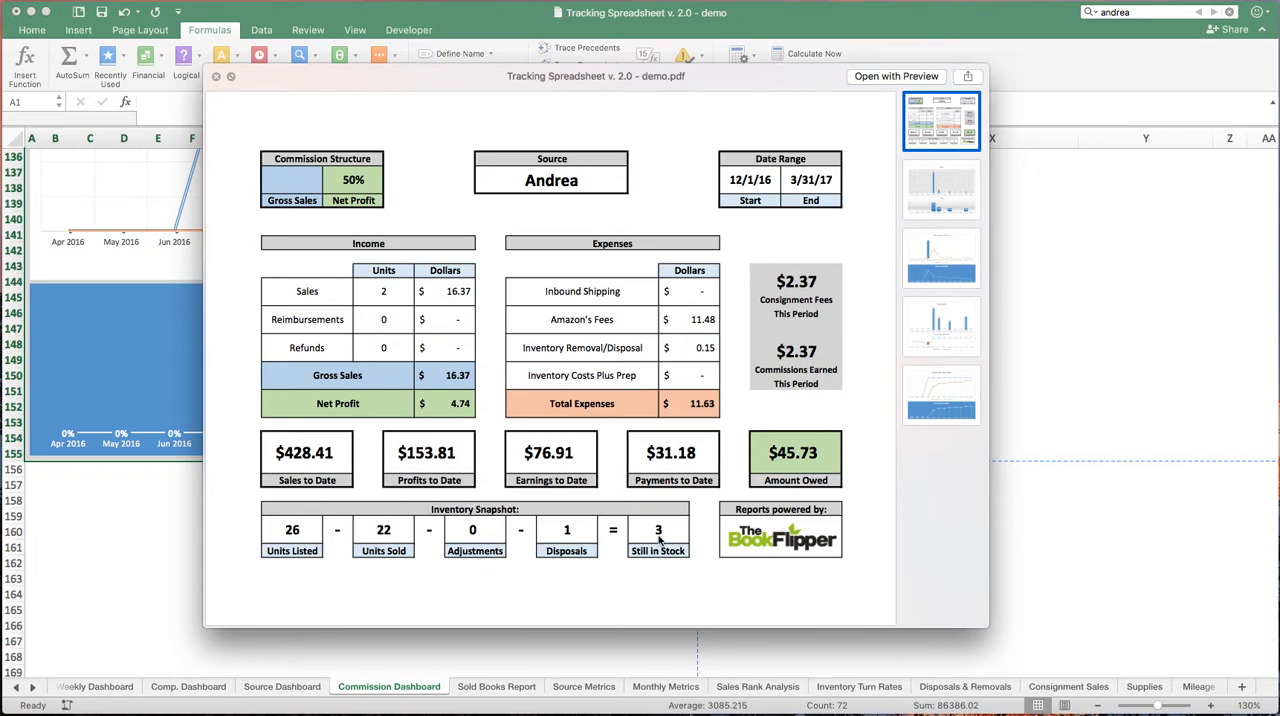
pyautogui.moveTo(664, 528)
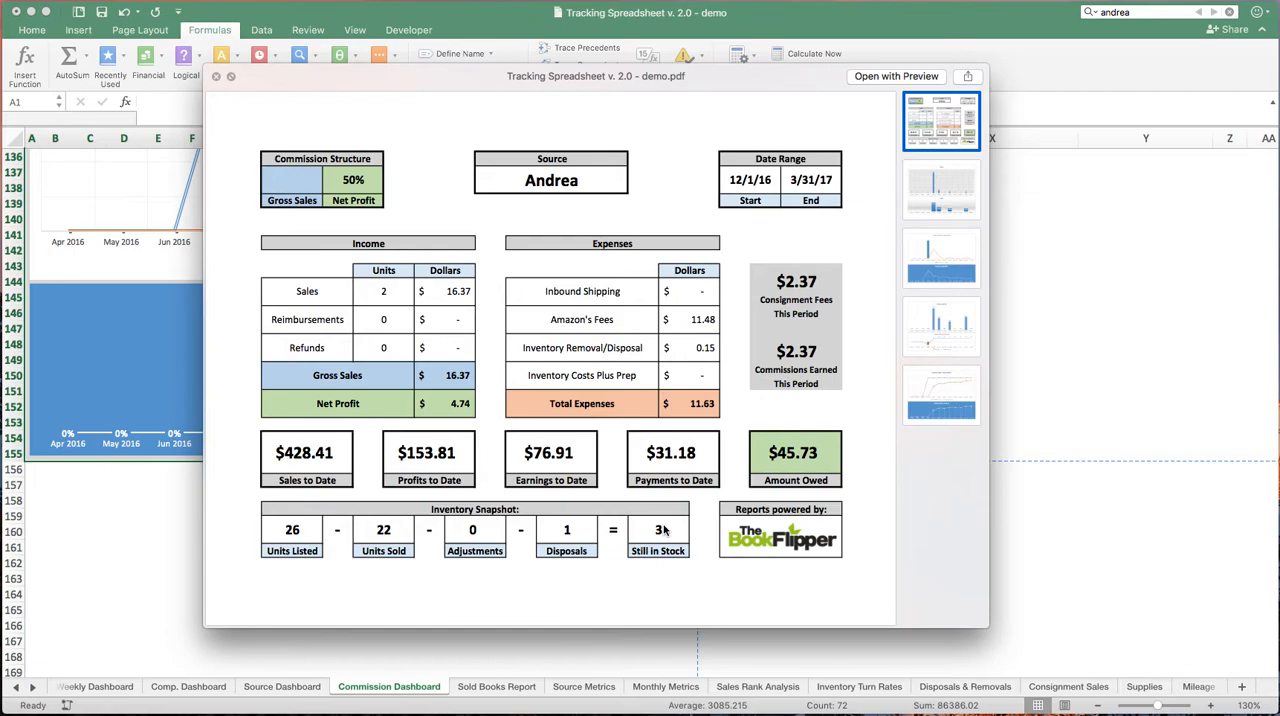
pyautogui.click(220, 80)
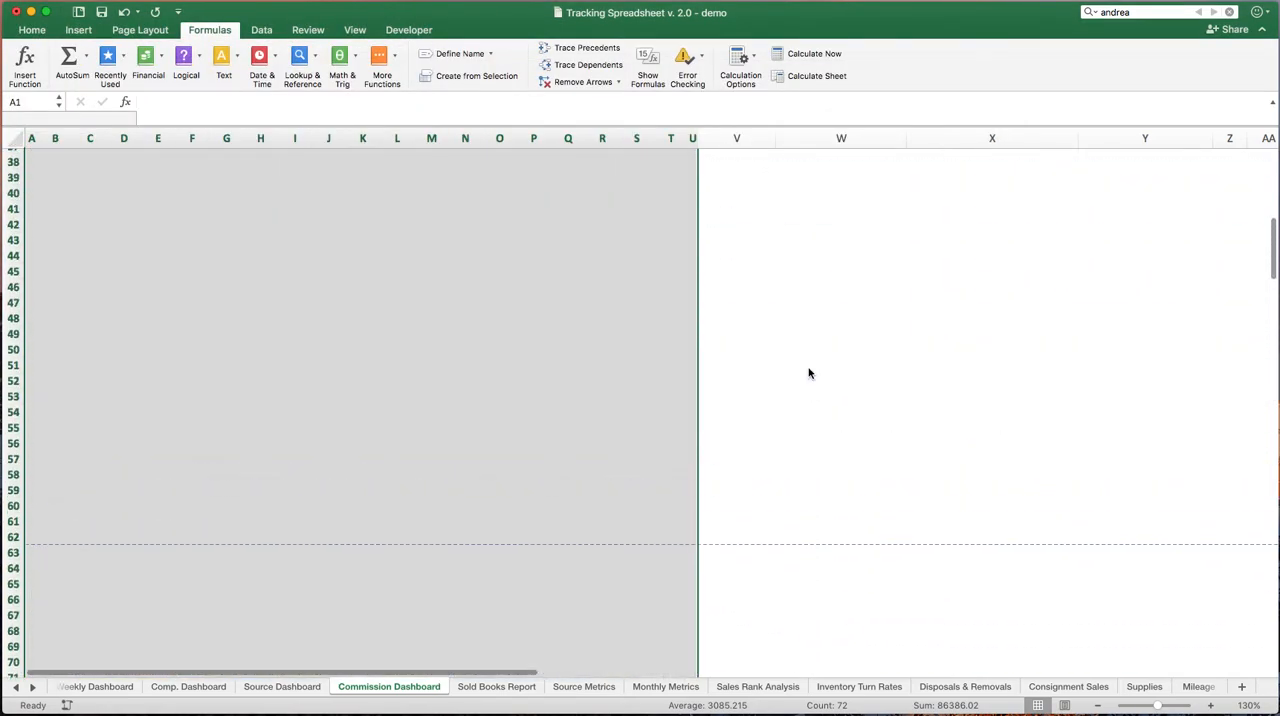
pyautogui.scroll(3)
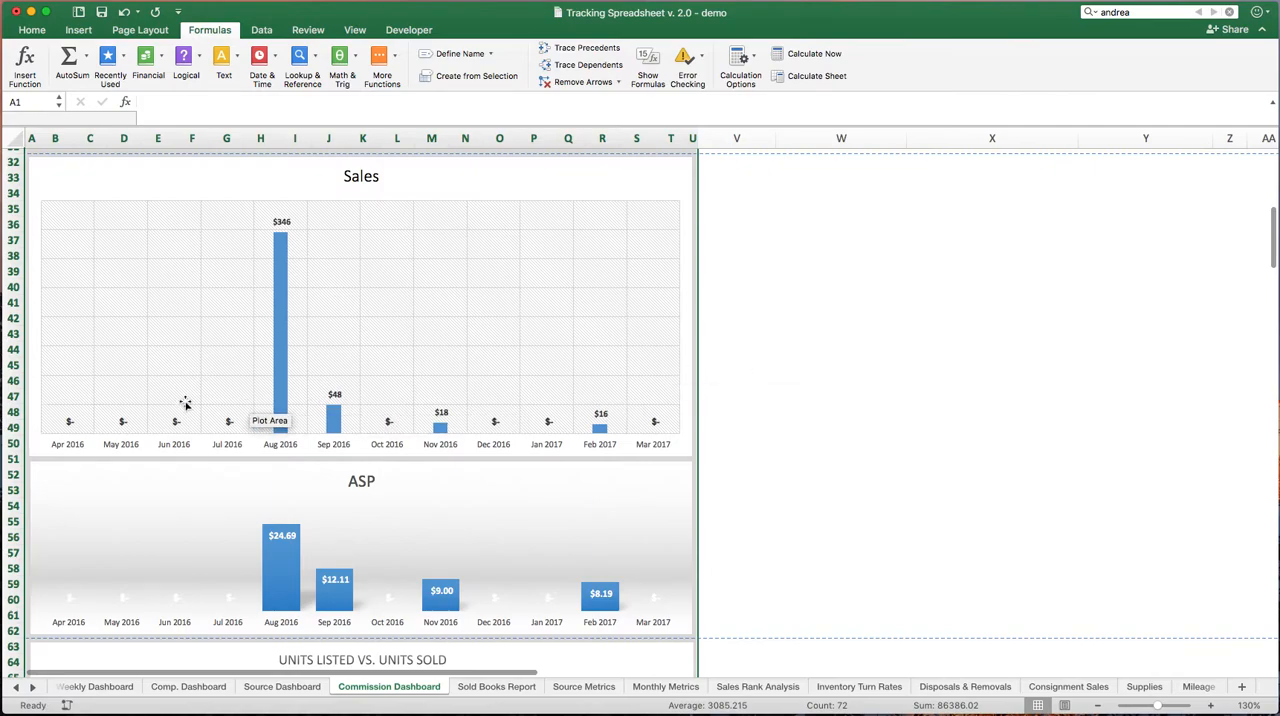
pyautogui.scroll(-3)
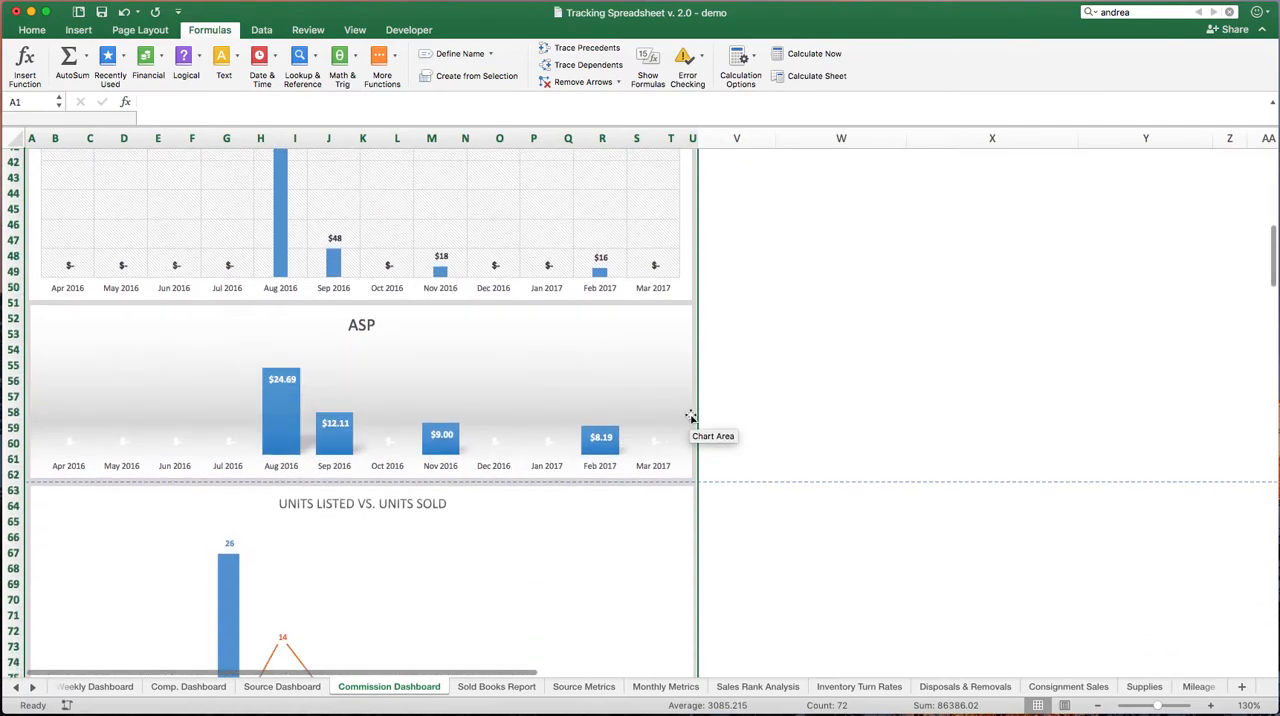
pyautogui.scroll(-3)
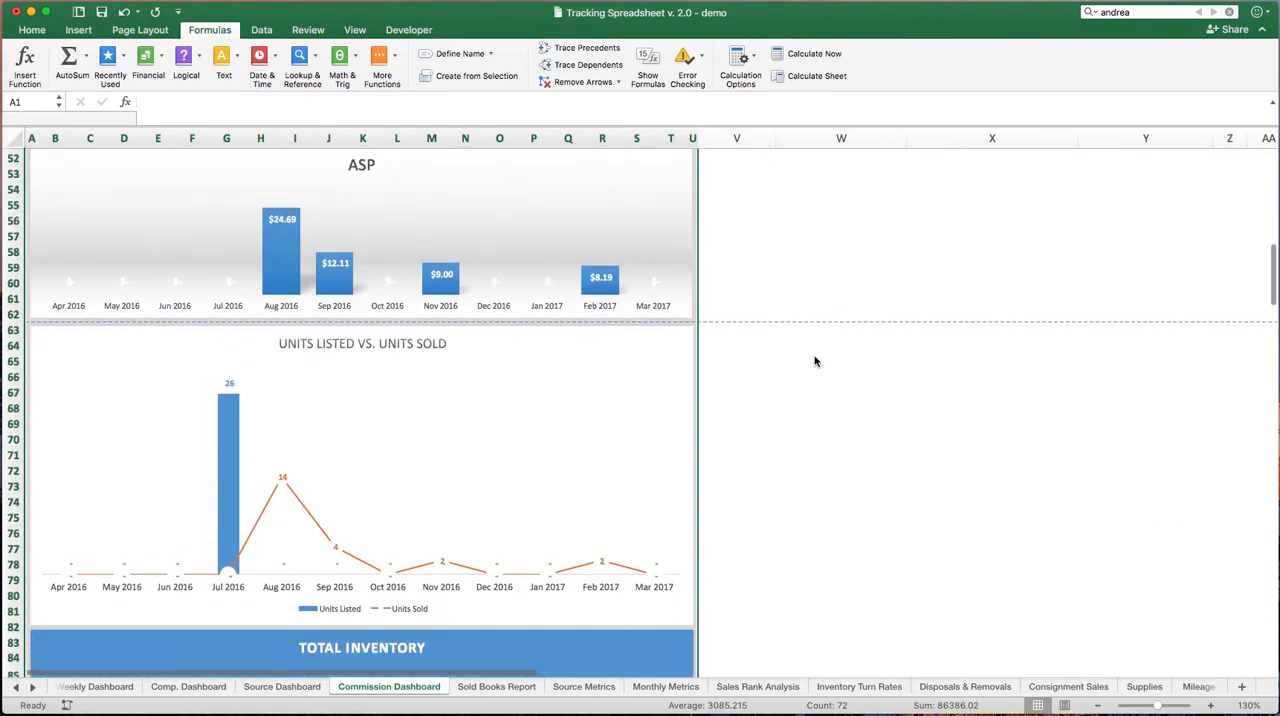
pyautogui.scroll(-3)
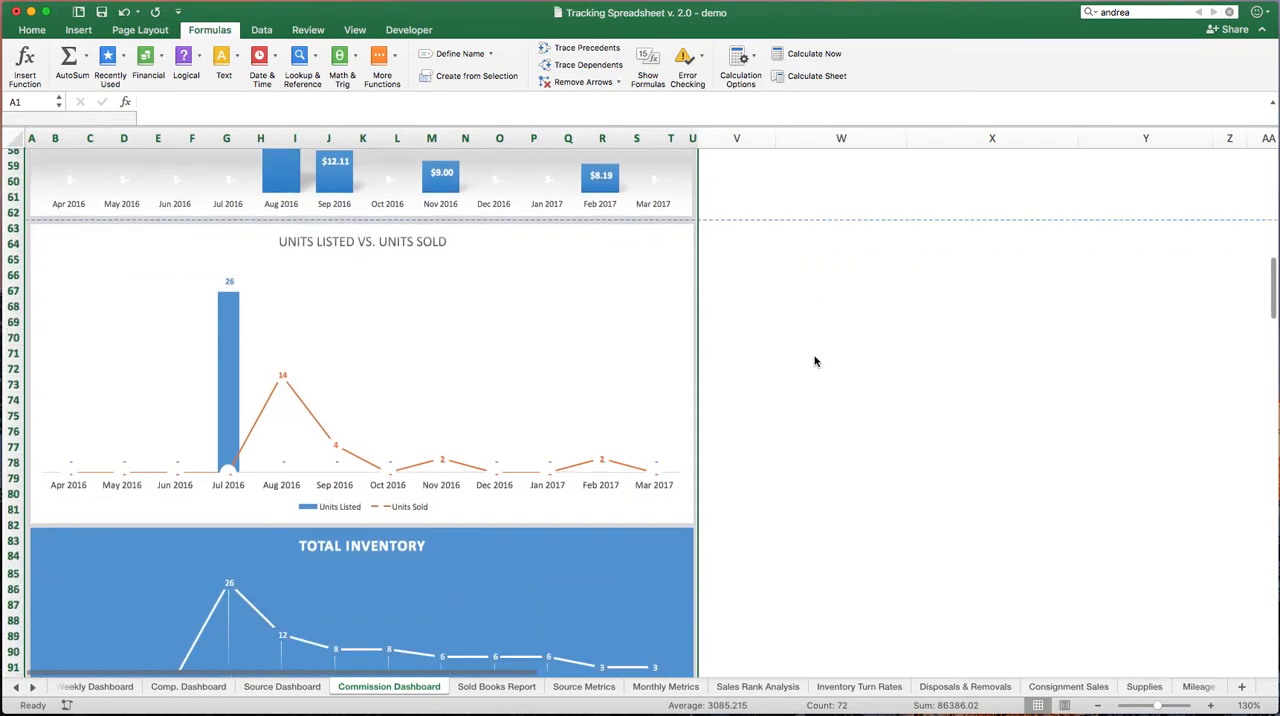
pyautogui.moveTo(648, 488)
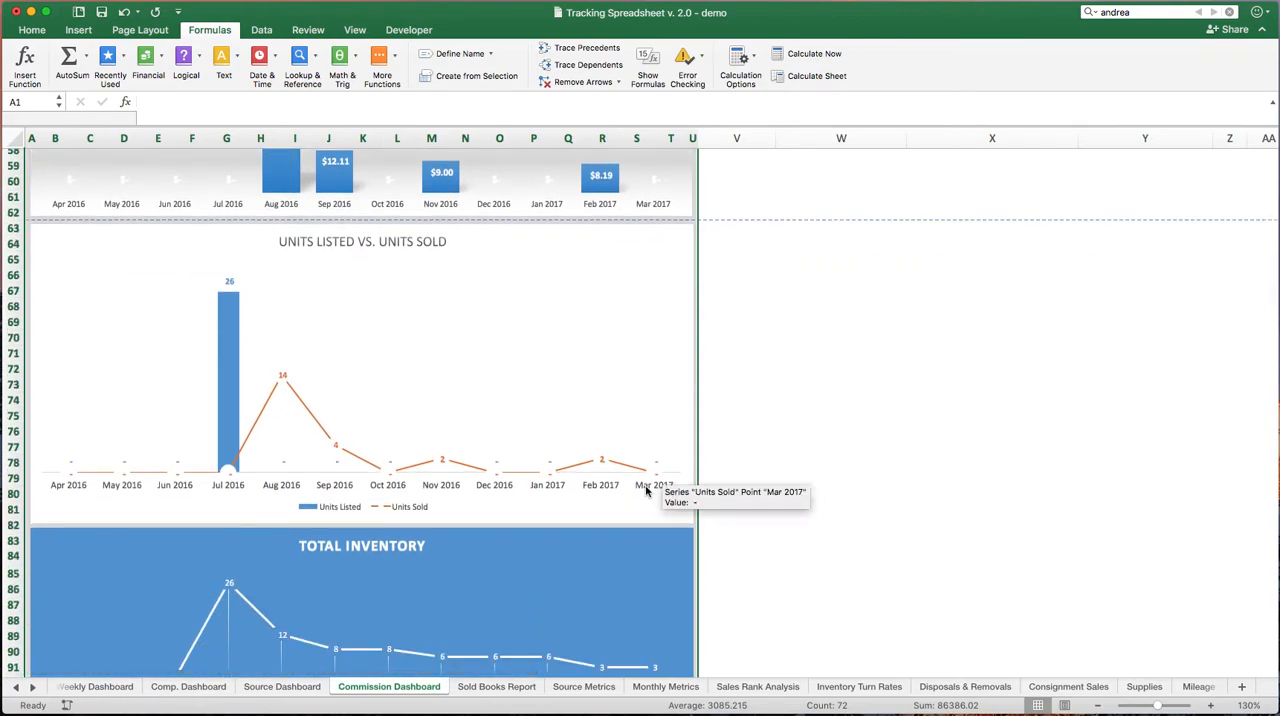
pyautogui.moveTo(248, 384)
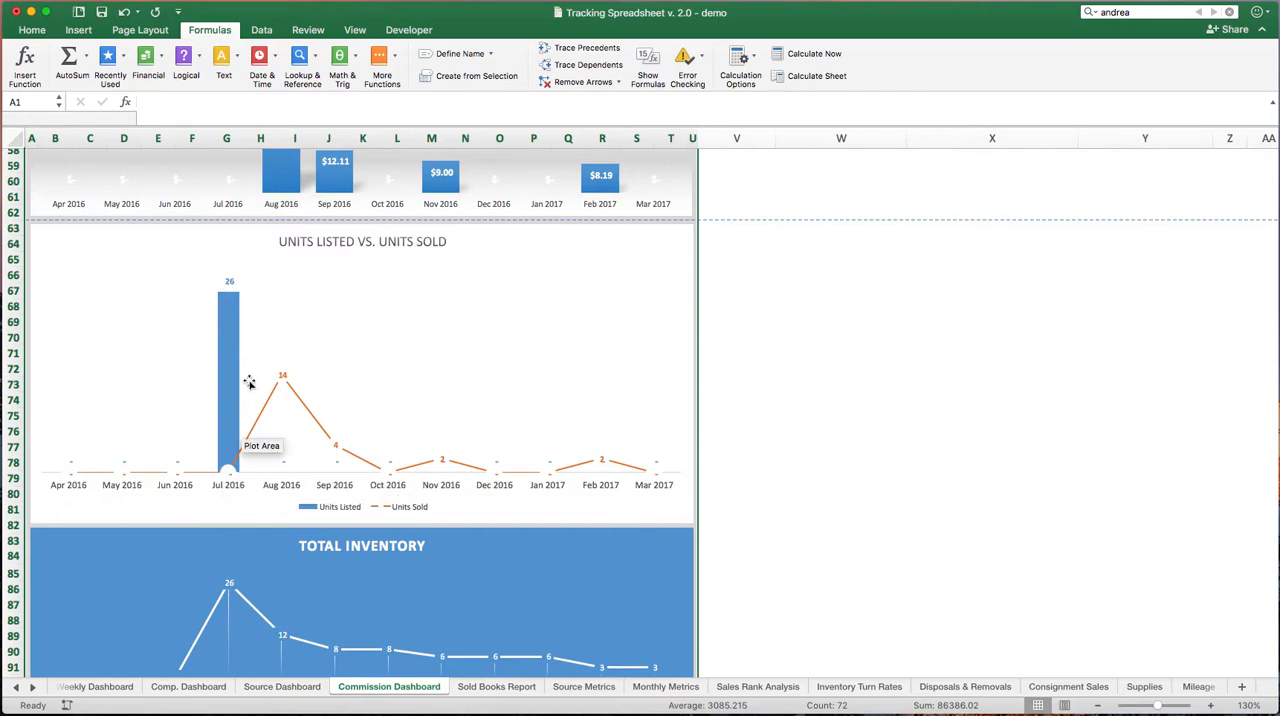
pyautogui.moveTo(306, 412)
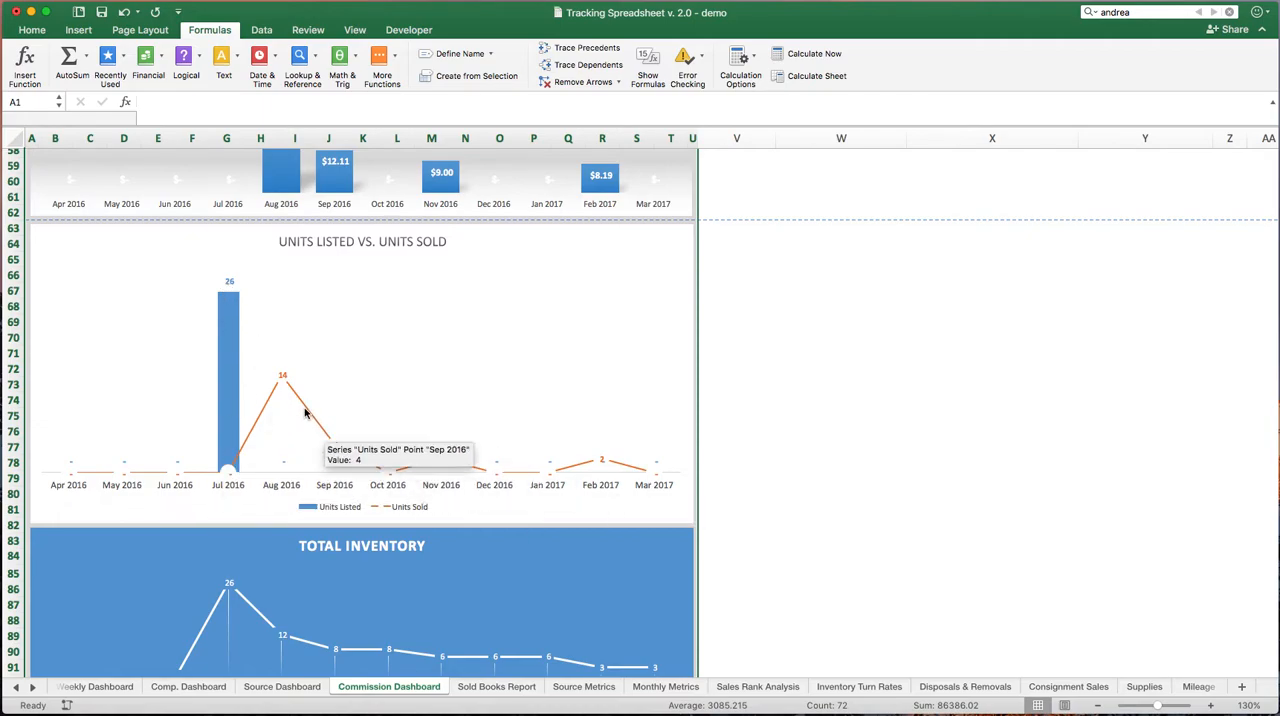
pyautogui.scroll(-3)
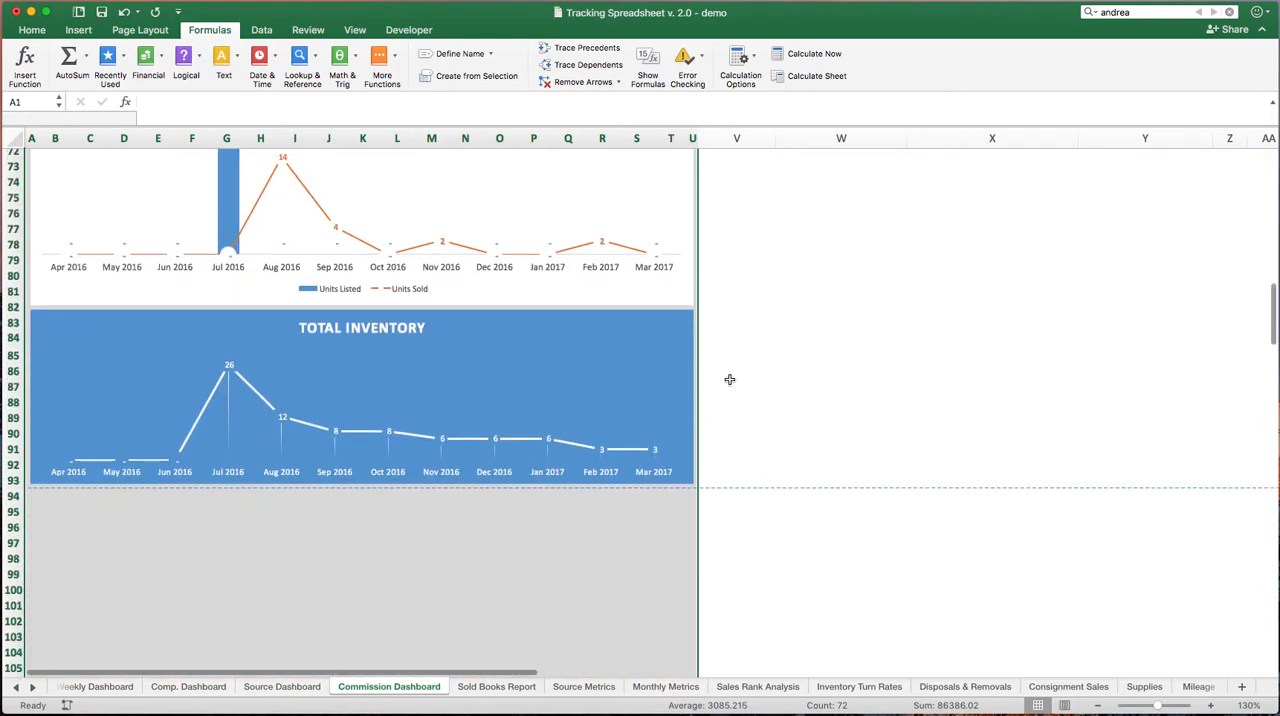
pyautogui.scroll(-3)
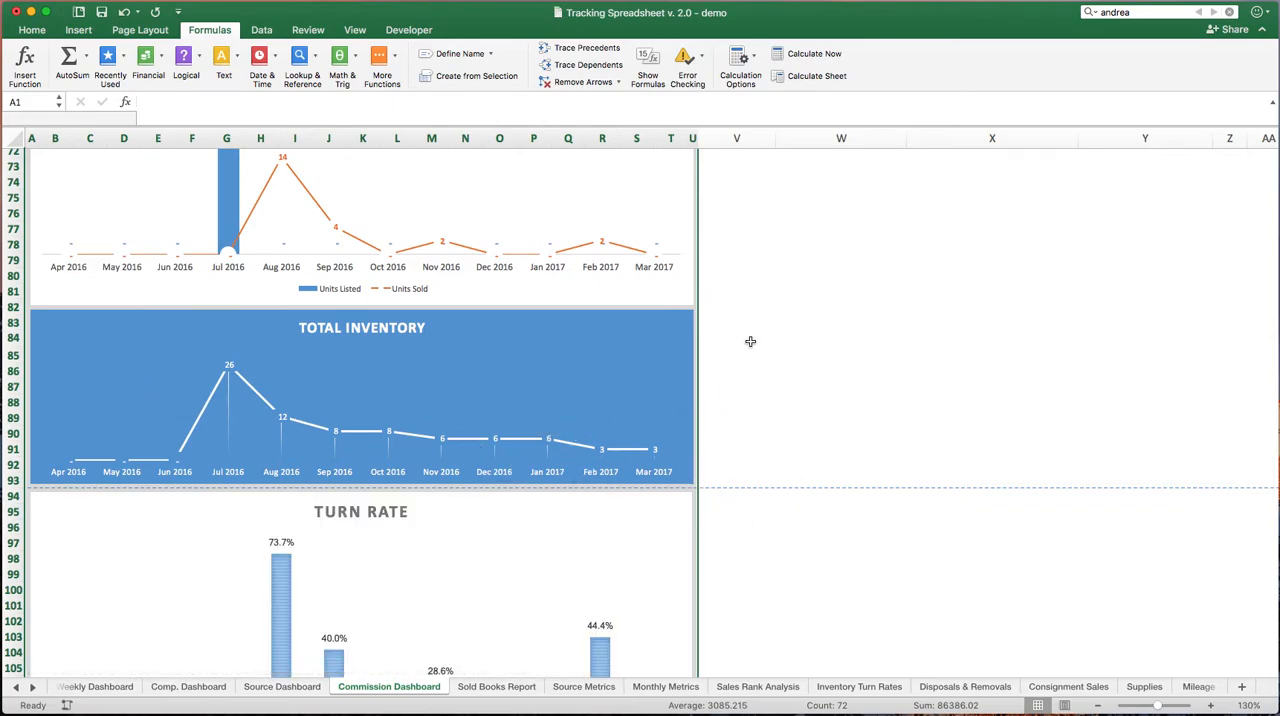
pyautogui.scroll(-3)
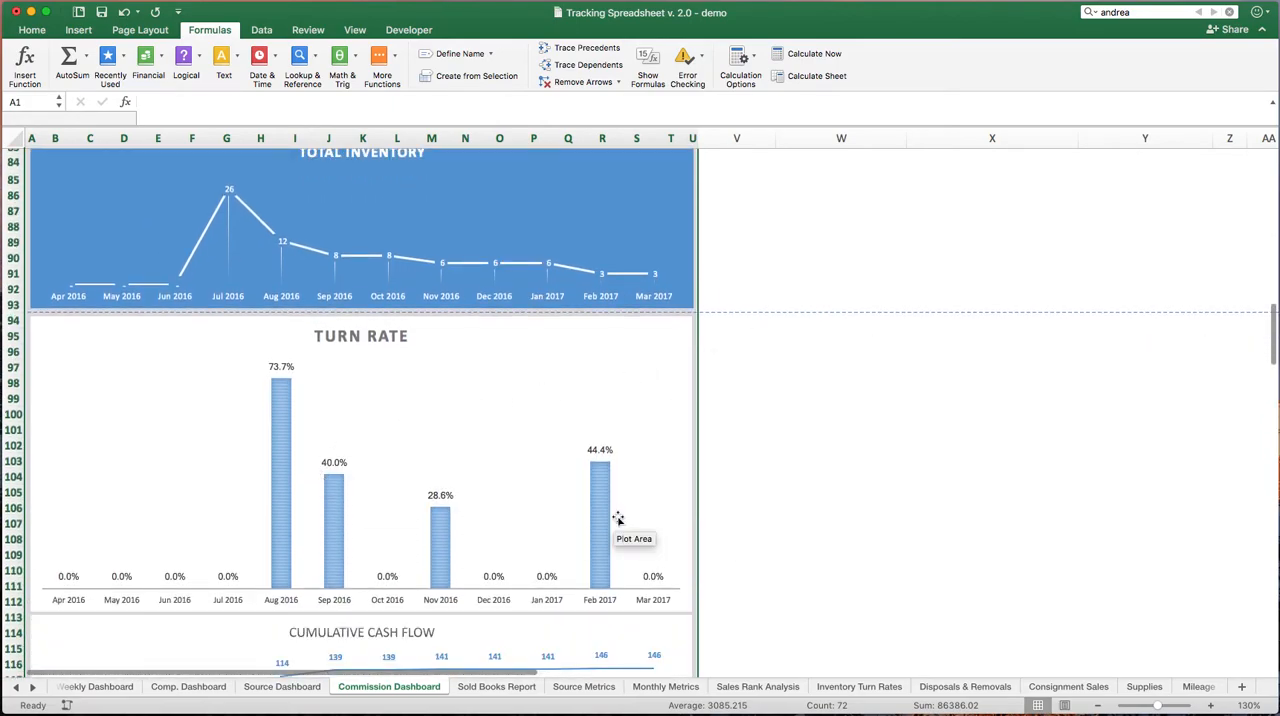
pyautogui.scroll(-3)
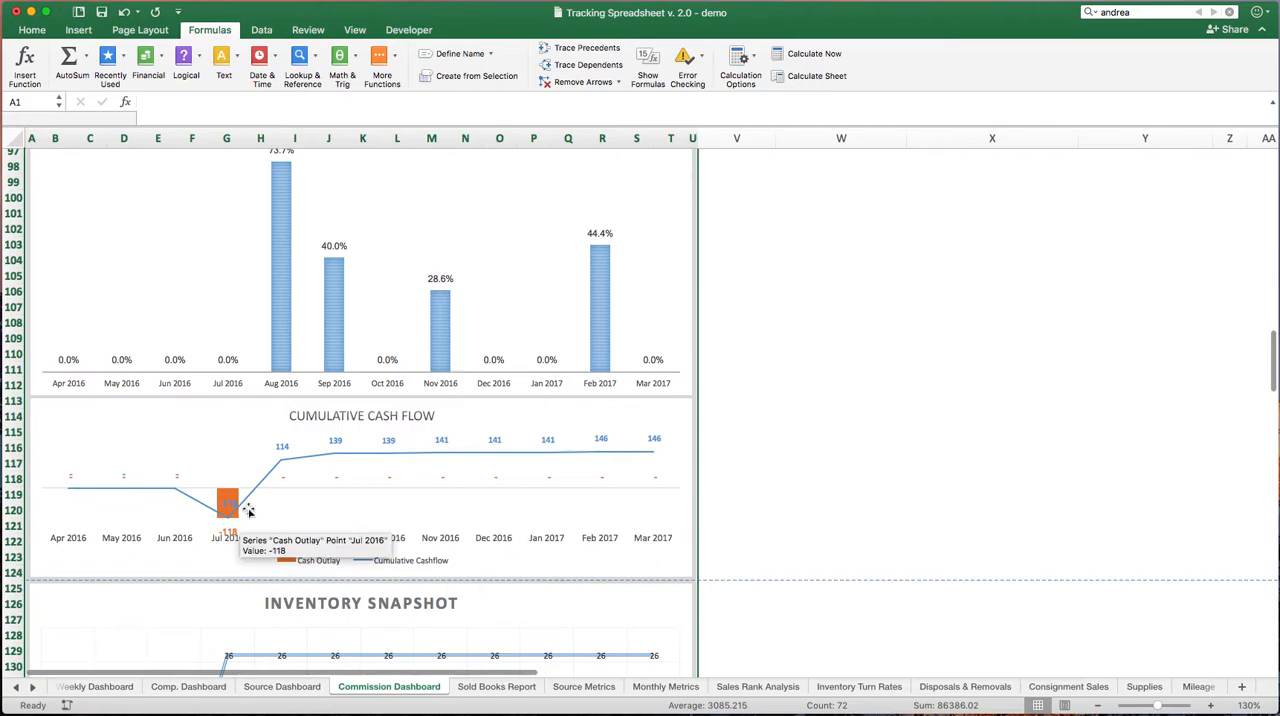
pyautogui.scroll(-3)
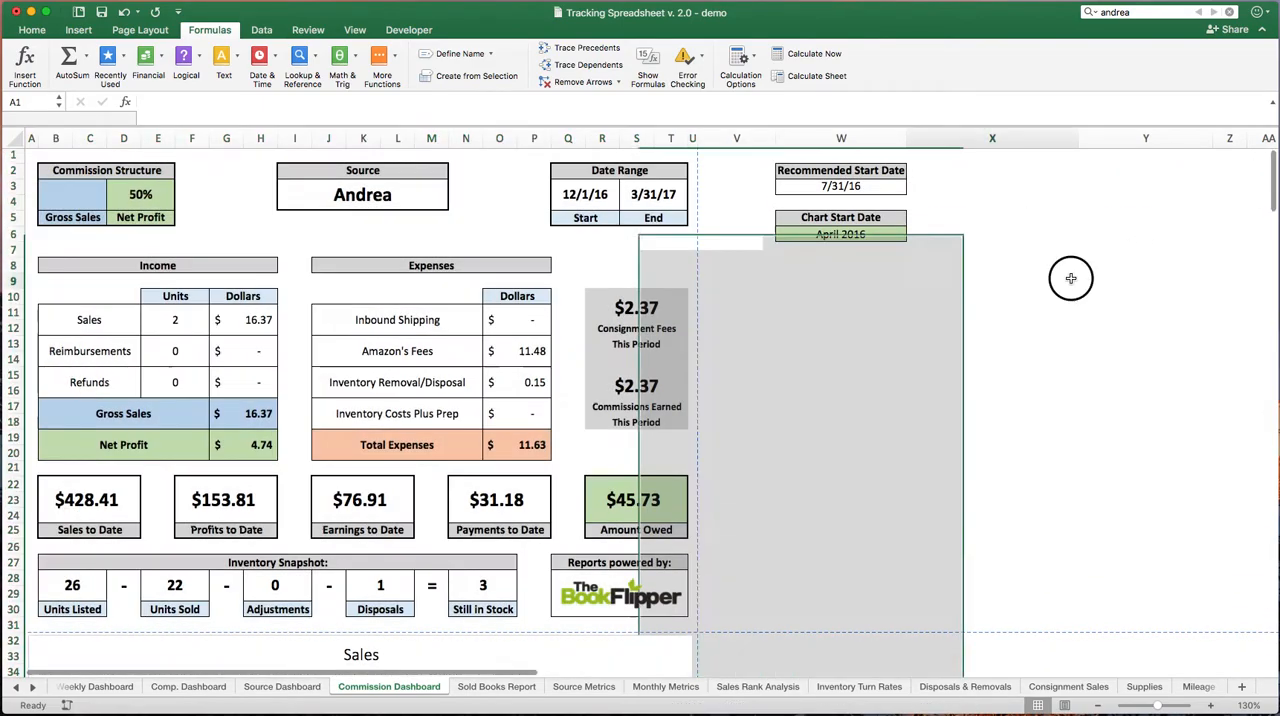
pyautogui.click(992, 280)
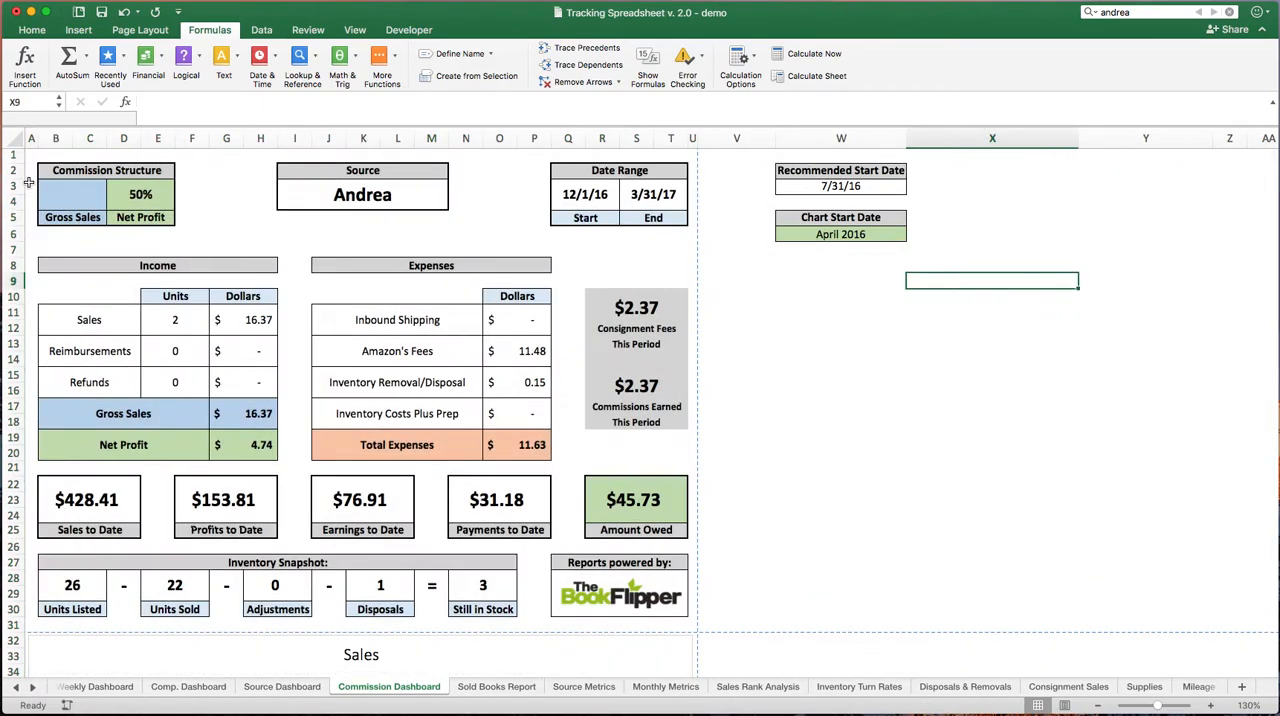
pyautogui.moveTo(302, 244)
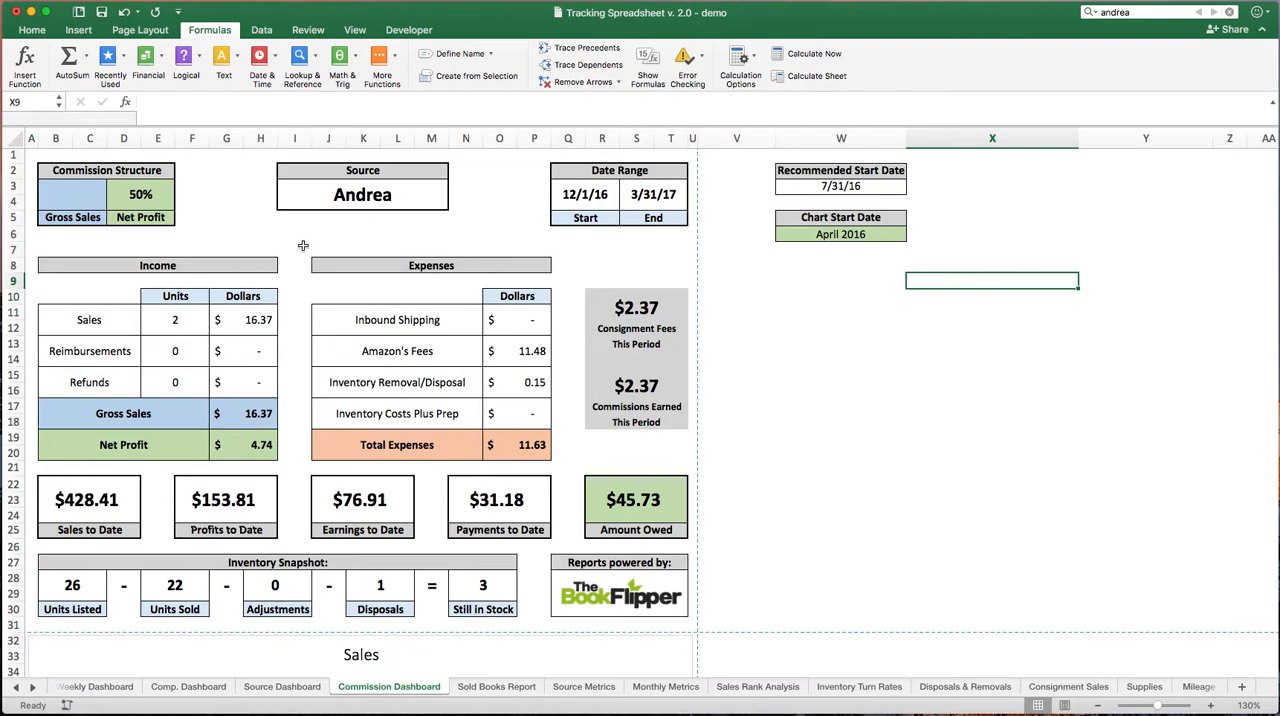
pyautogui.moveTo(392, 222)
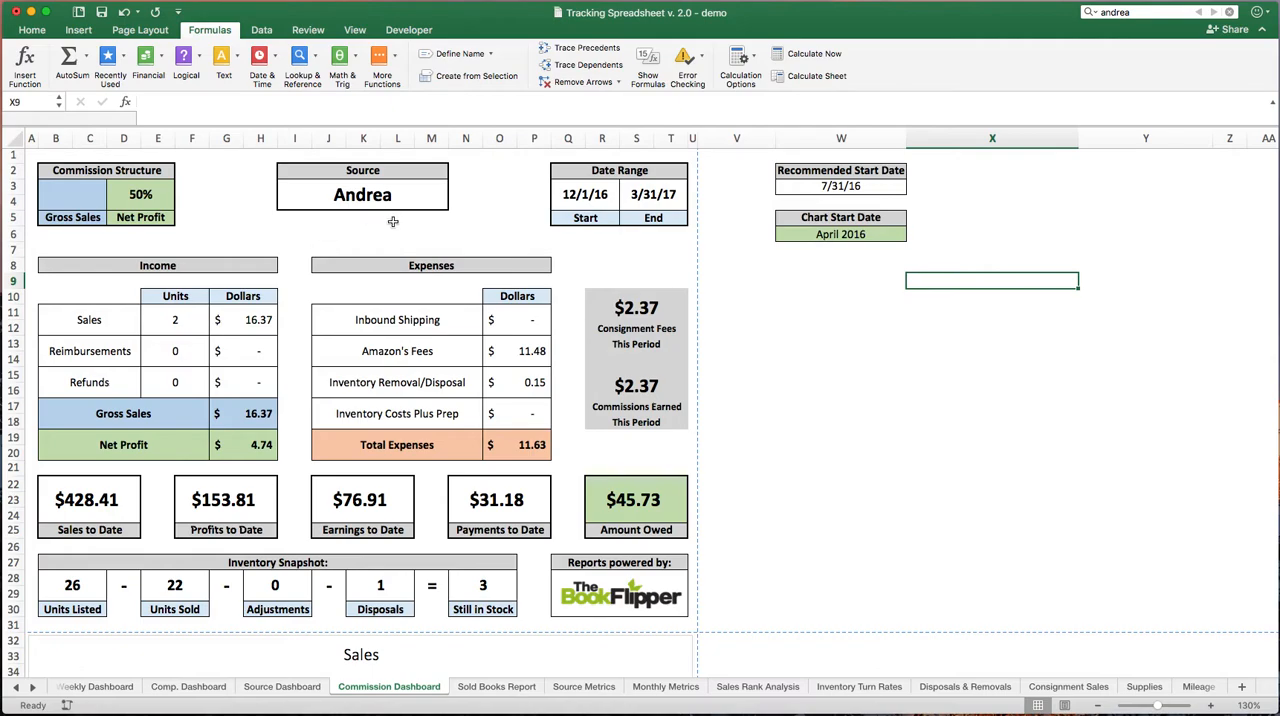
pyautogui.moveTo(444, 228)
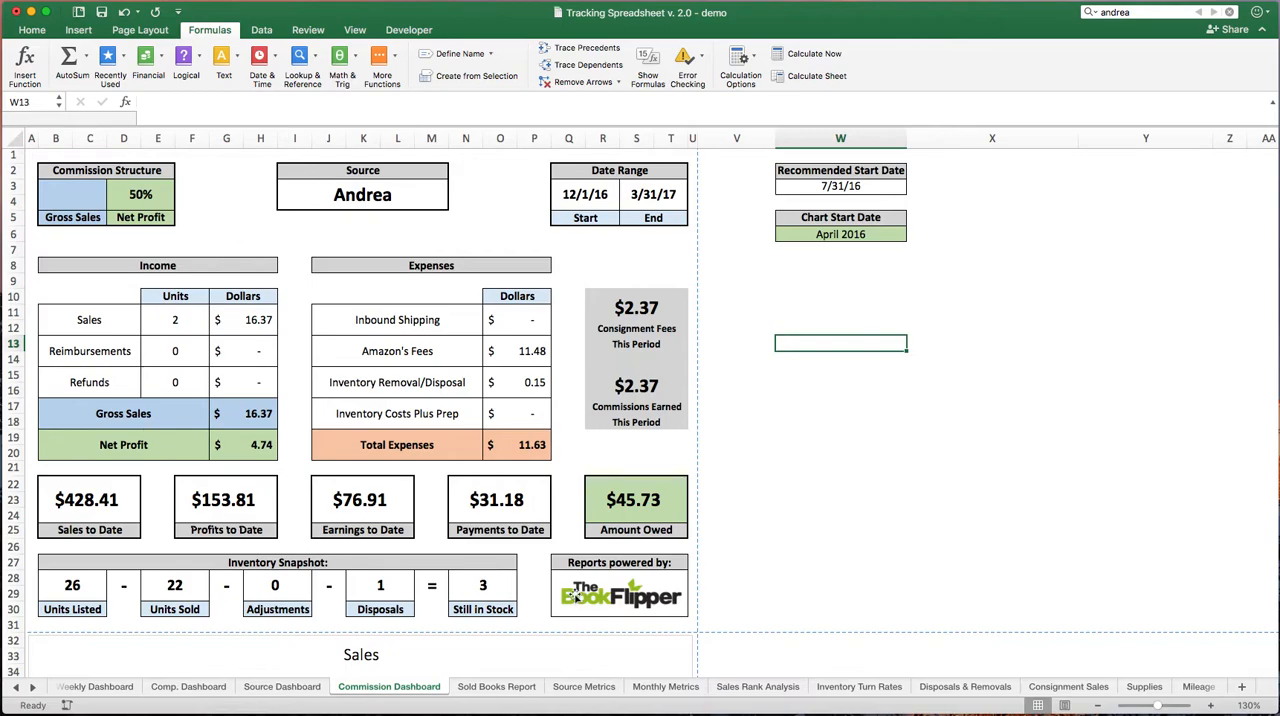
pyautogui.moveTo(390, 248)
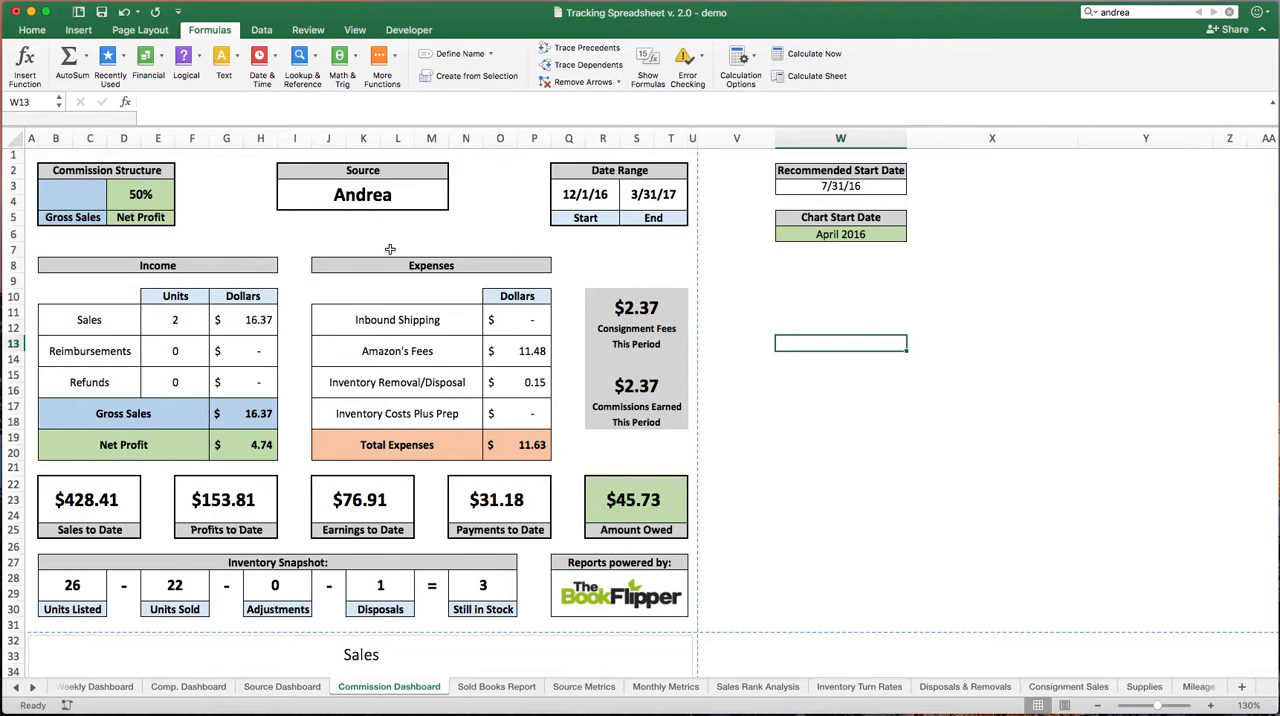
# Choose Winter in the dashboard Source dropdown, showing $71.40 owed
pyautogui.click(452, 188)
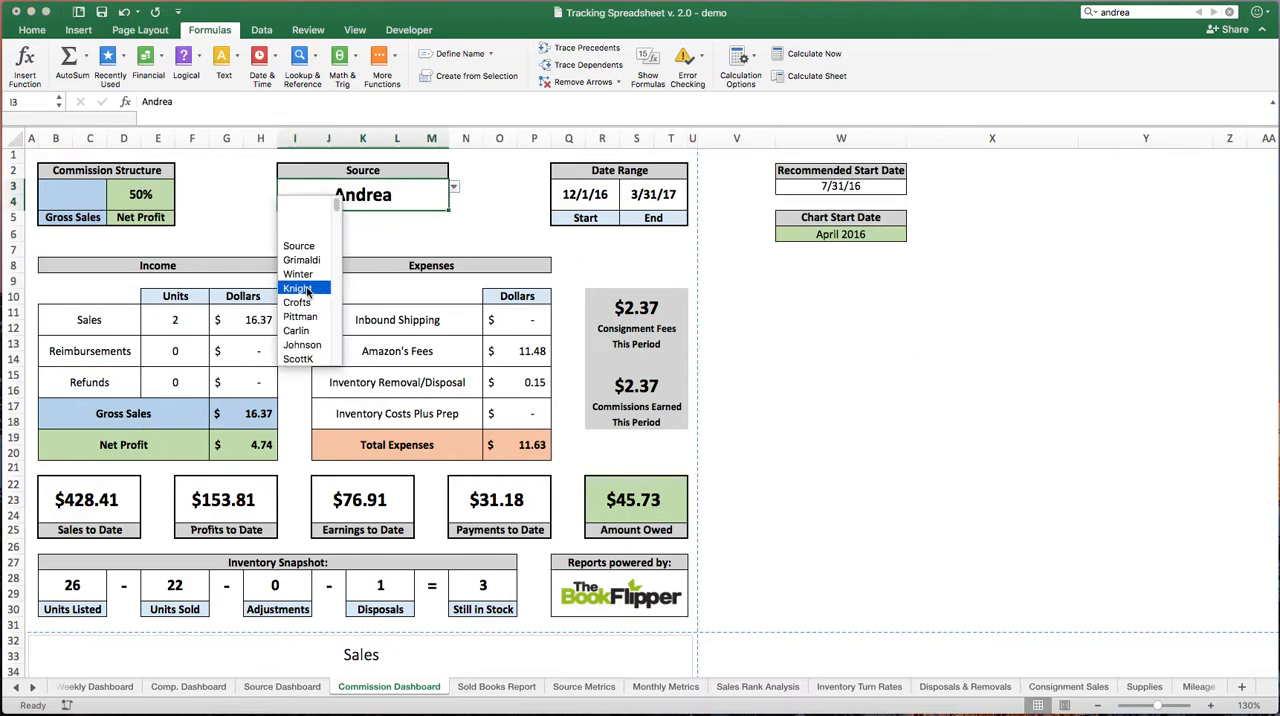
pyautogui.click(302, 272)
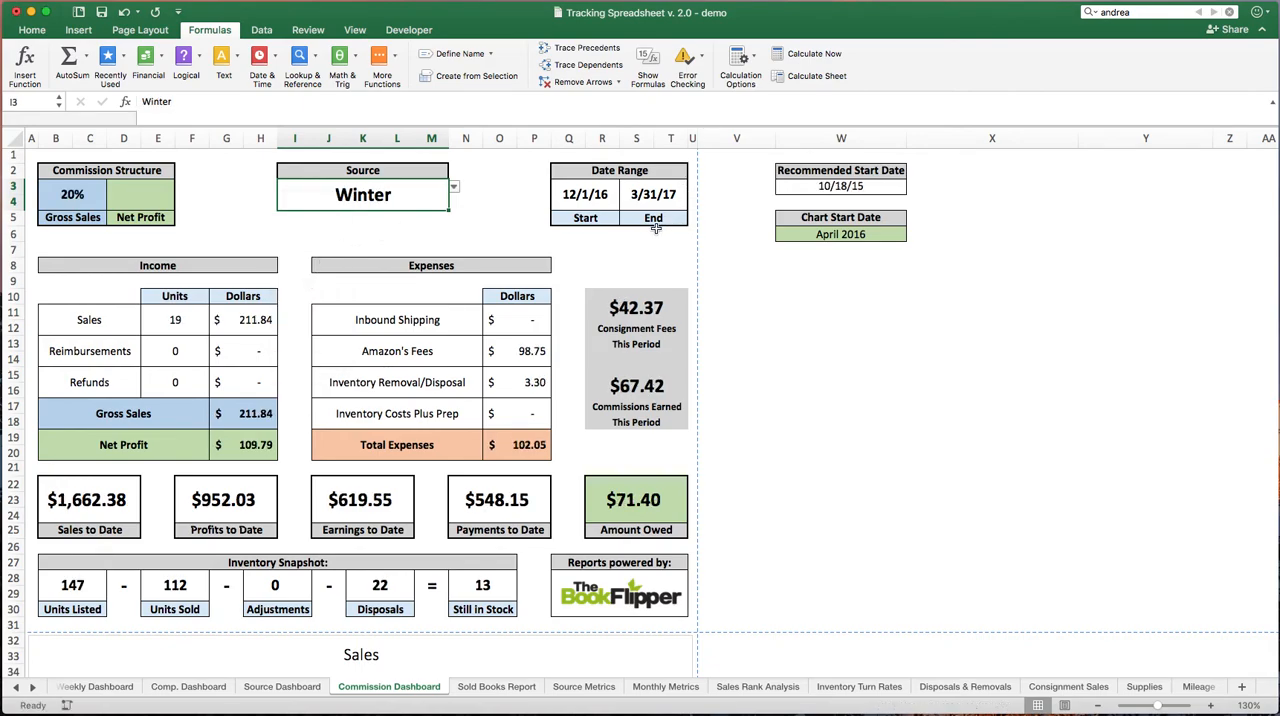
pyautogui.moveTo(840, 188)
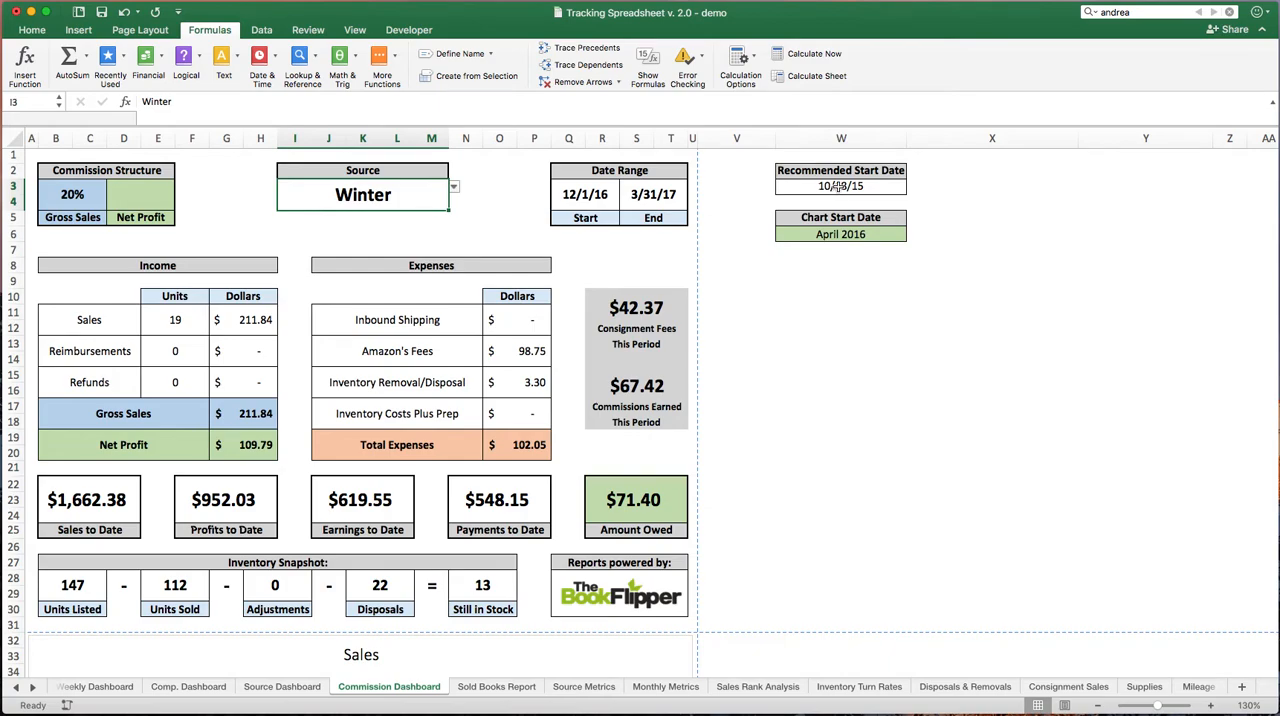
# Try start date 3/1, inspect the commissions formula, then set the start date to 1/1/17
pyautogui.click(584, 194)
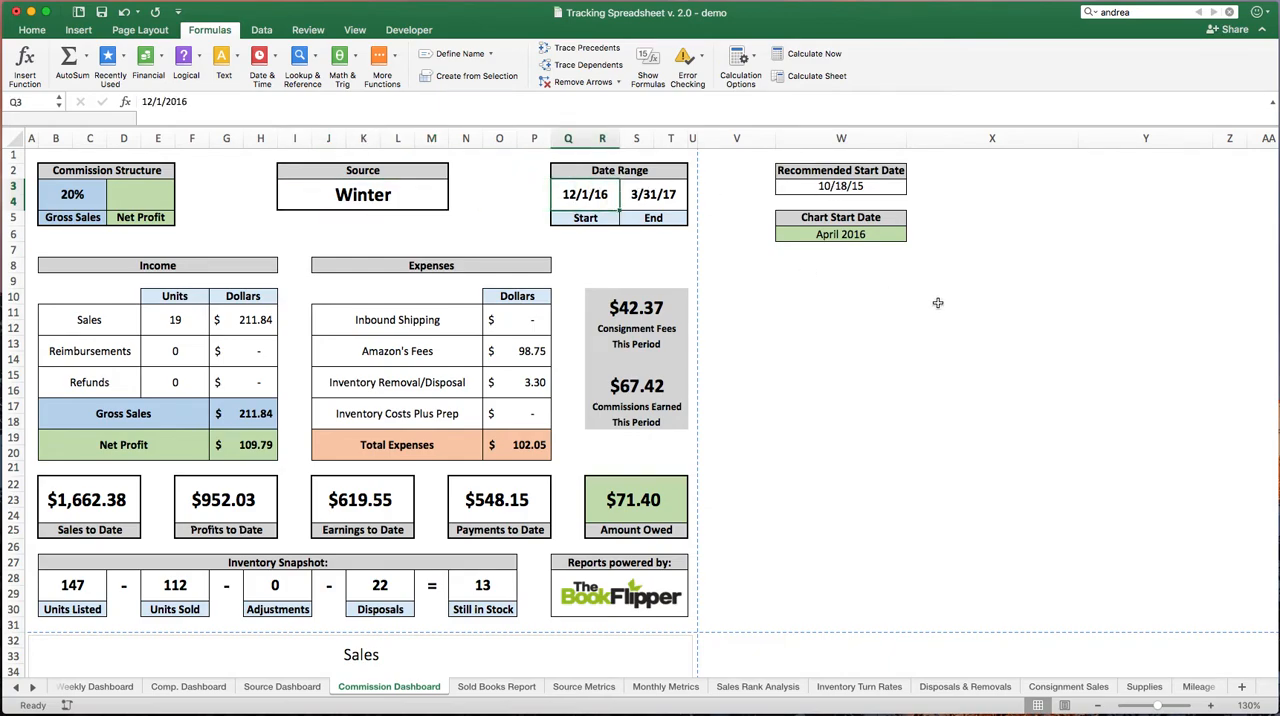
pyautogui.write('3/1')
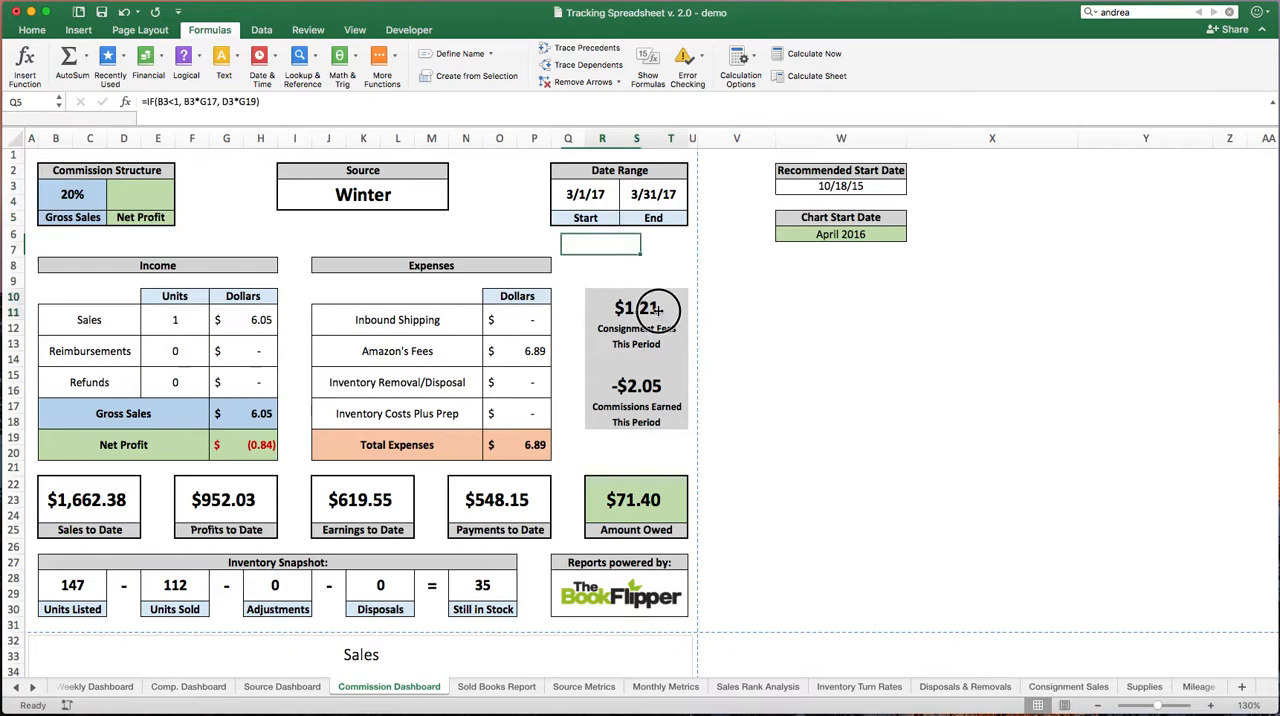
pyautogui.click(636, 384)
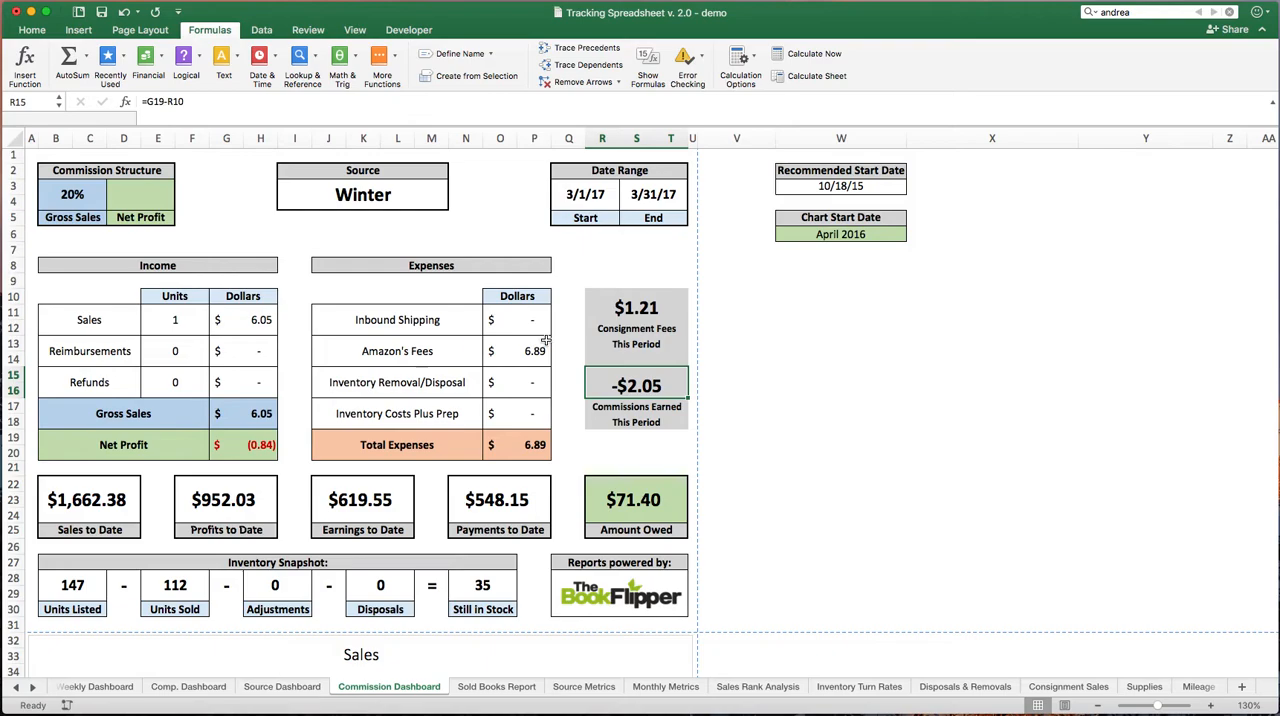
pyautogui.moveTo(548, 328)
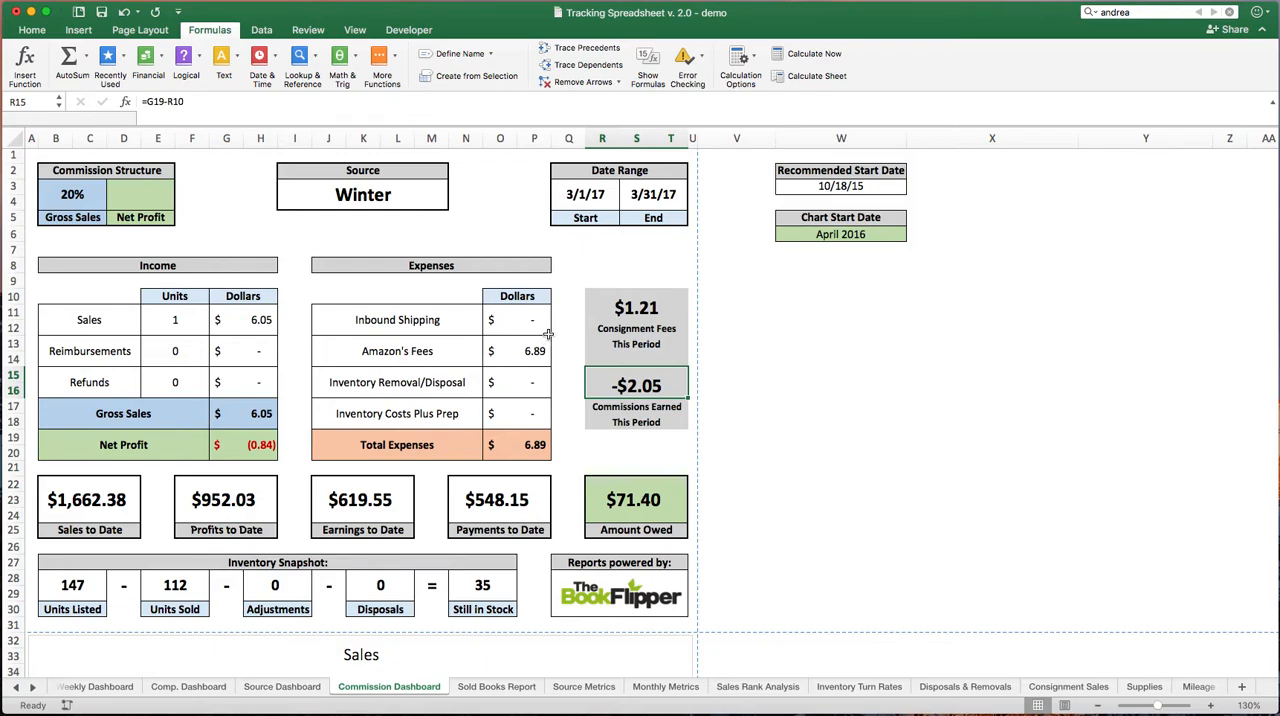
pyautogui.moveTo(508, 412)
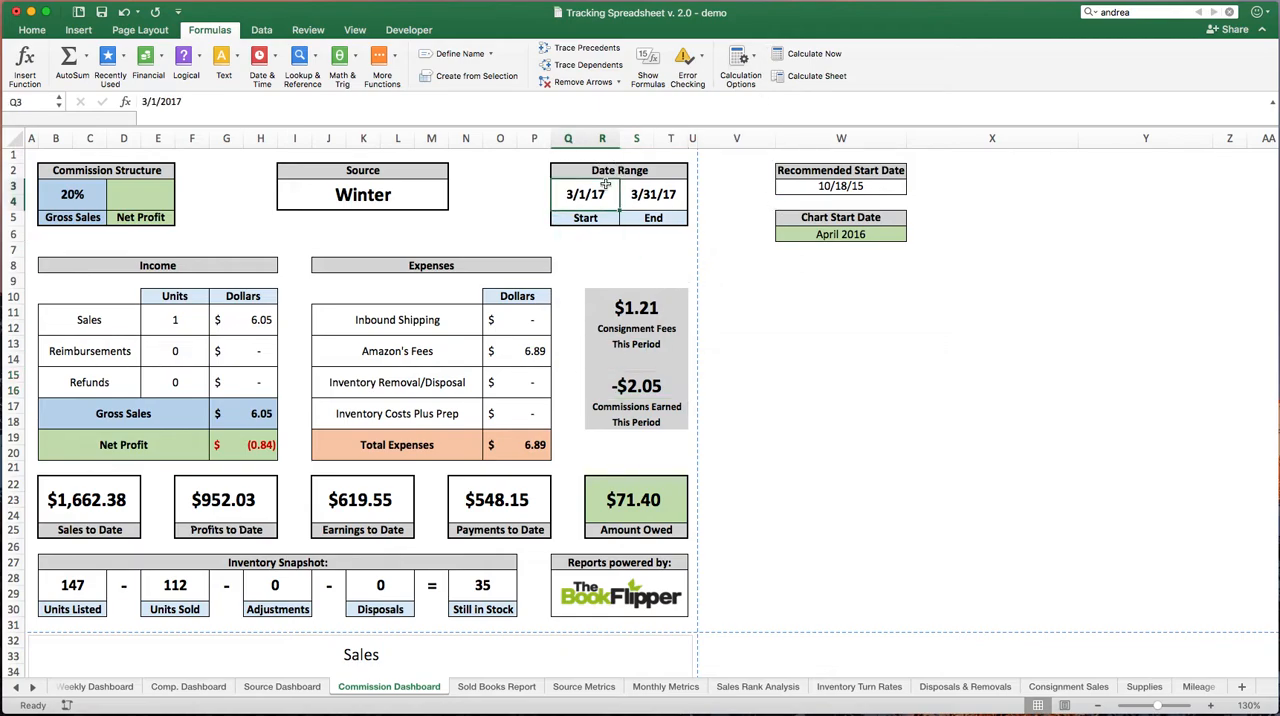
pyautogui.write('1/1/17')
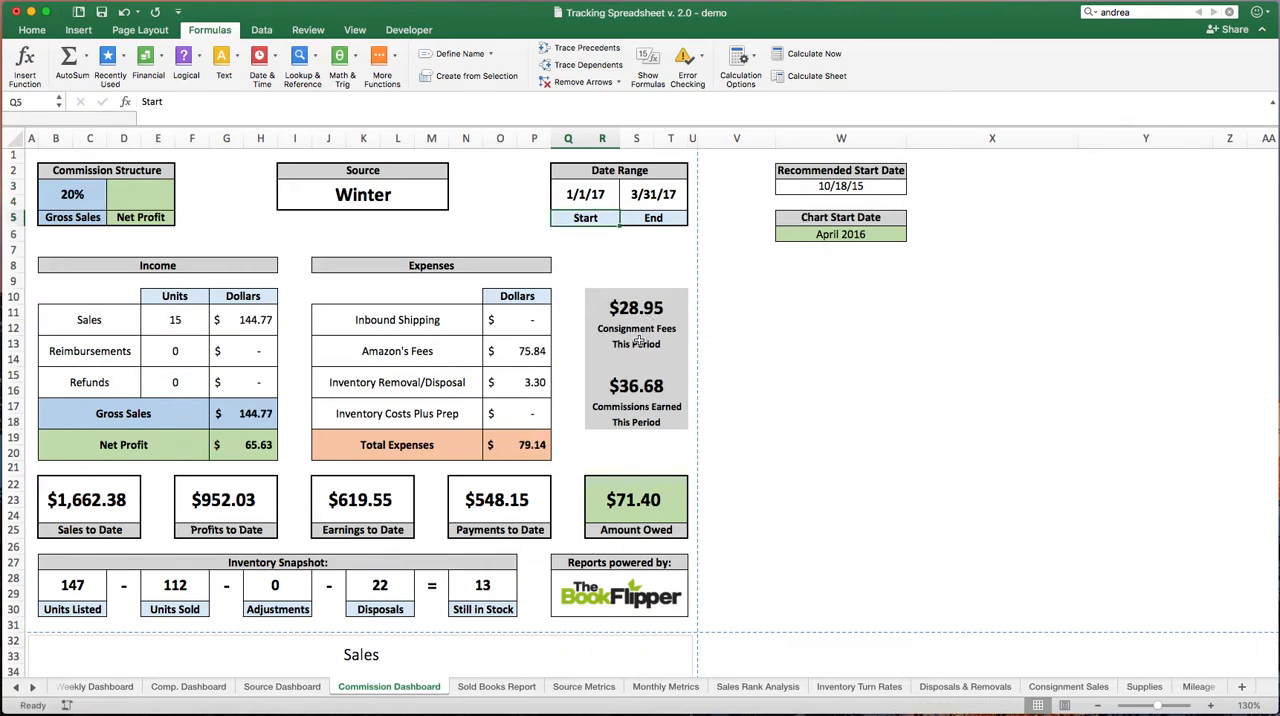
pyautogui.moveTo(672, 306)
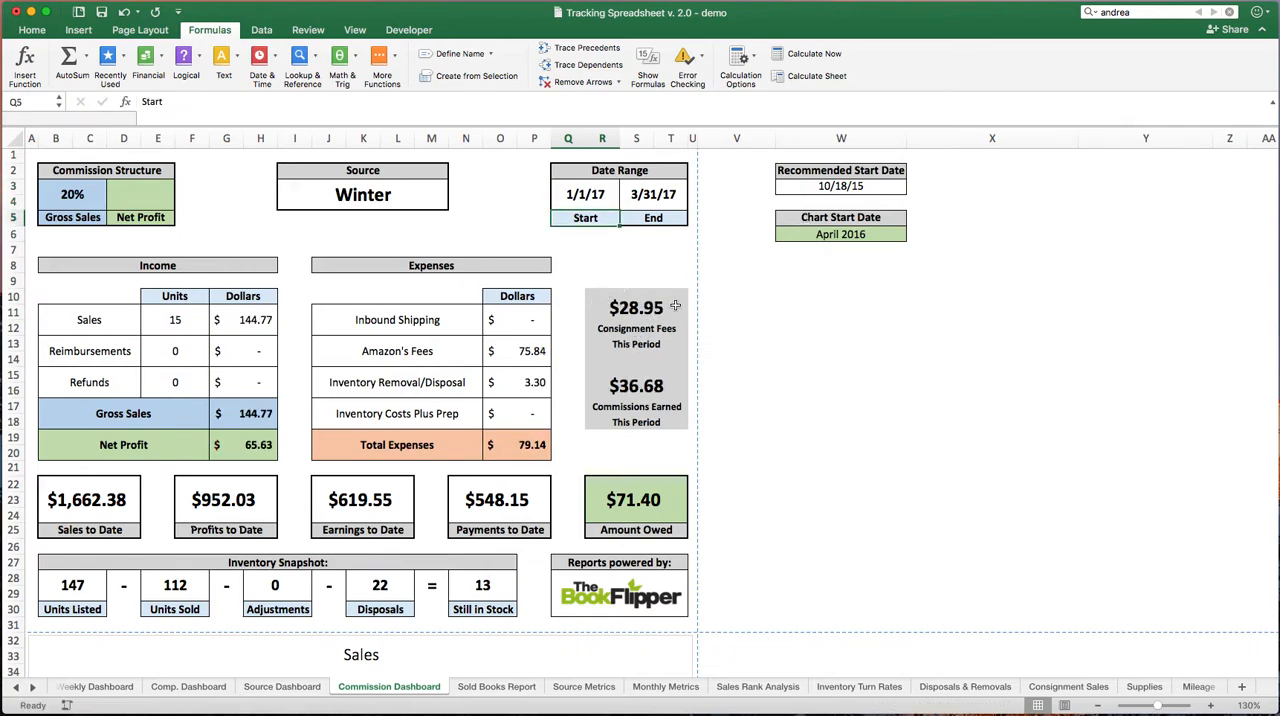
pyautogui.moveTo(610, 388)
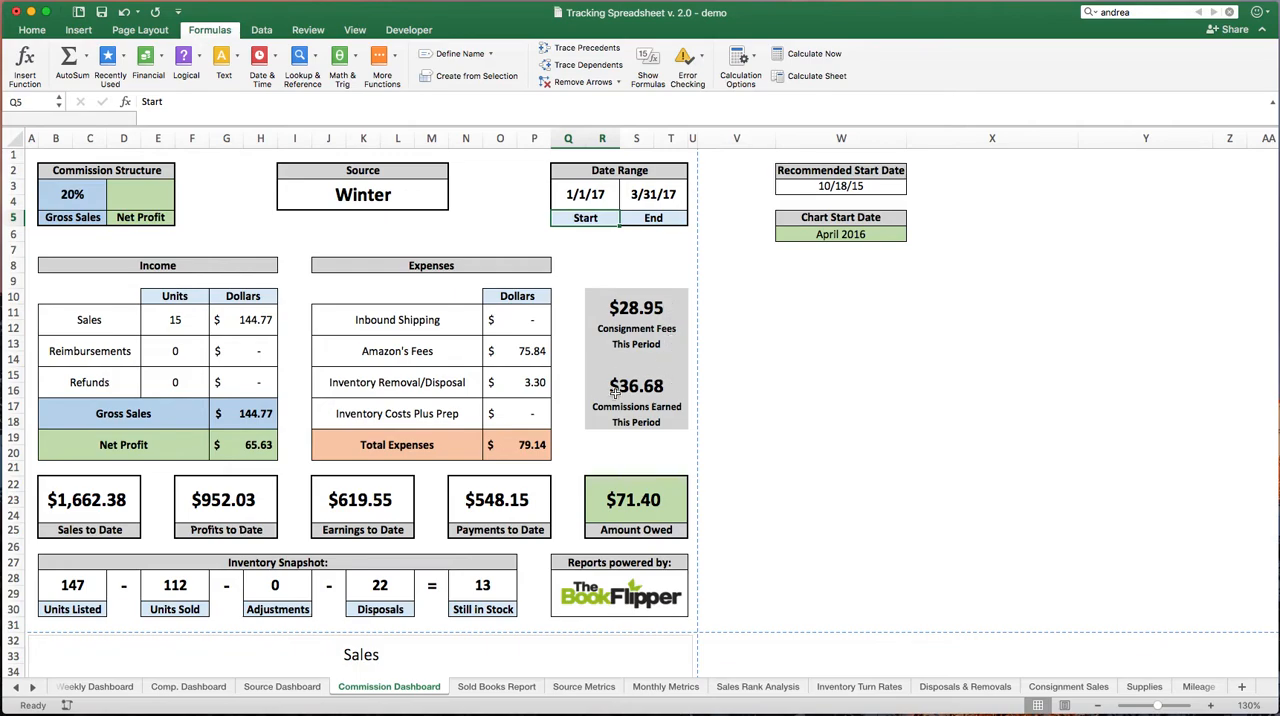
pyautogui.moveTo(440, 514)
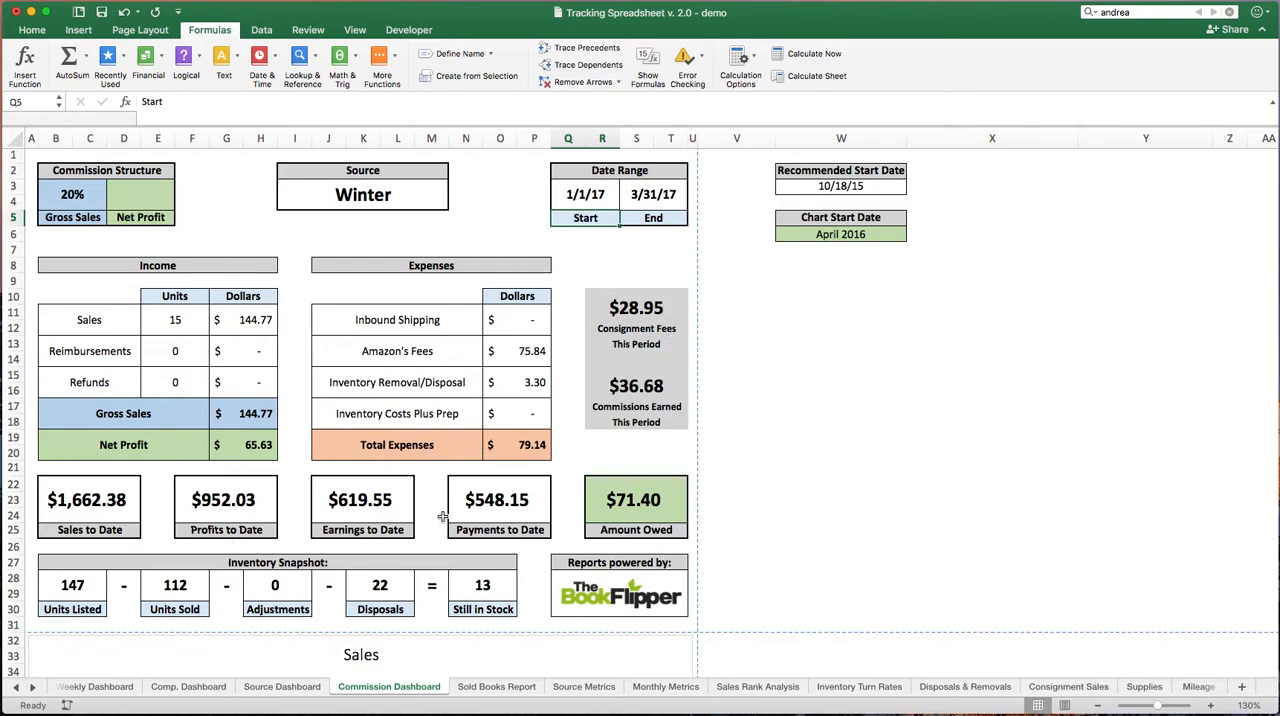
pyautogui.moveTo(588, 230)
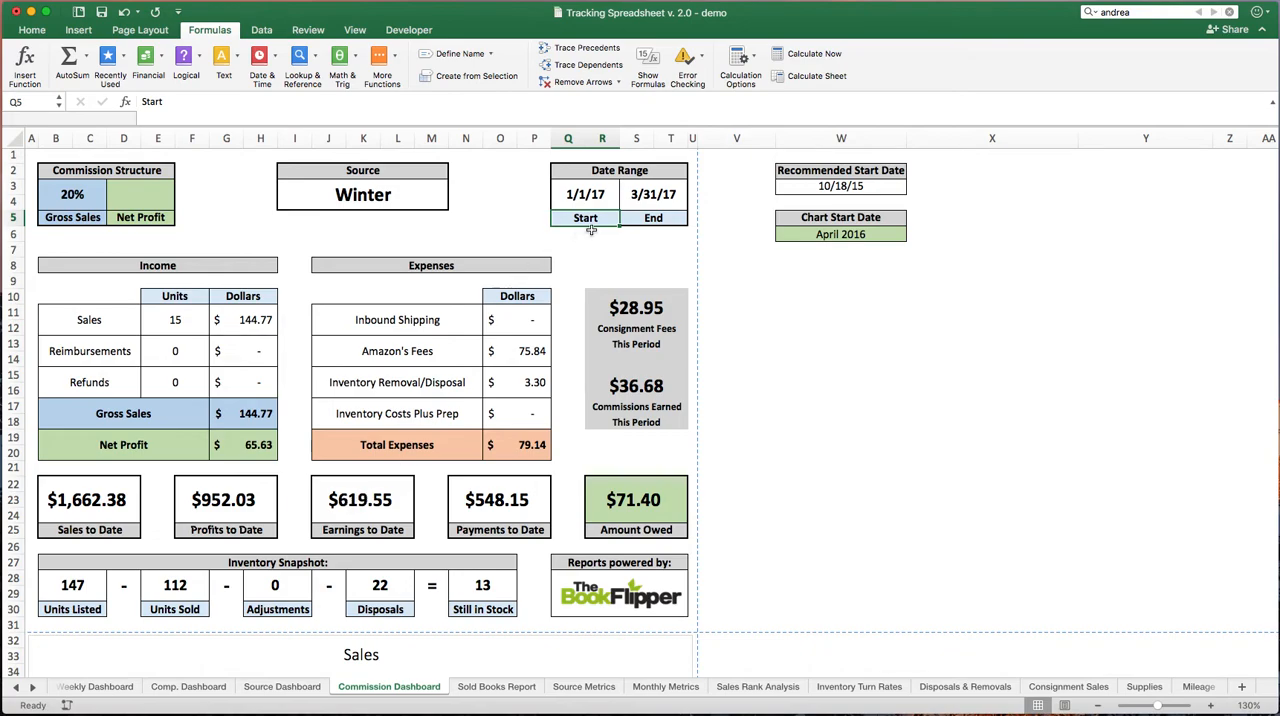
# Check the dashboard's end date, then return to the Consignment Sales sheet
pyautogui.click(652, 194)
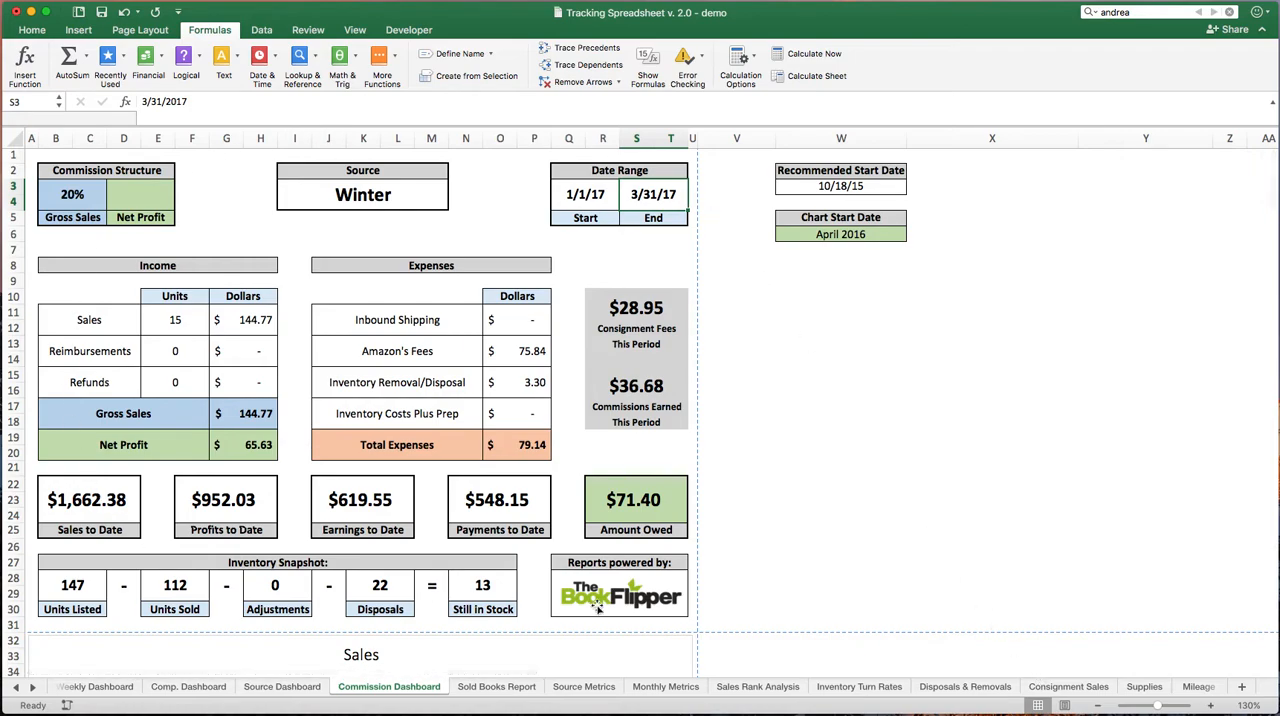
pyautogui.moveTo(776, 550)
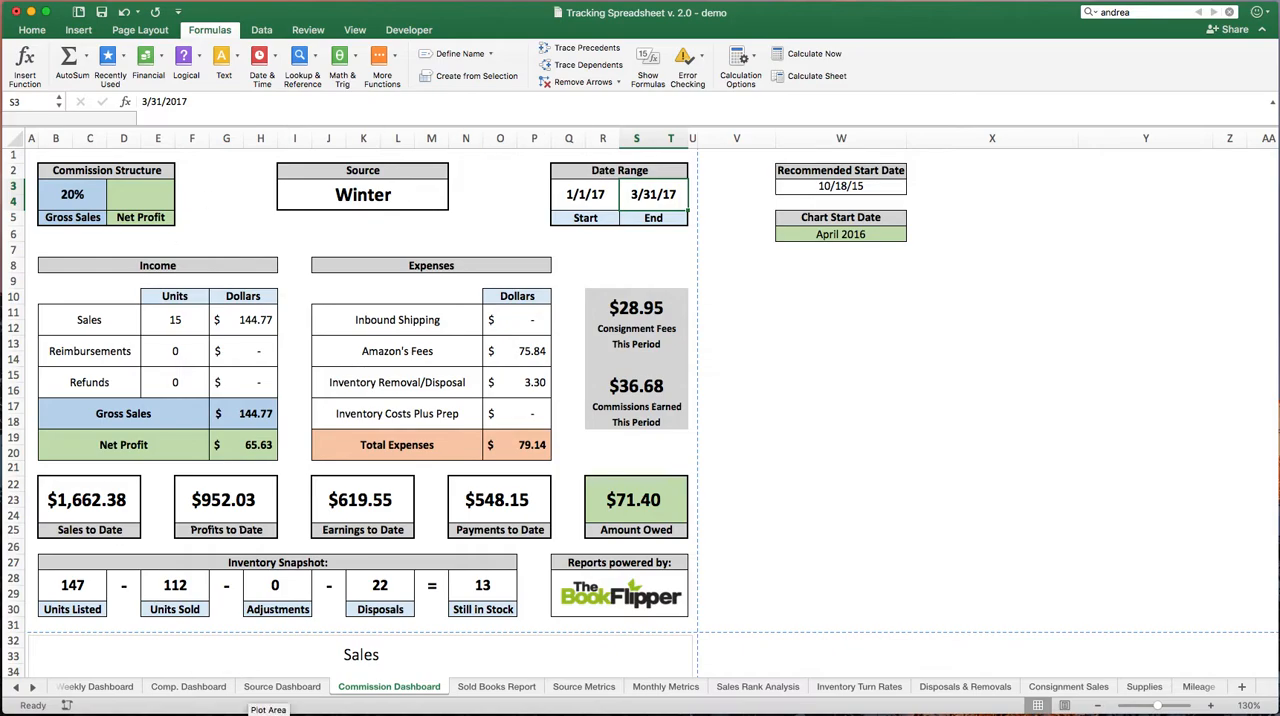
pyautogui.click(1068, 688)
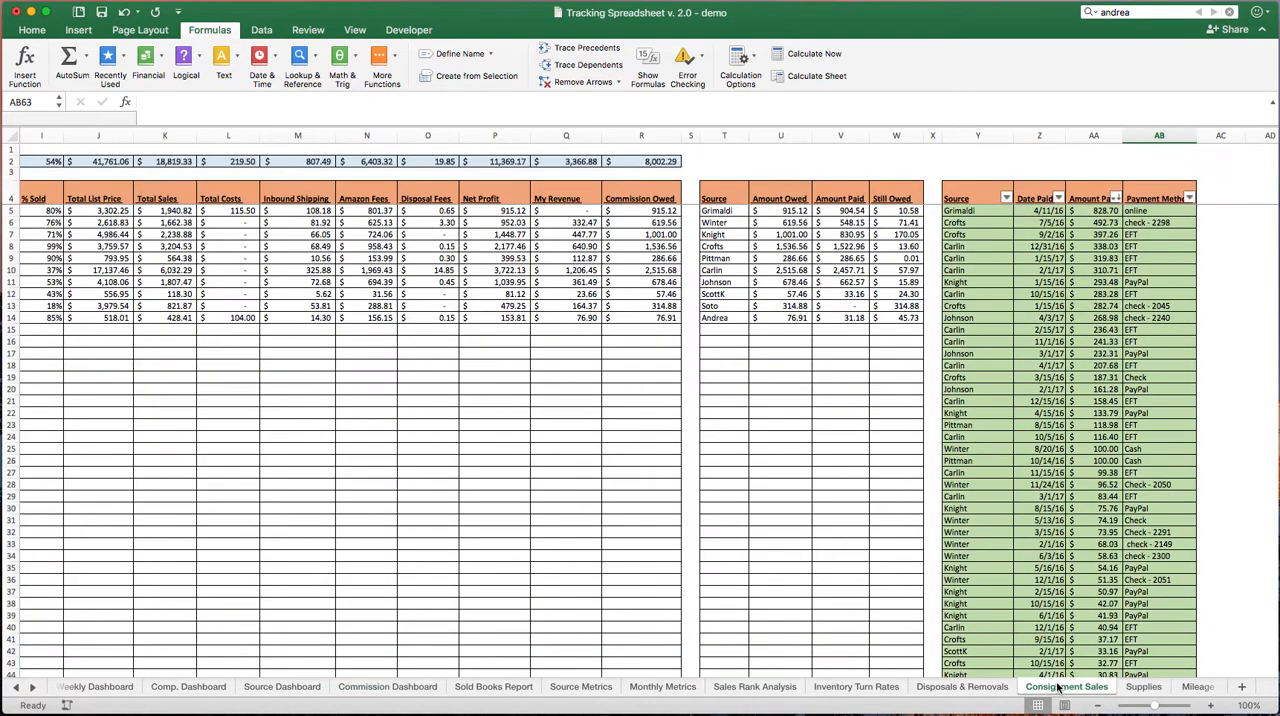
# Log a new payment row: Winter, 3/31/17, 71.41, check, then verify Winter's Still Owed shows ($0.01)
pyautogui.click(976, 340)
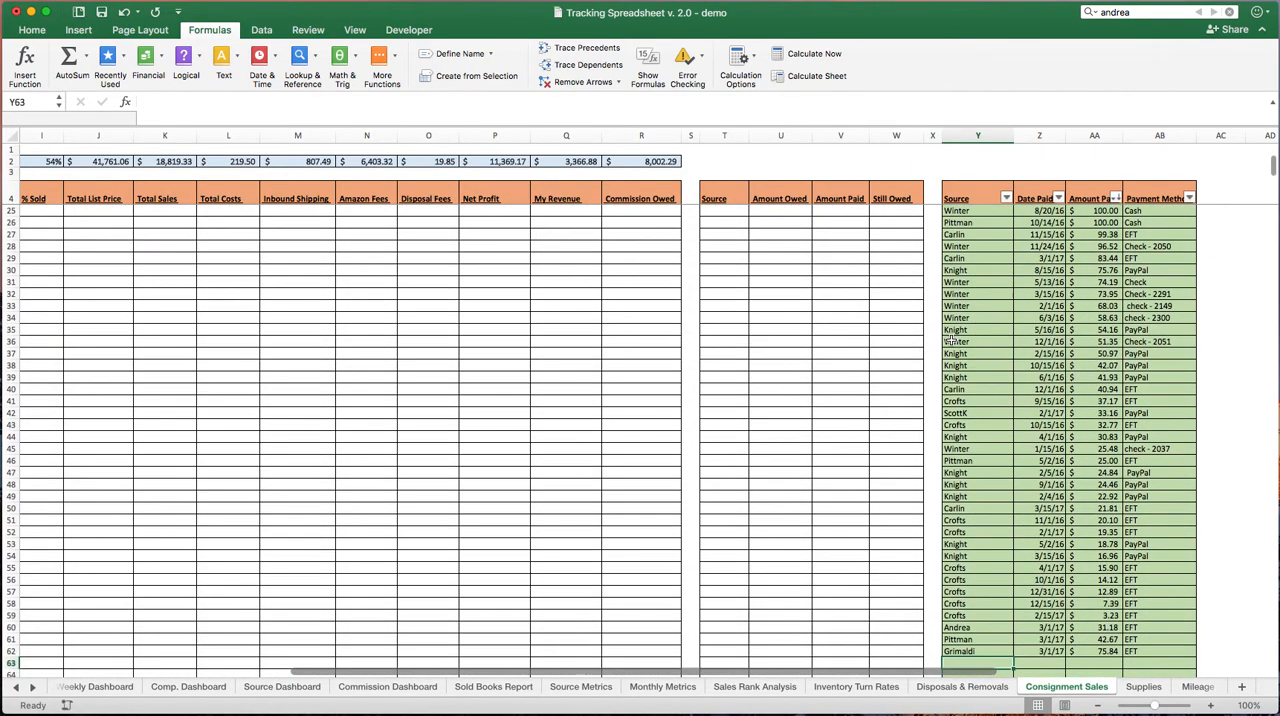
pyautogui.write('Winter')
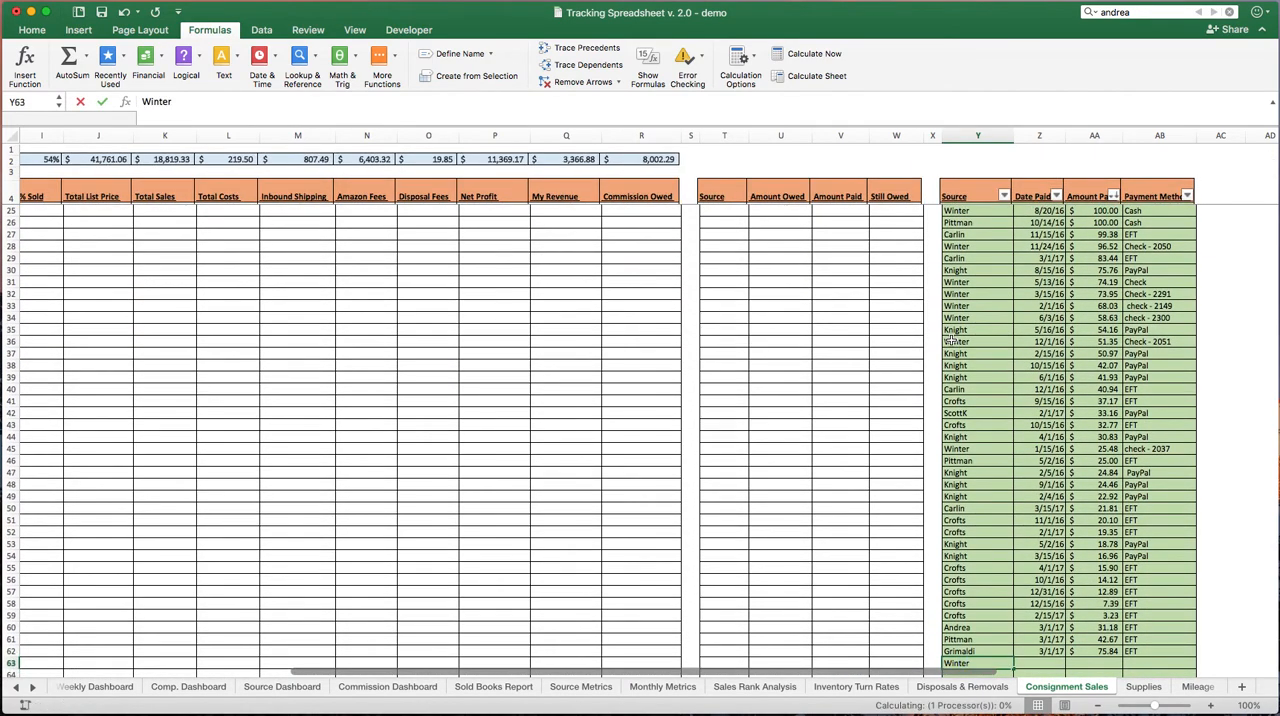
pyautogui.write('3/3')
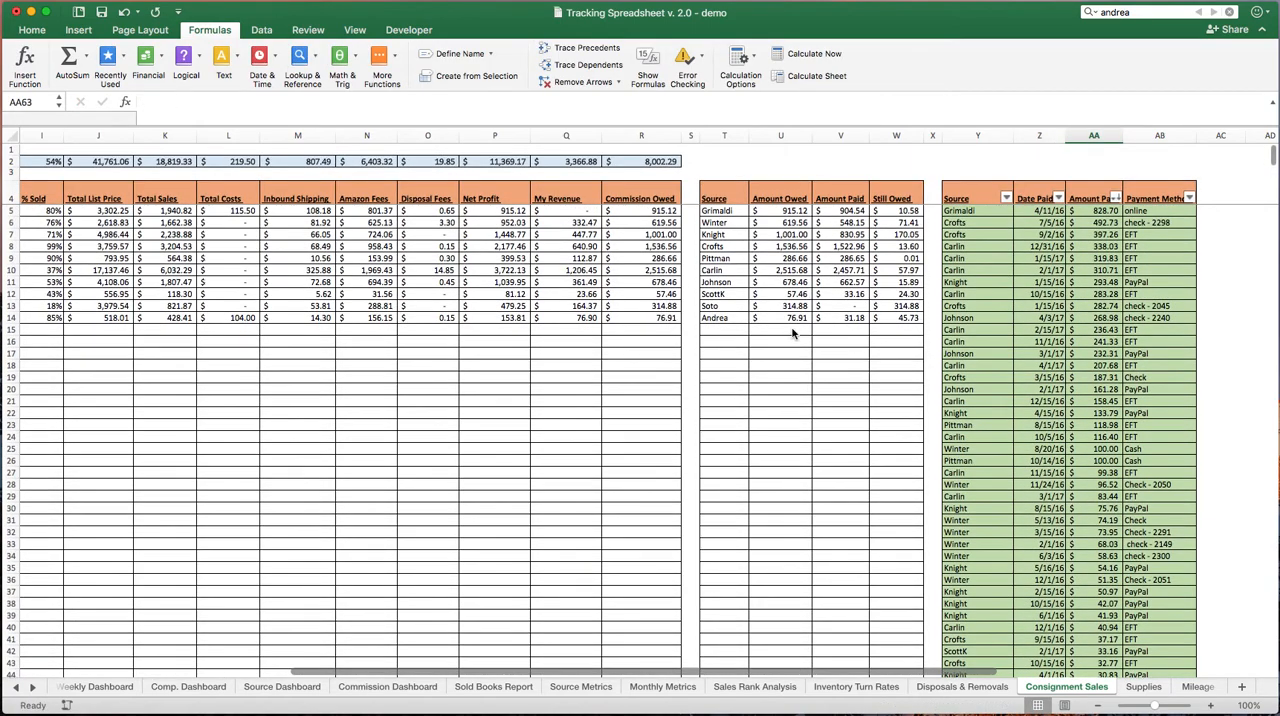
pyautogui.scroll(-3)
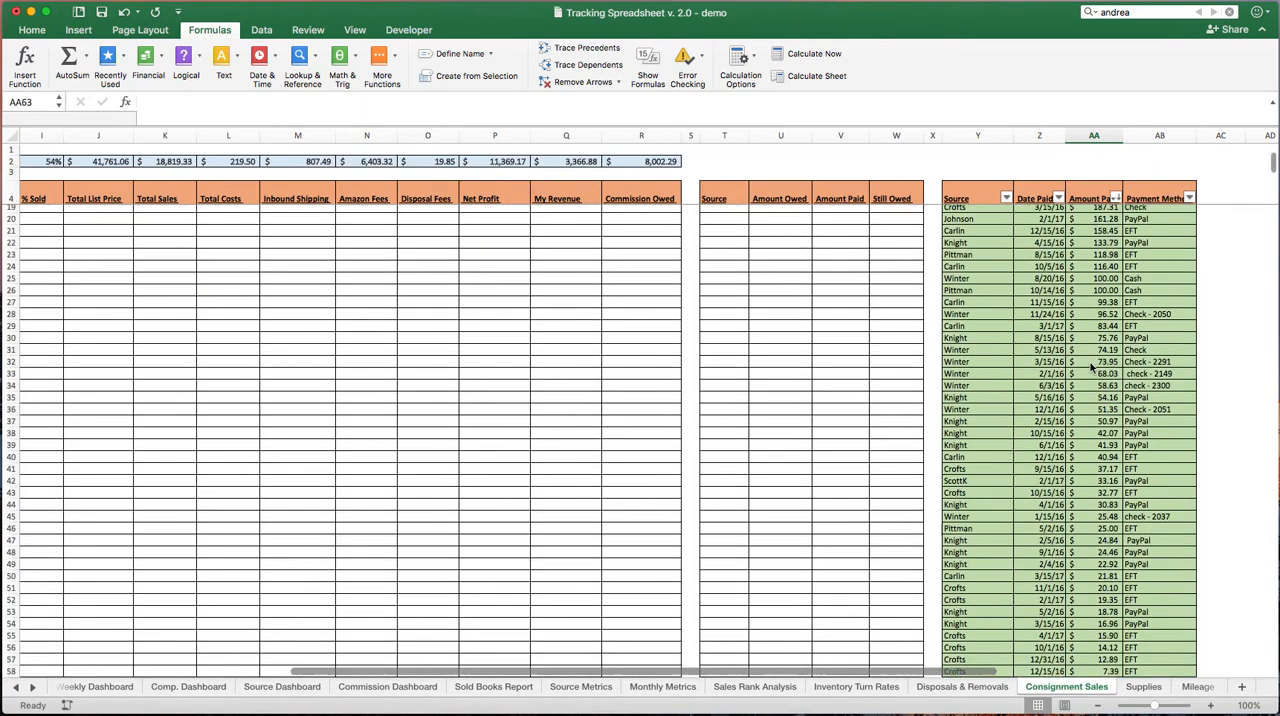
pyautogui.write('71.41')
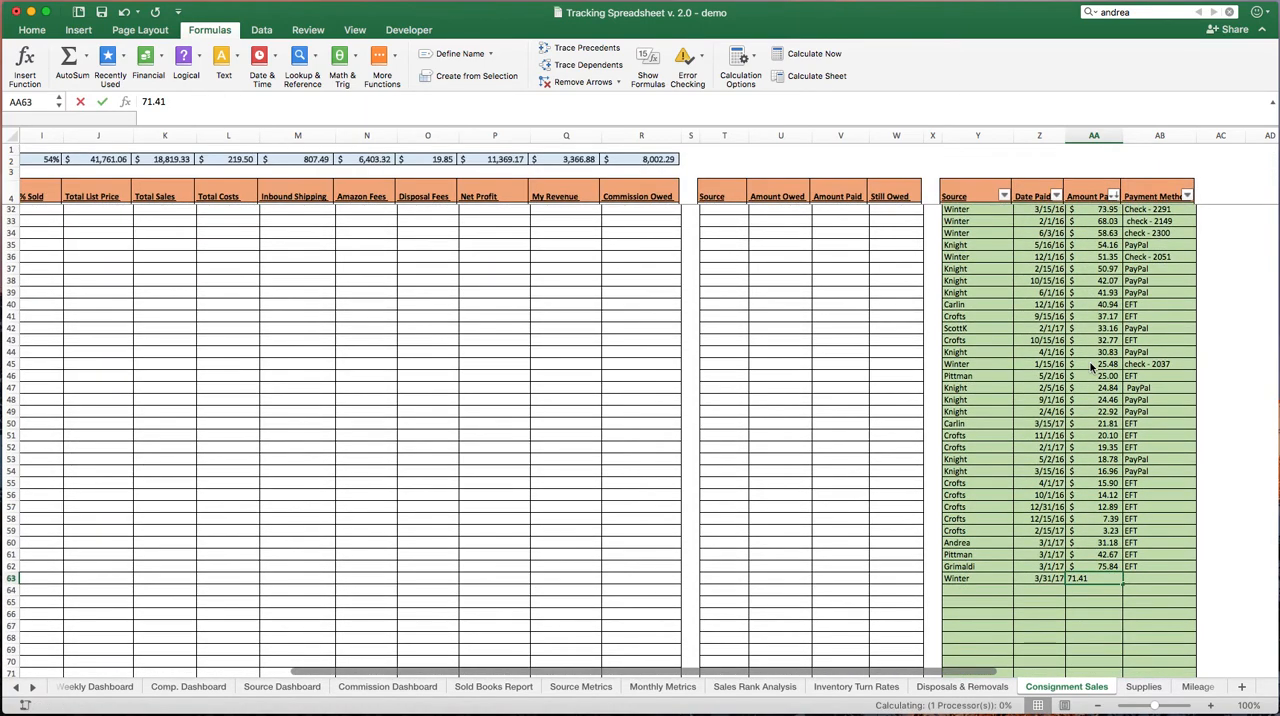
pyautogui.write('check')
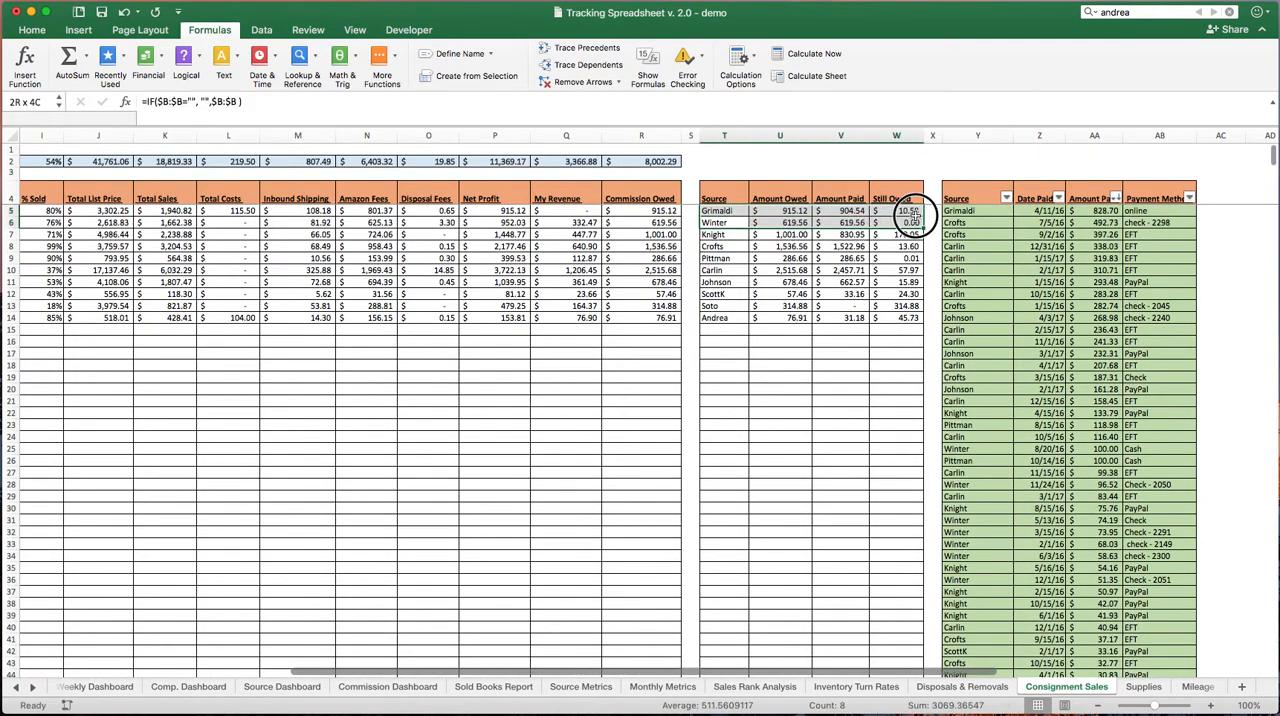
pyautogui.click(388, 686)
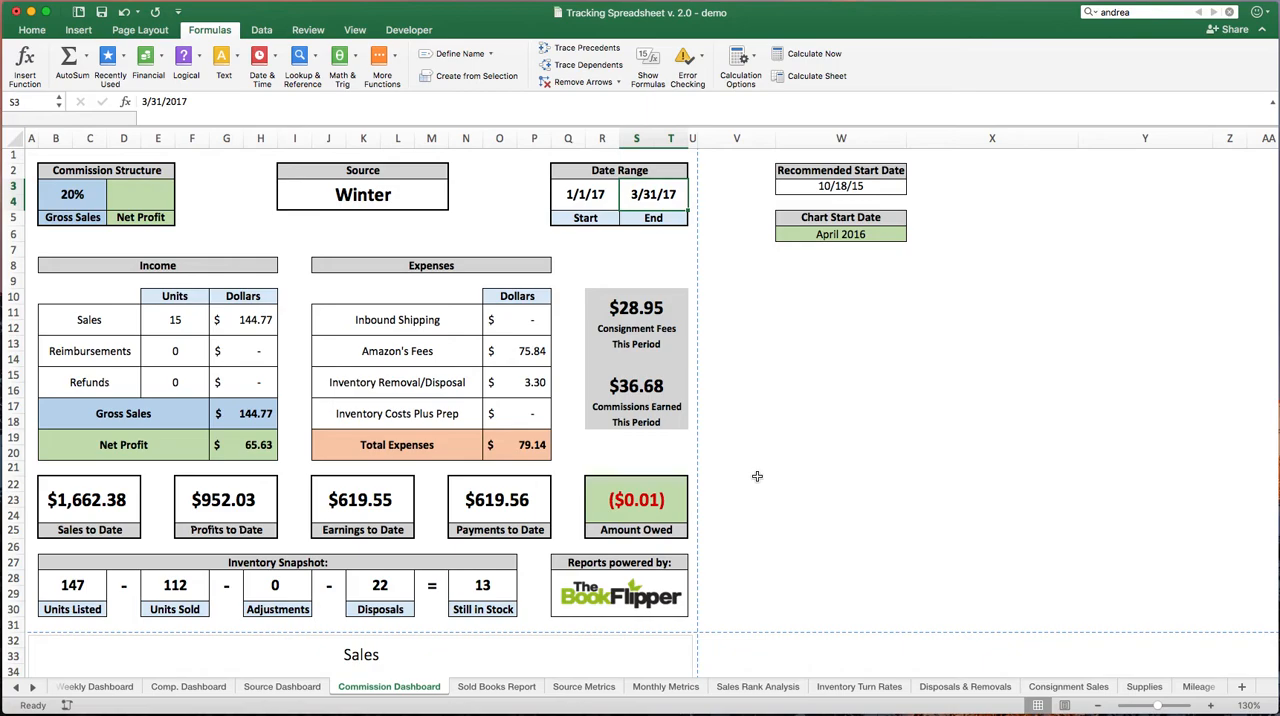
pyautogui.moveTo(744, 492)
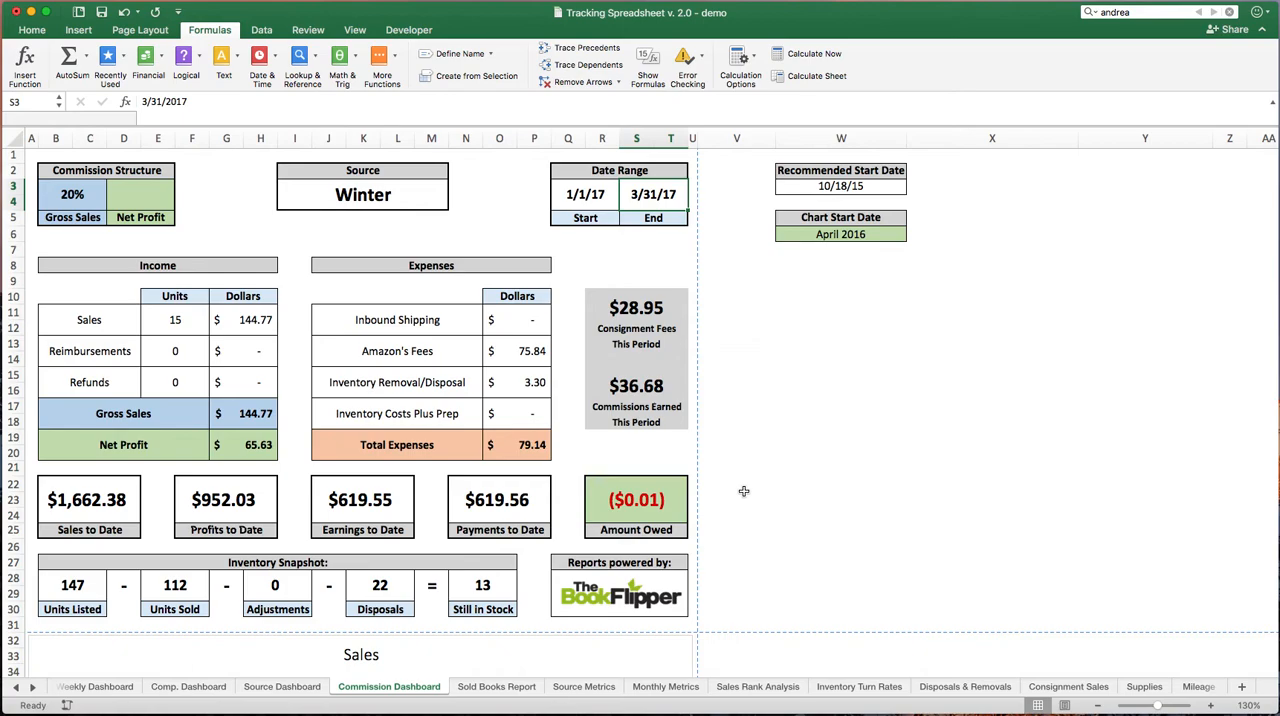
pyautogui.moveTo(758, 380)
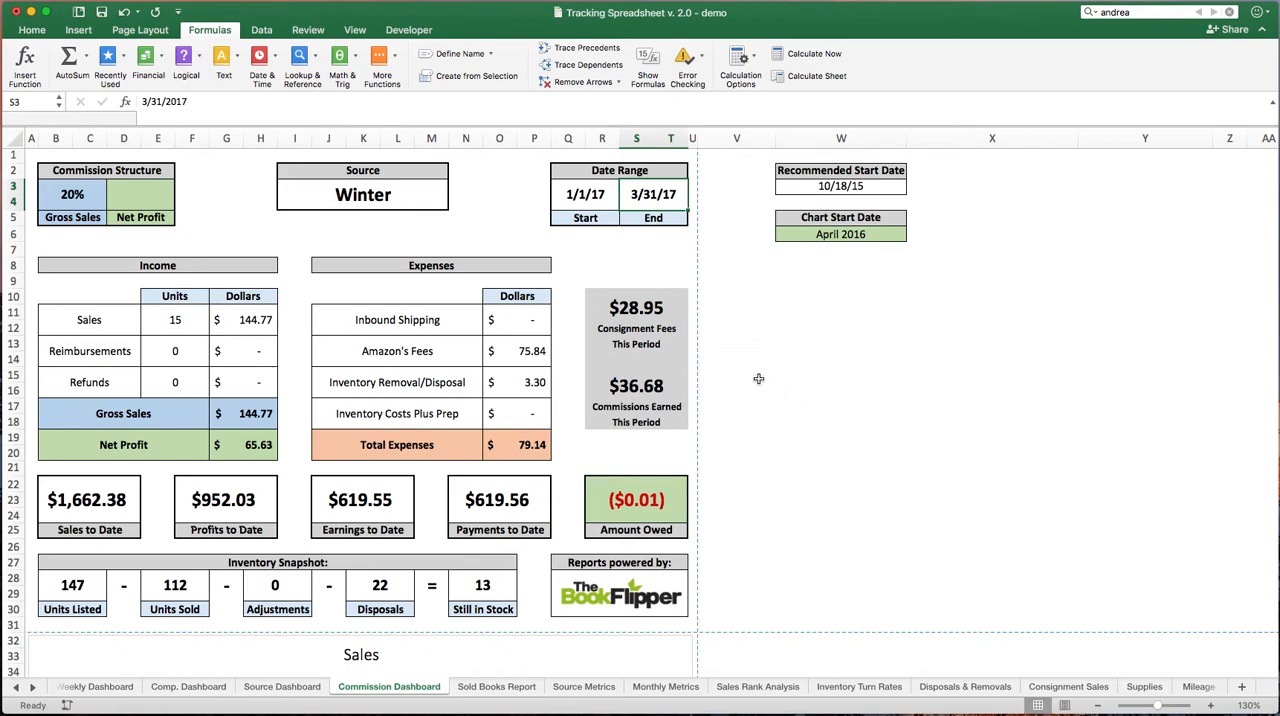
pyautogui.moveTo(720, 376)
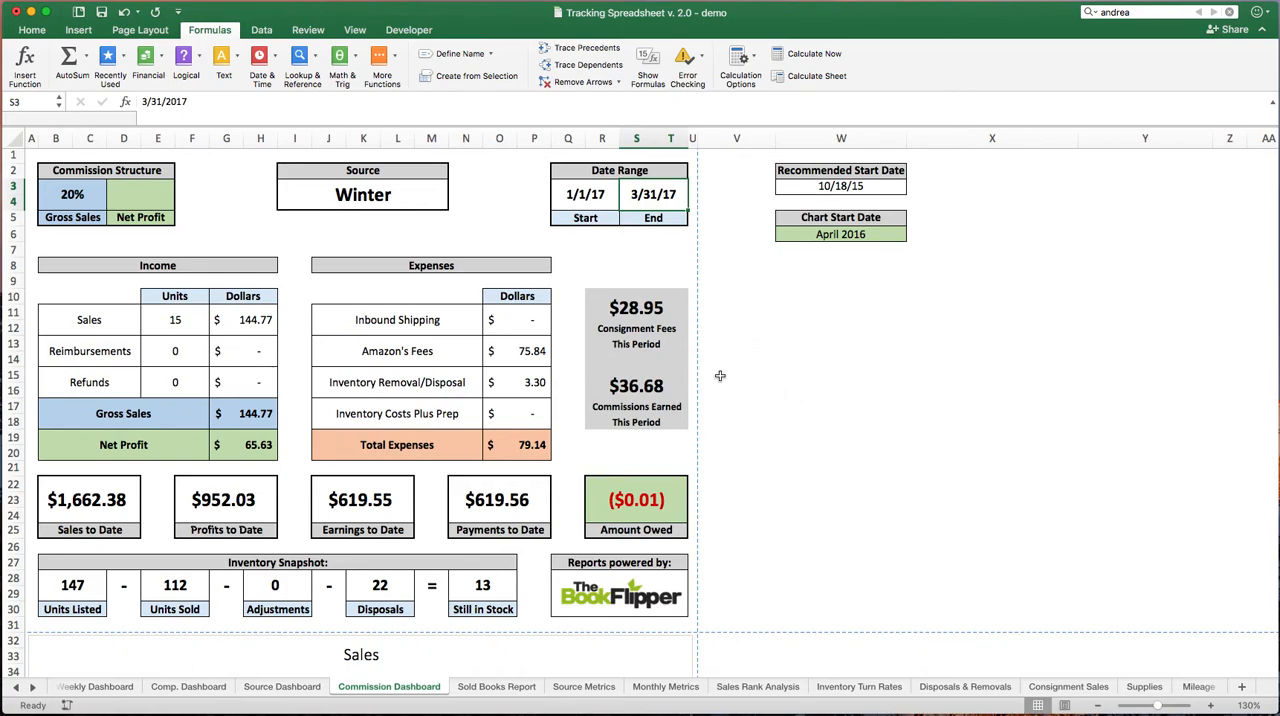
pyautogui.moveTo(748, 486)
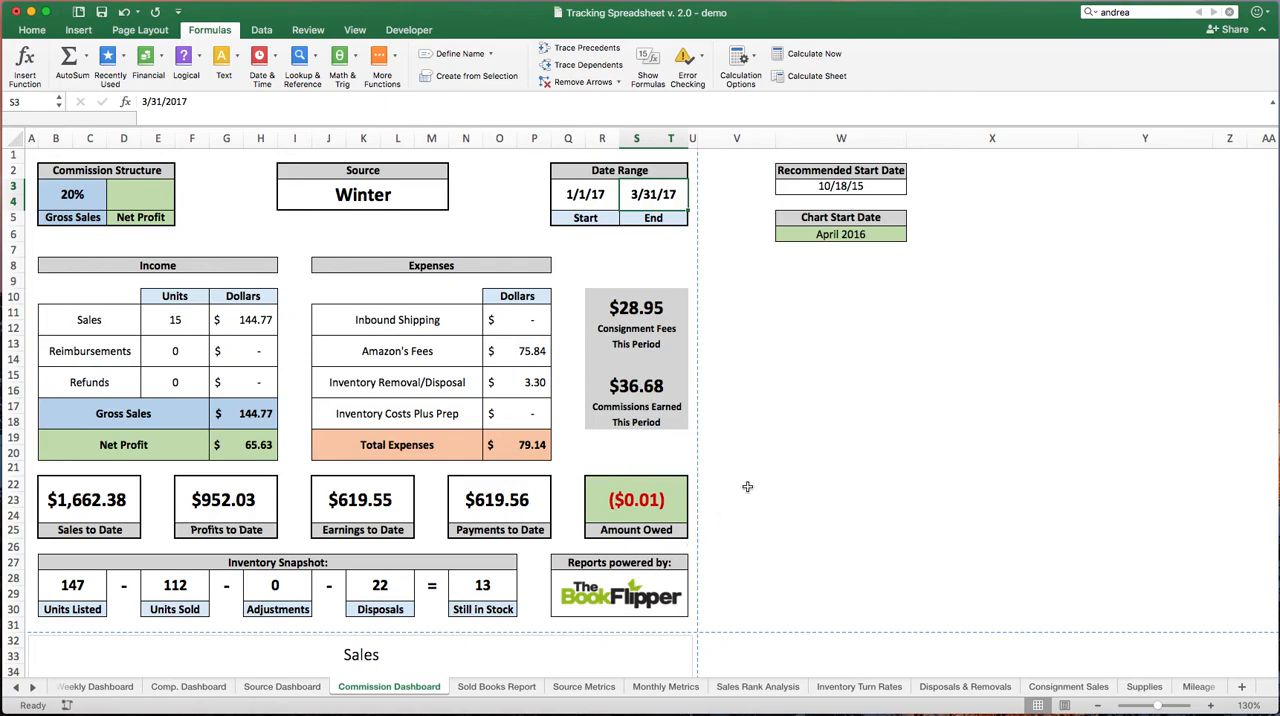
pyautogui.moveTo(746, 486)
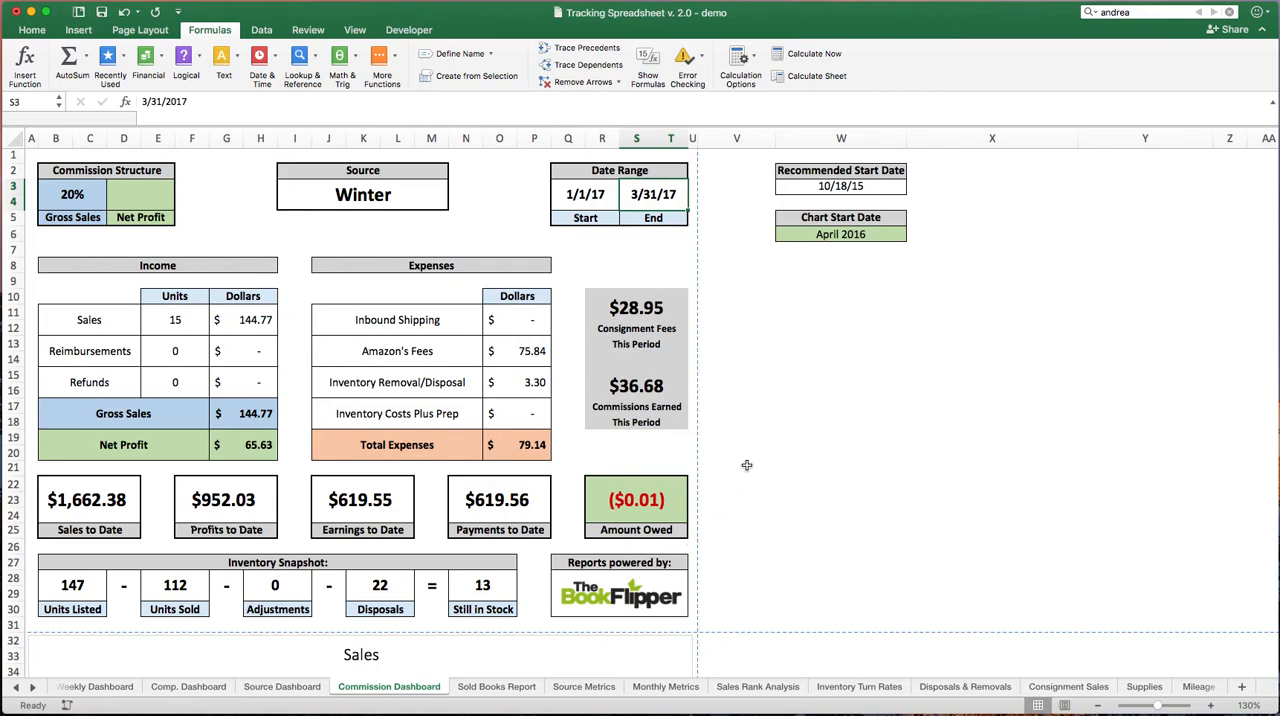
pyautogui.moveTo(800, 368)
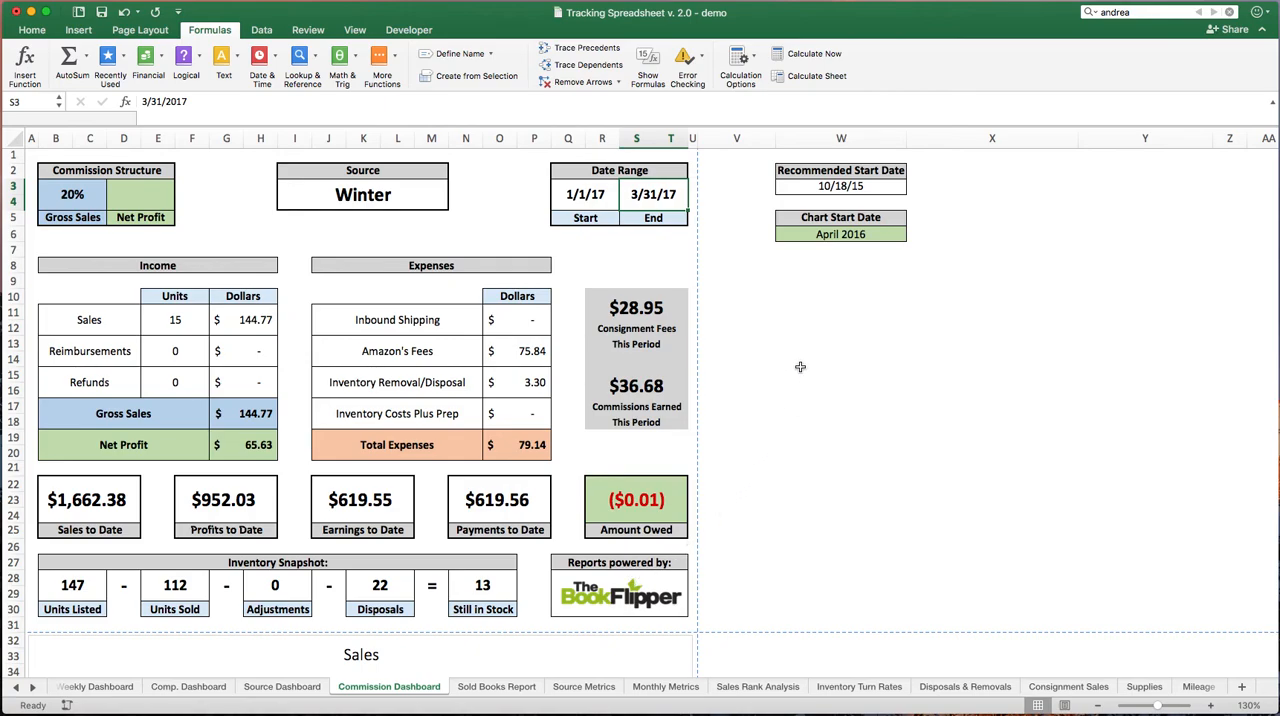